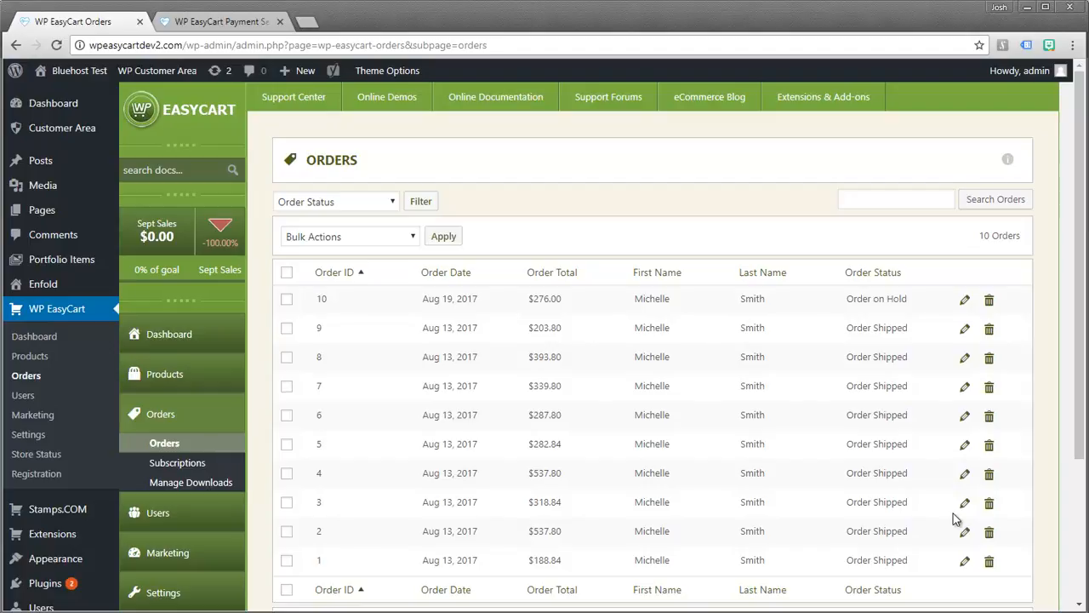
mouse_move(179, 378)
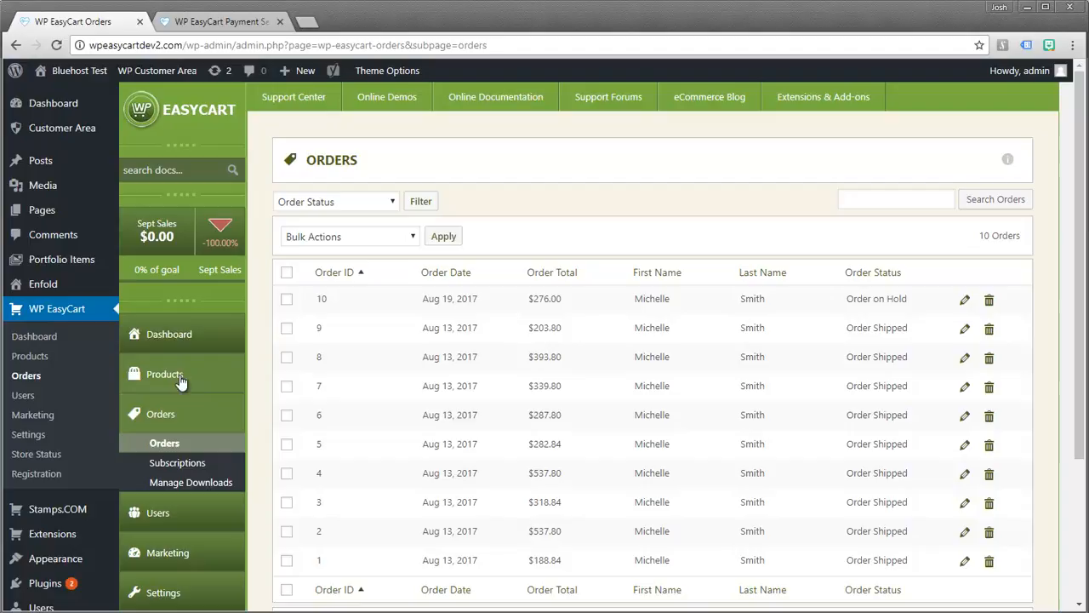
mouse_move(223, 424)
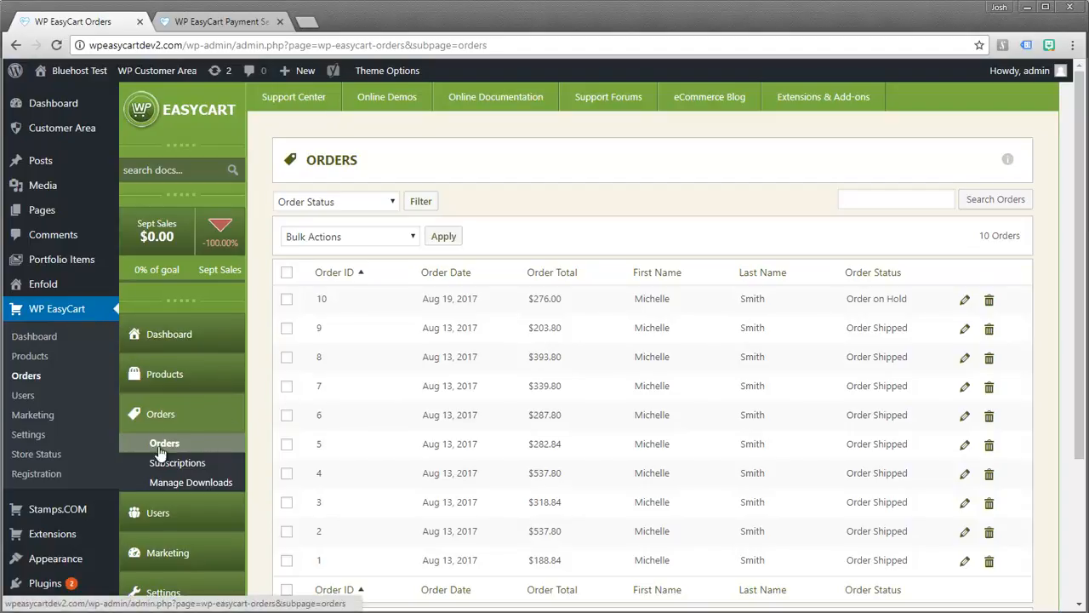
mouse_move(457, 378)
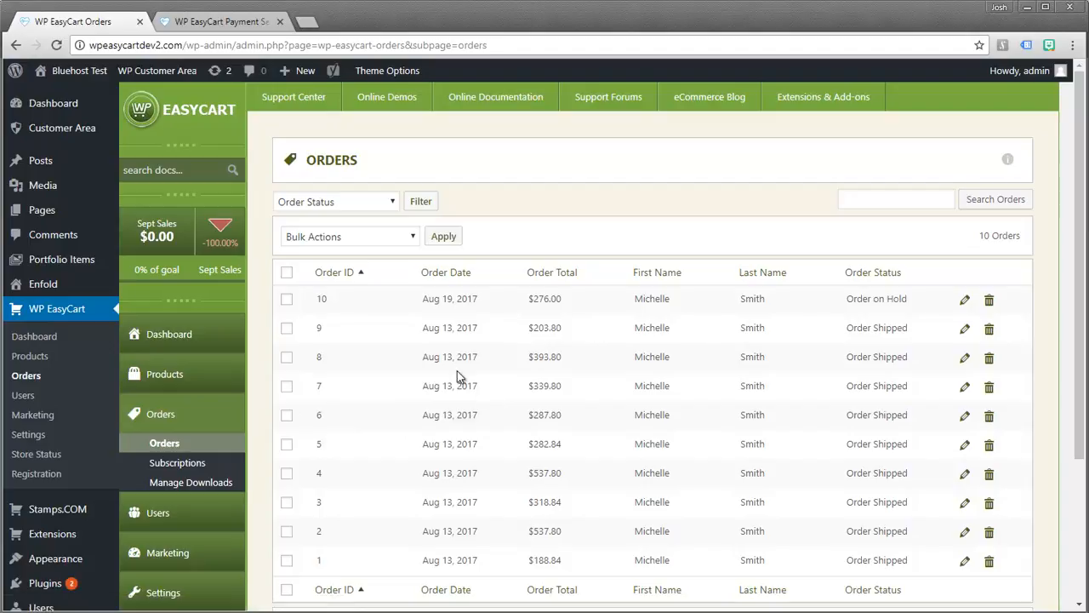
mouse_move(440, 319)
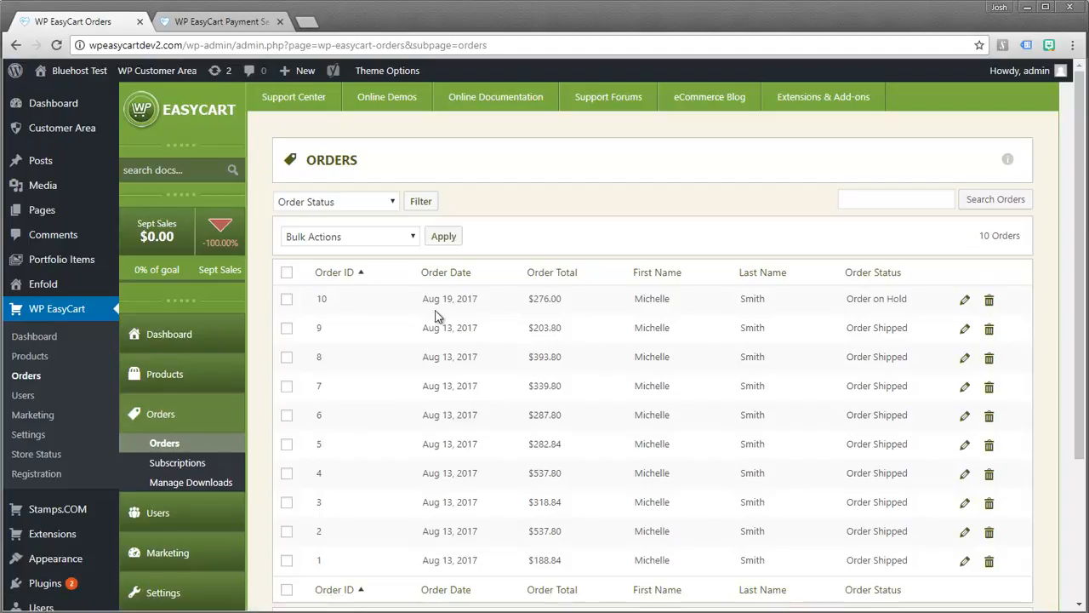
mouse_move(552, 317)
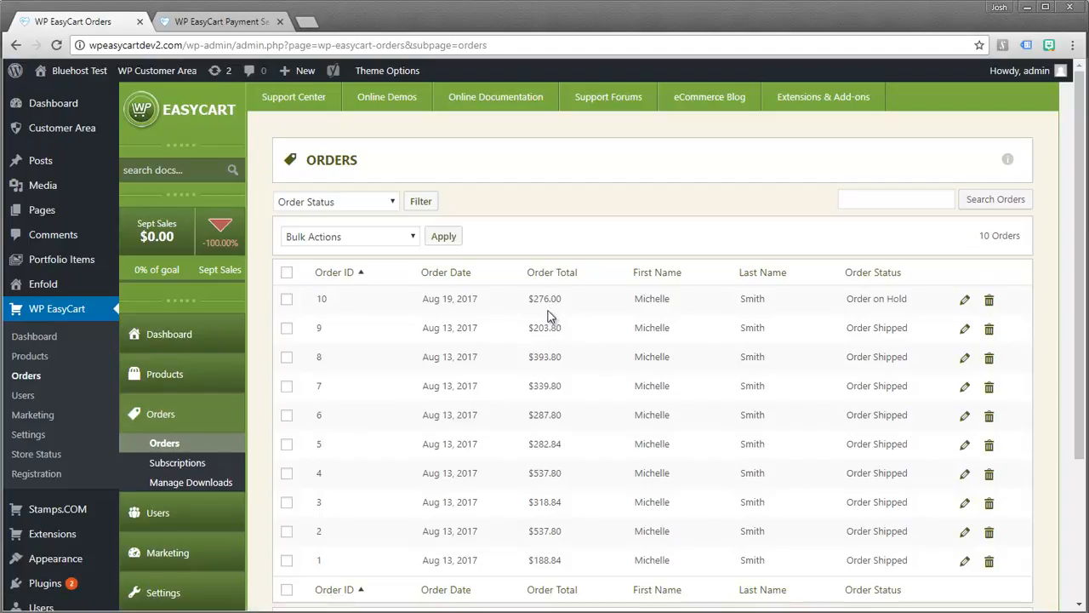
mouse_move(848, 323)
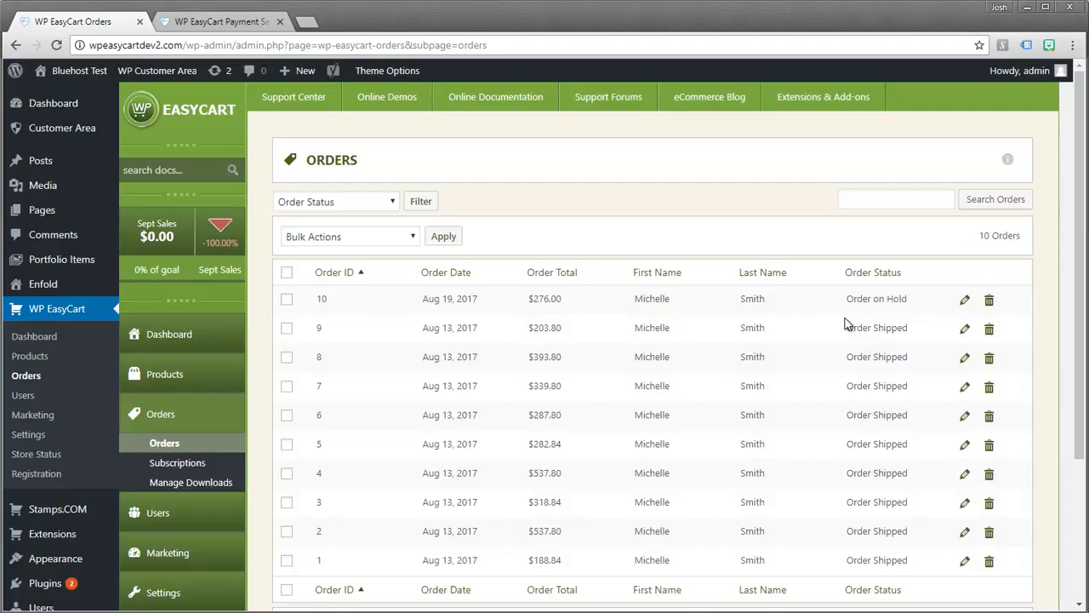
mouse_move(899, 332)
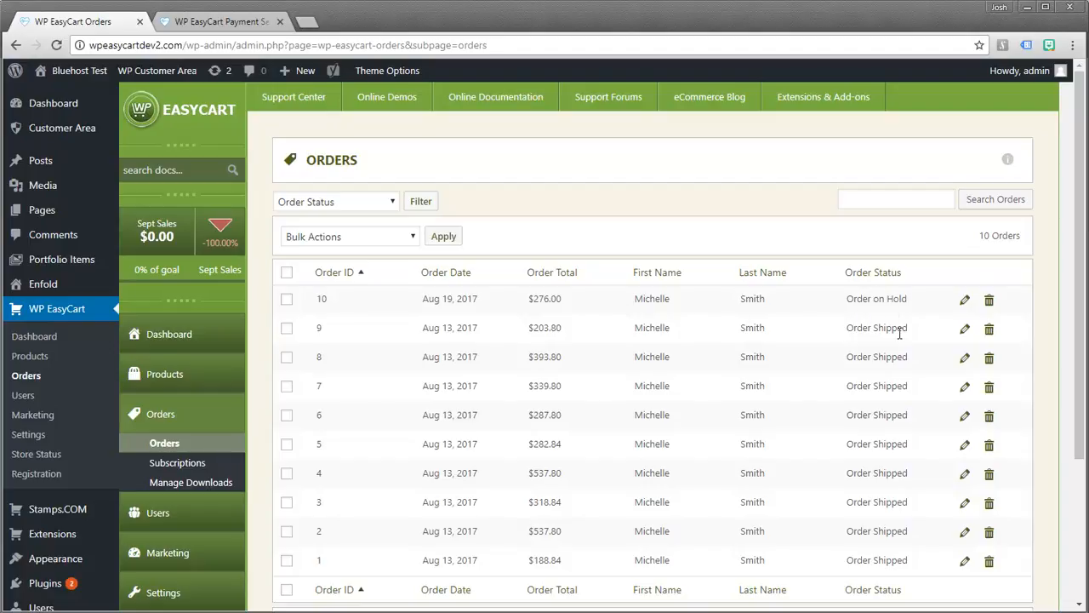
mouse_move(848, 349)
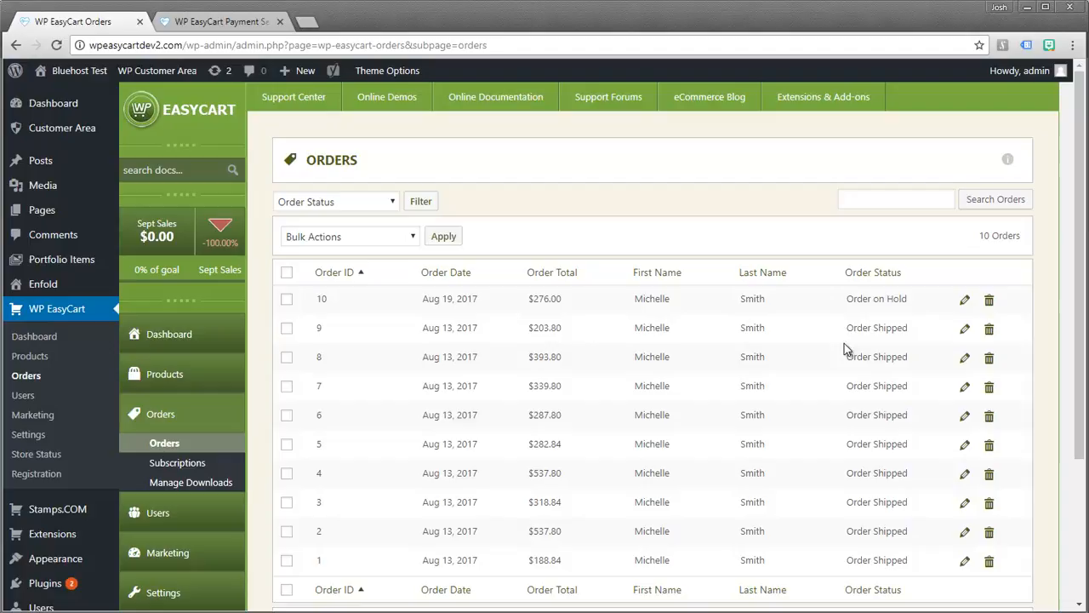
mouse_move(894, 313)
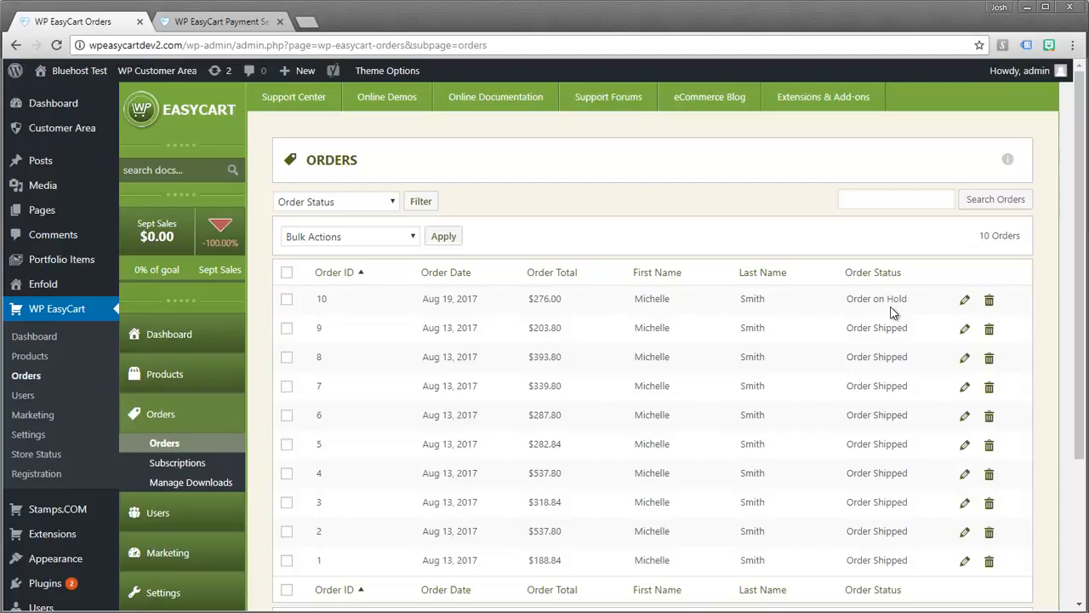
mouse_move(854, 300)
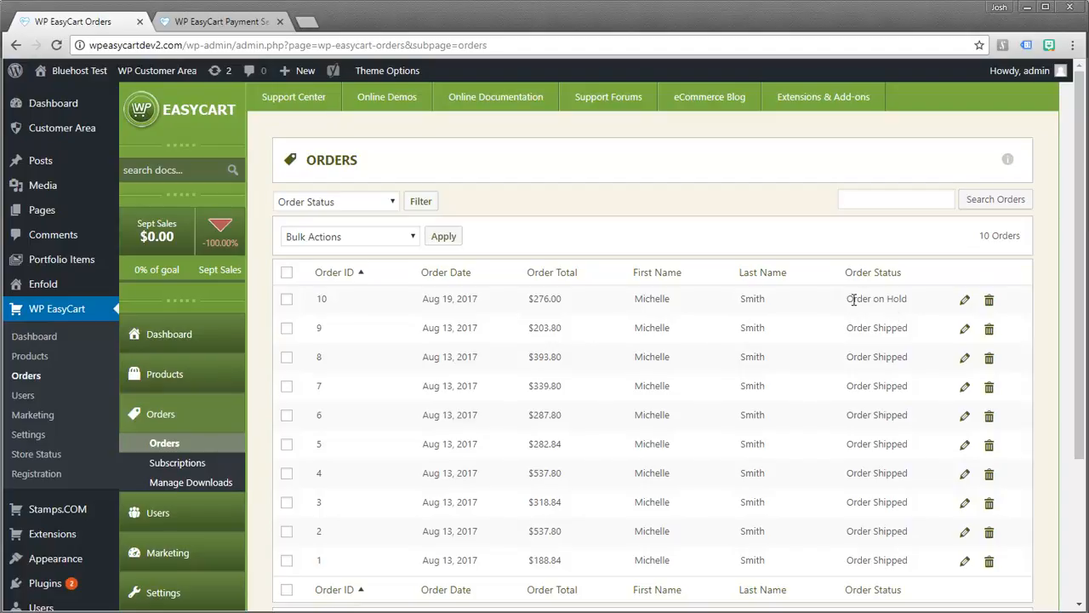
mouse_move(909, 300)
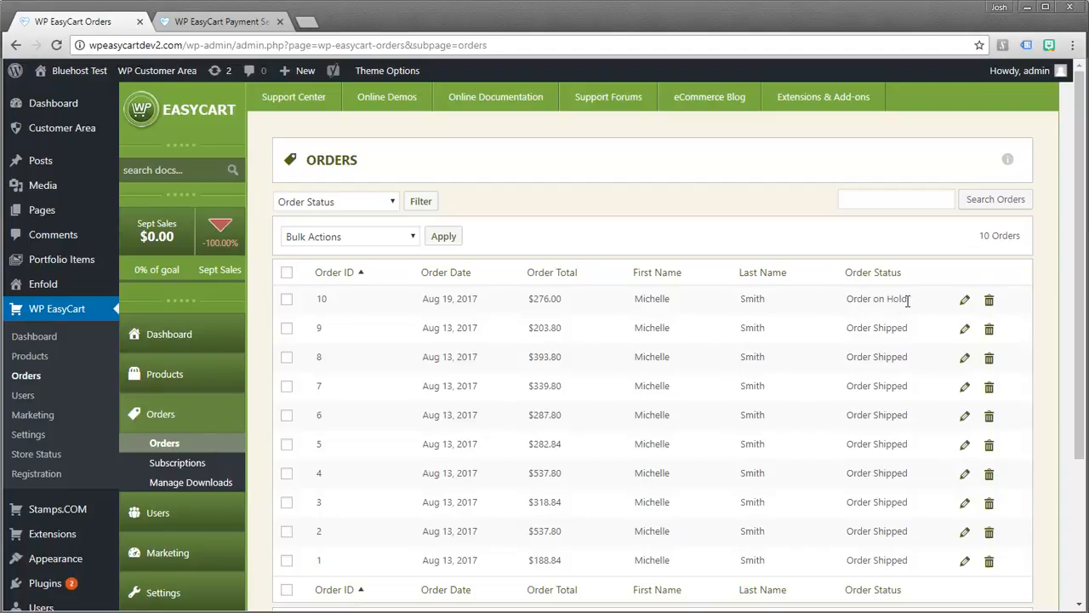
mouse_move(926, 306)
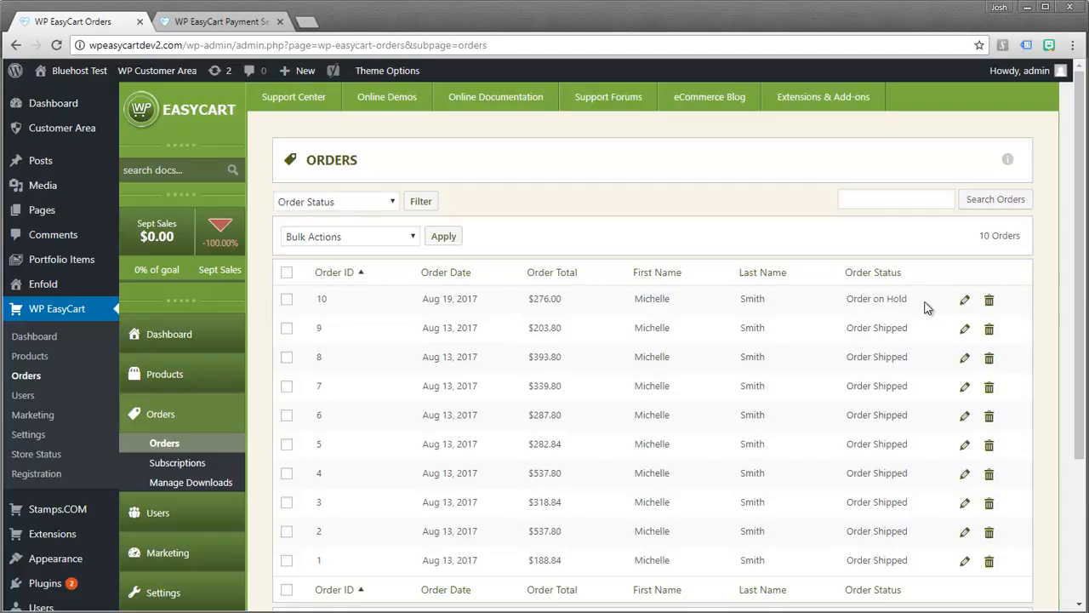
mouse_move(865, 313)
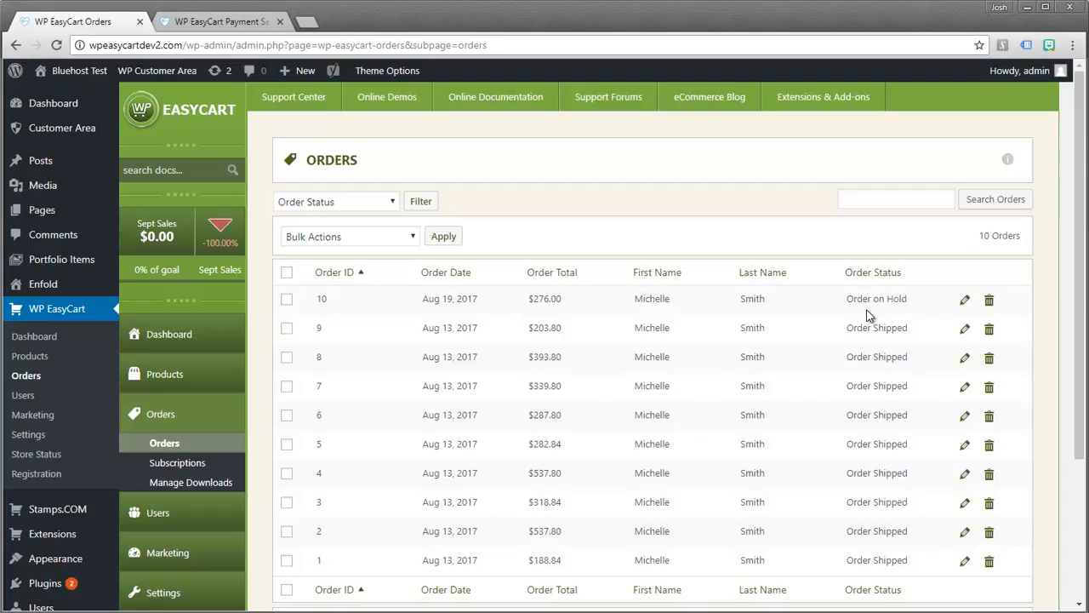
mouse_move(862, 330)
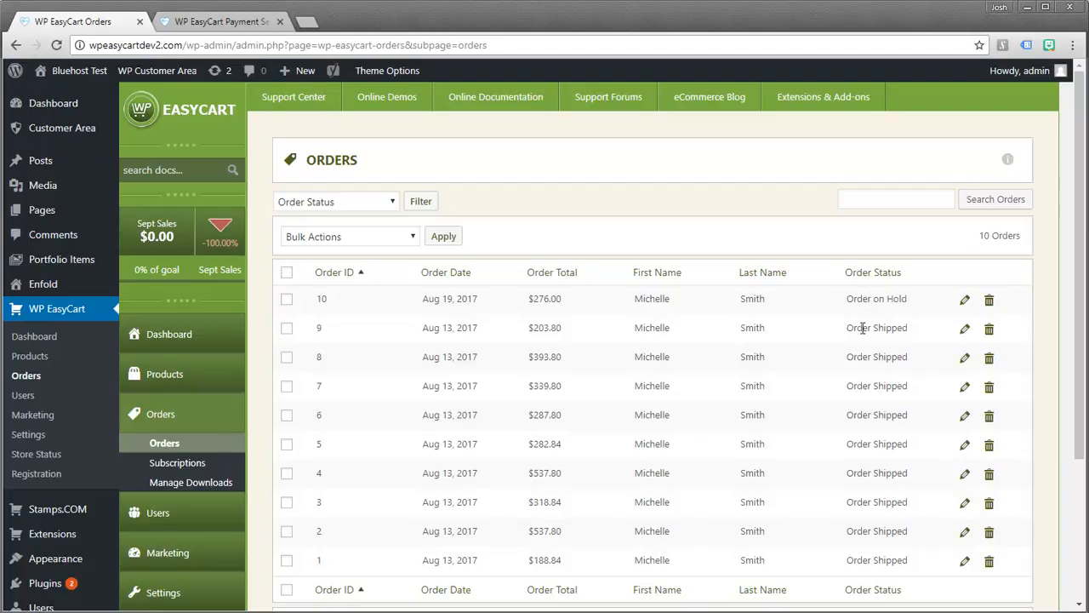
mouse_move(919, 355)
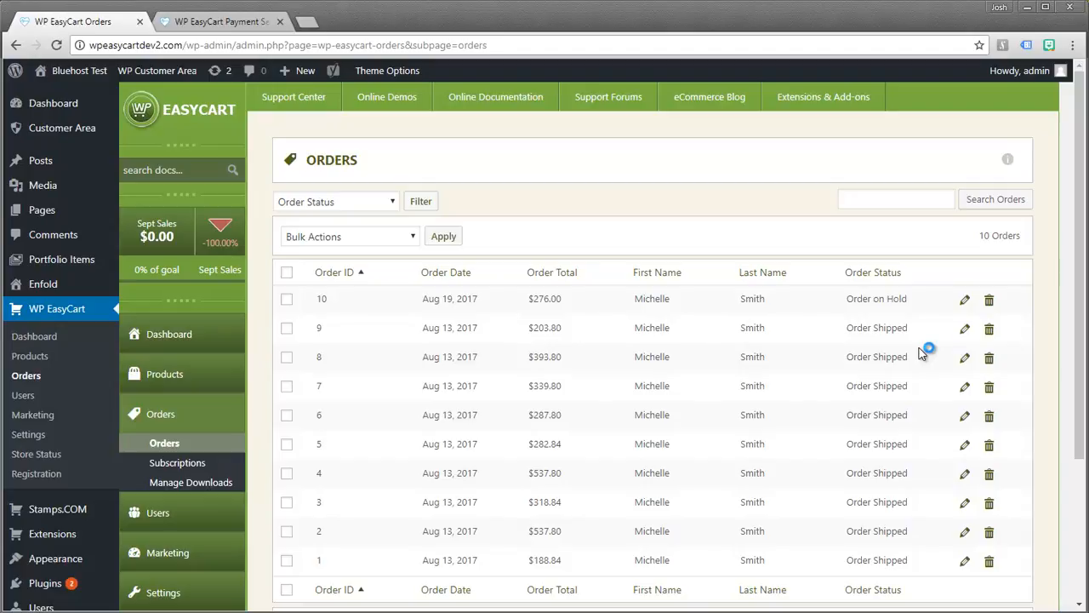
mouse_move(923, 352)
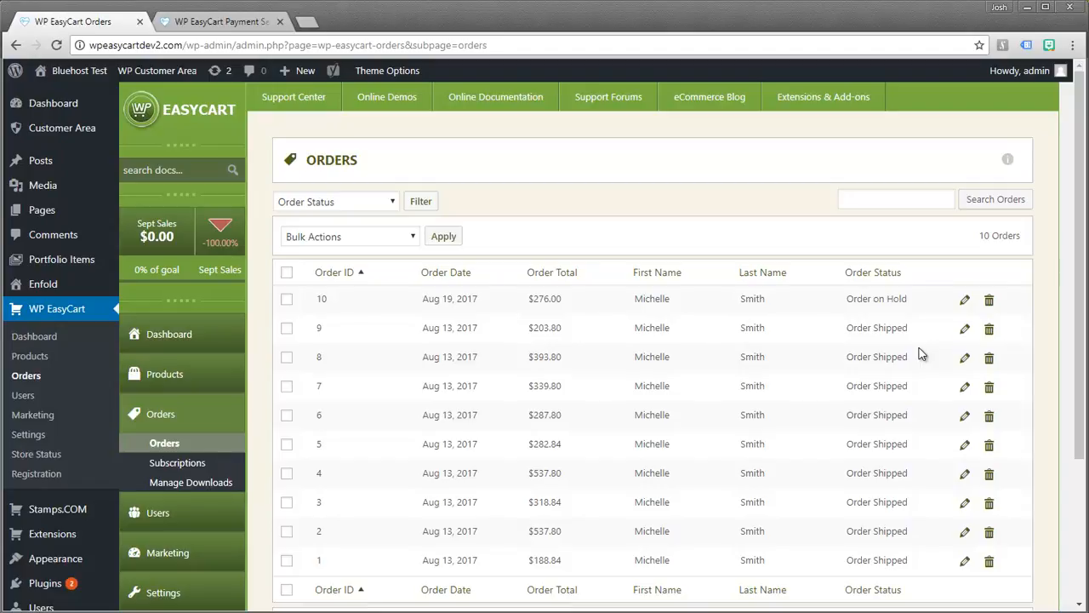
mouse_move(875, 565)
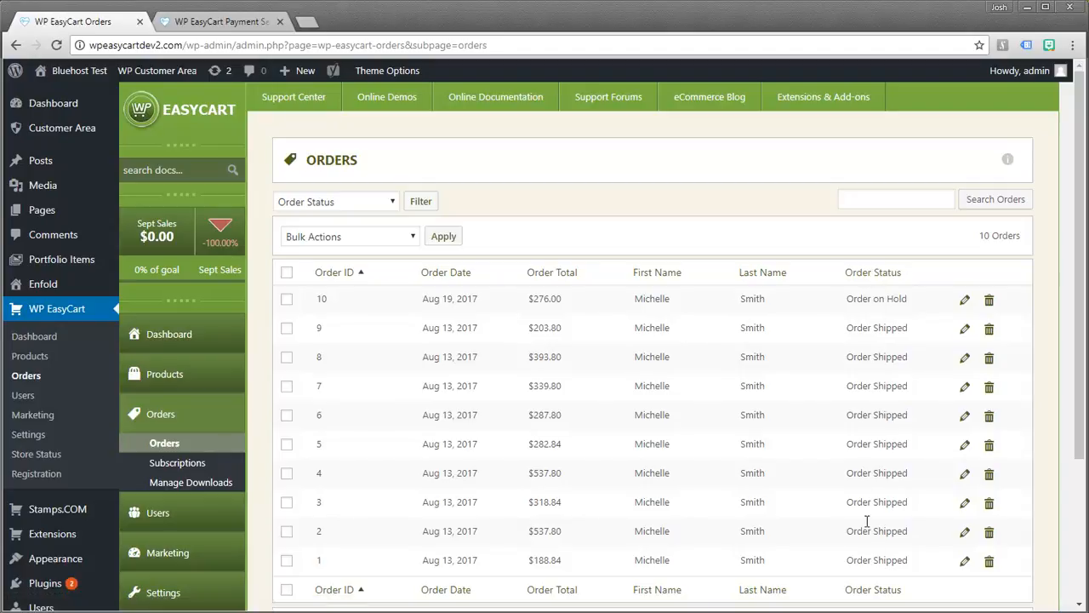
mouse_move(870, 313)
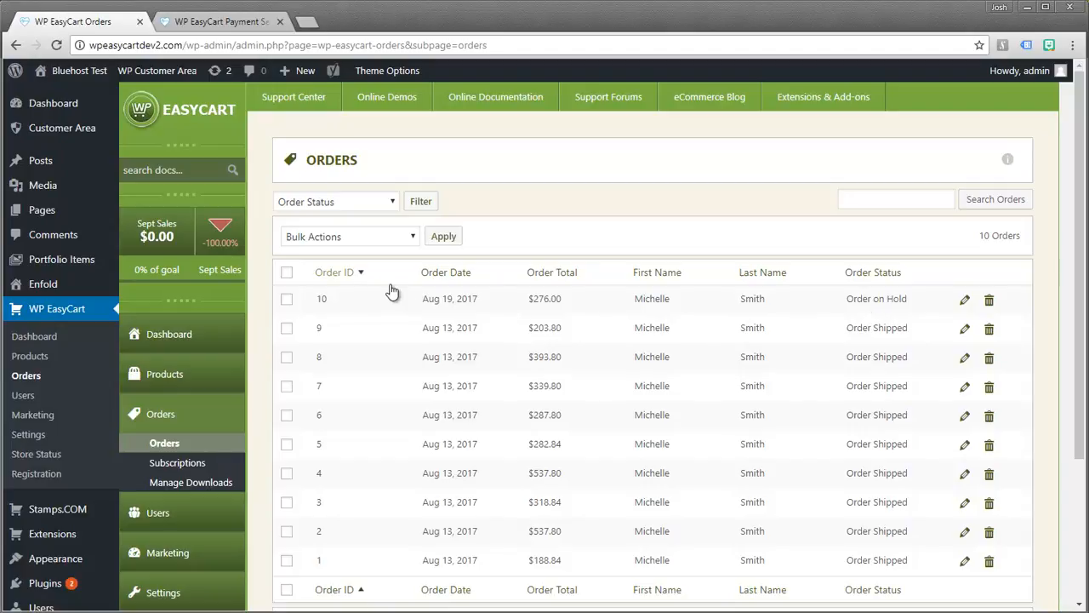
mouse_move(330, 270)
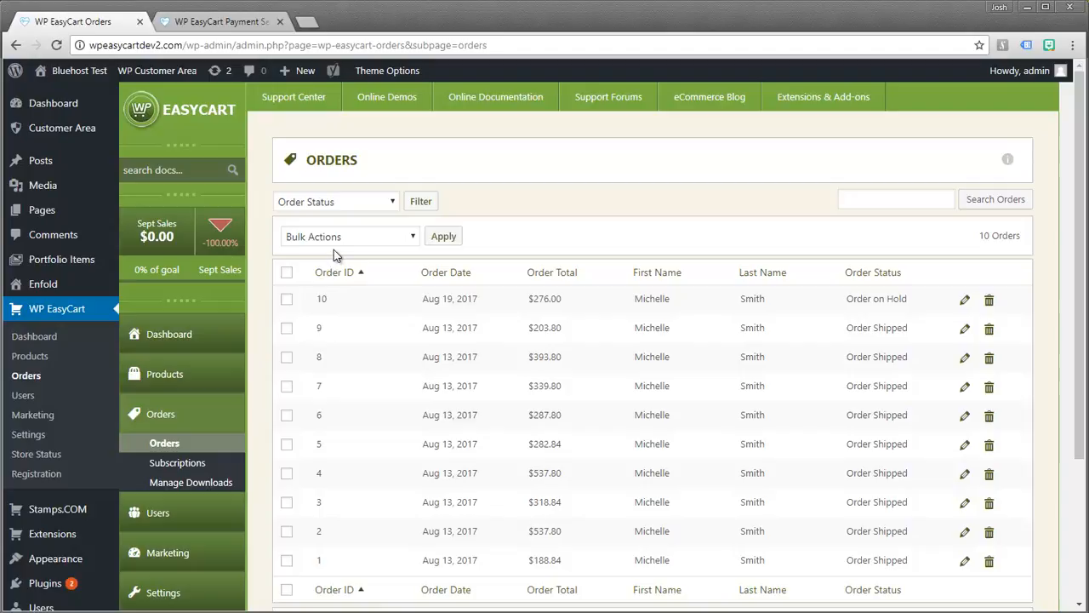
Step: Review the available bulk order actions on the Orders page
left_click(349, 235)
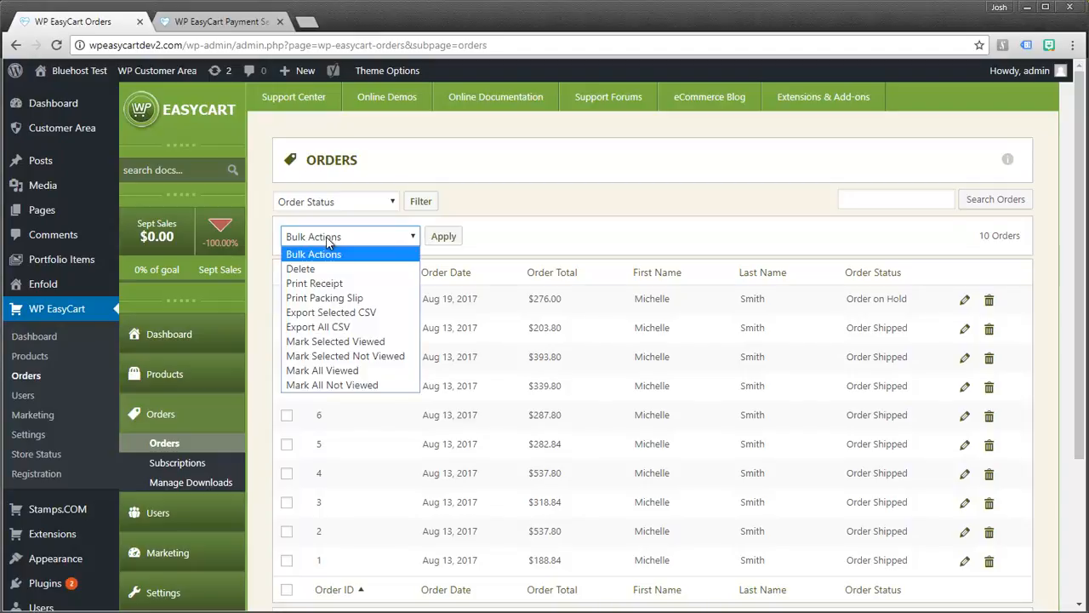
mouse_move(322, 371)
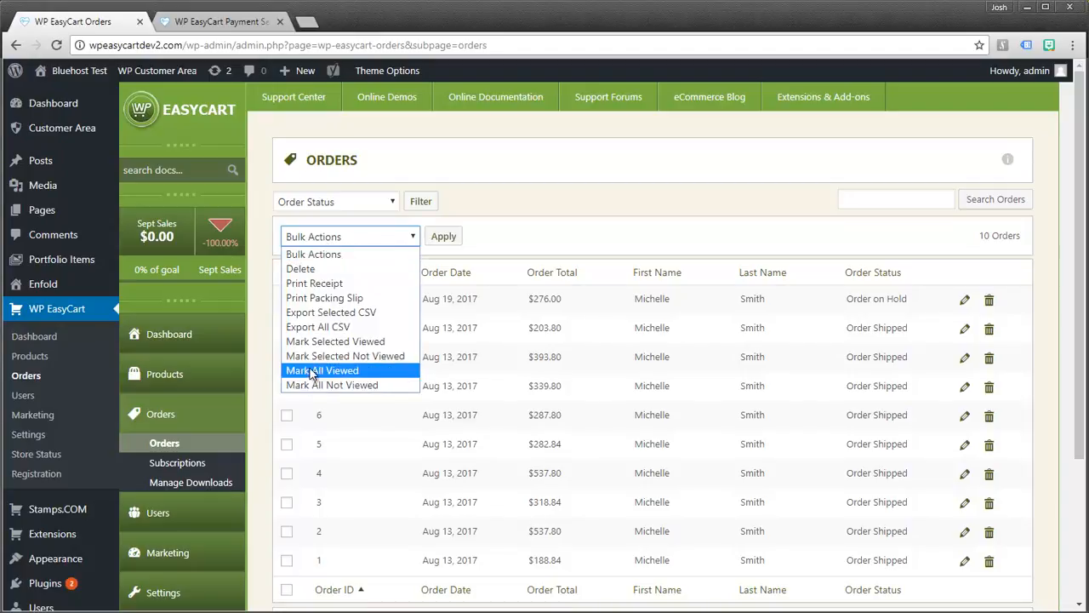
mouse_move(330, 313)
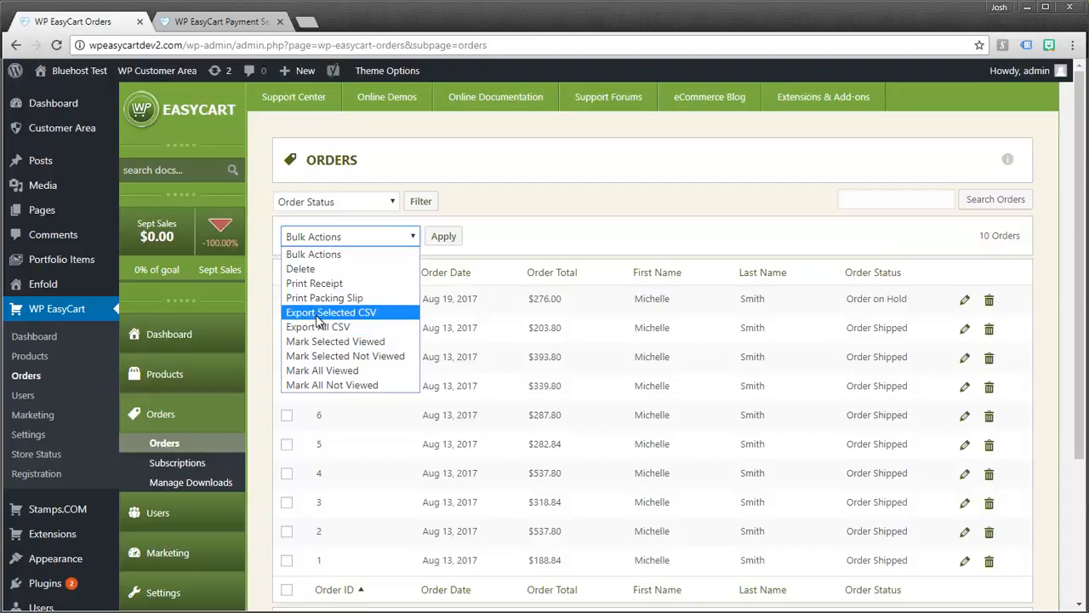
mouse_move(316, 327)
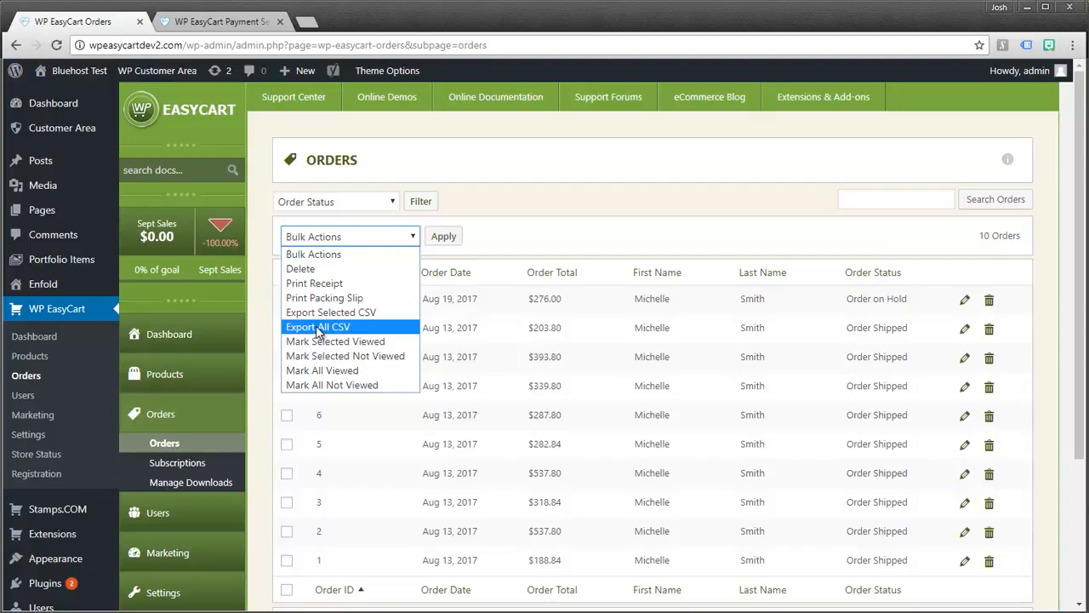
mouse_move(313, 282)
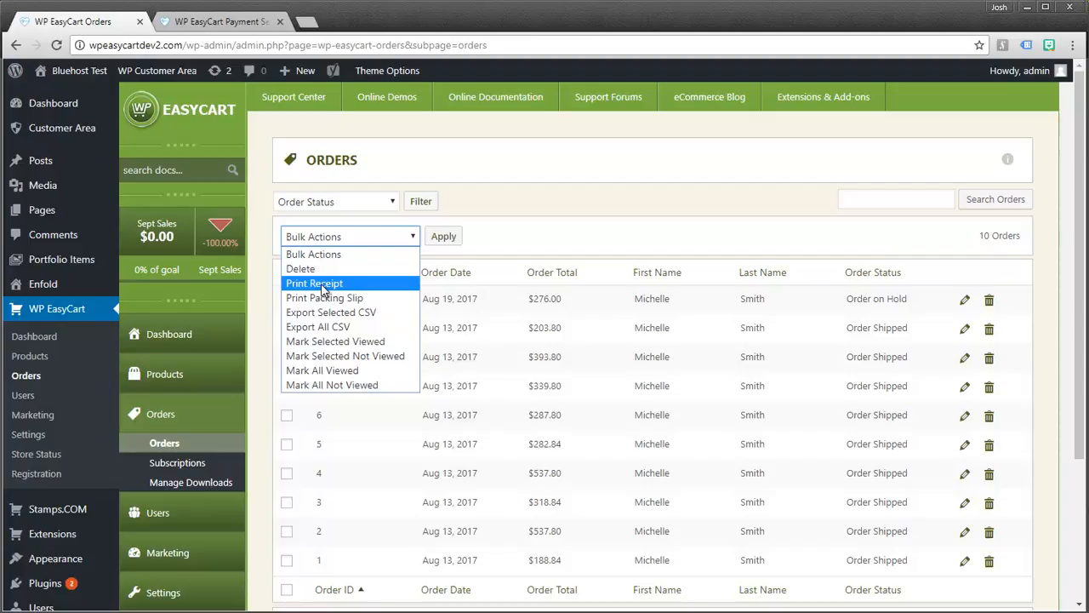
mouse_move(324, 298)
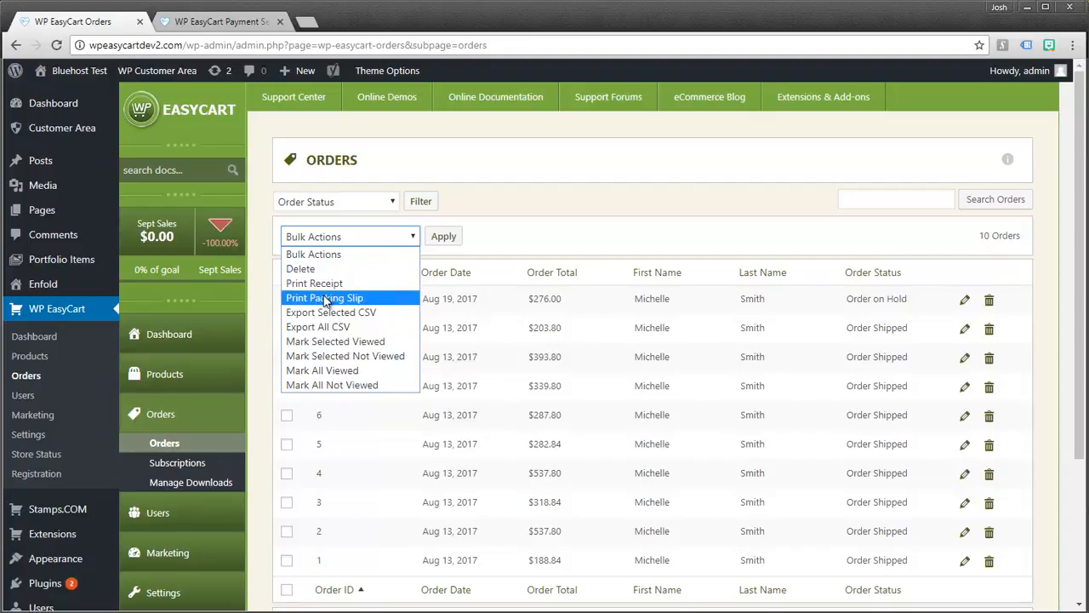
mouse_move(313, 283)
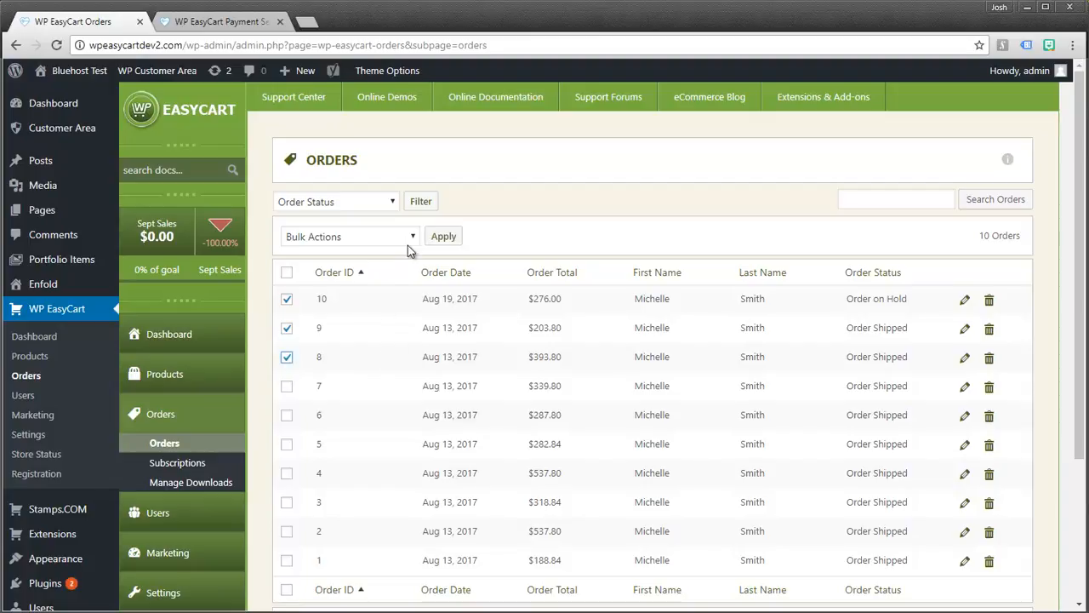
left_click(349, 235)
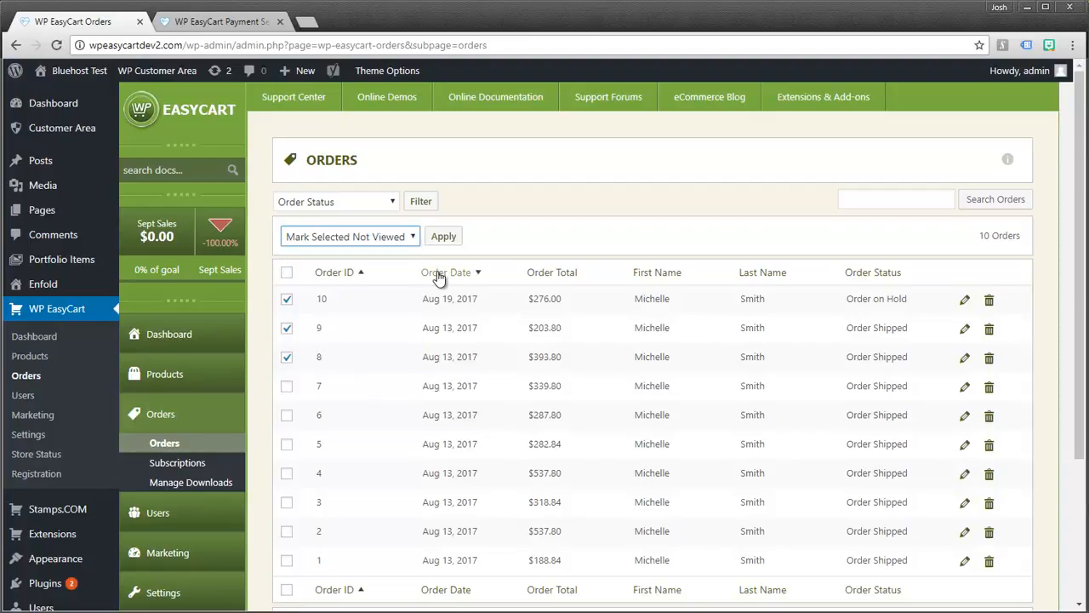
left_click(443, 235)
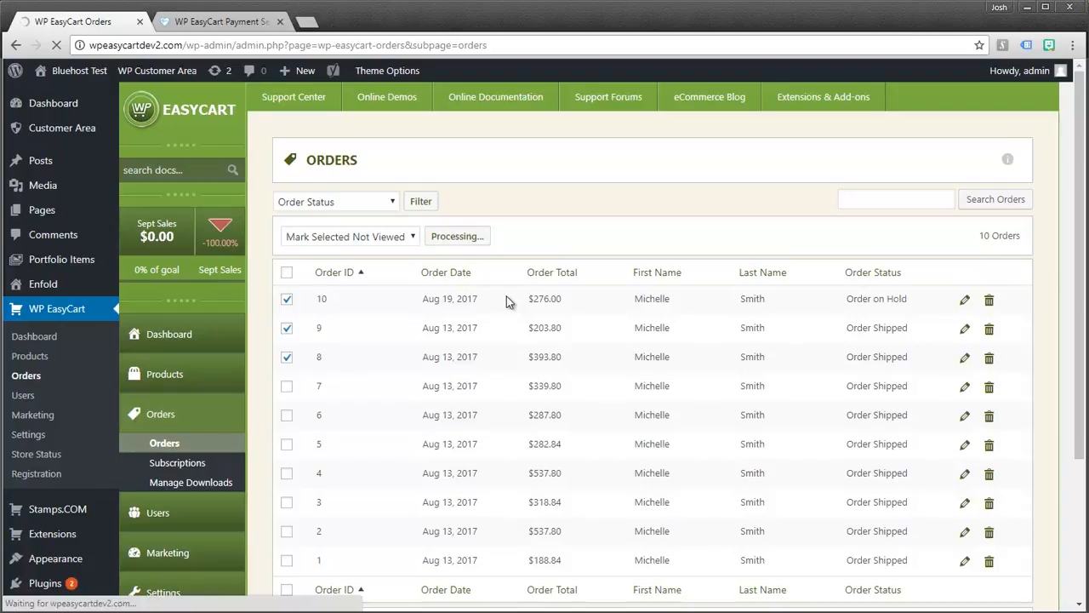
left_click(456, 235)
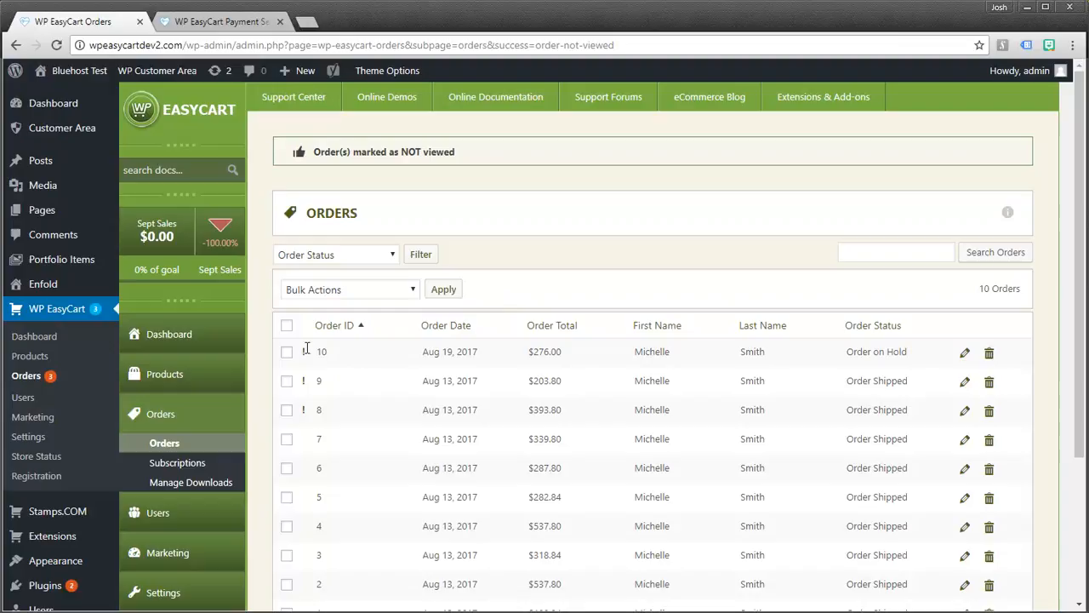
mouse_move(378, 378)
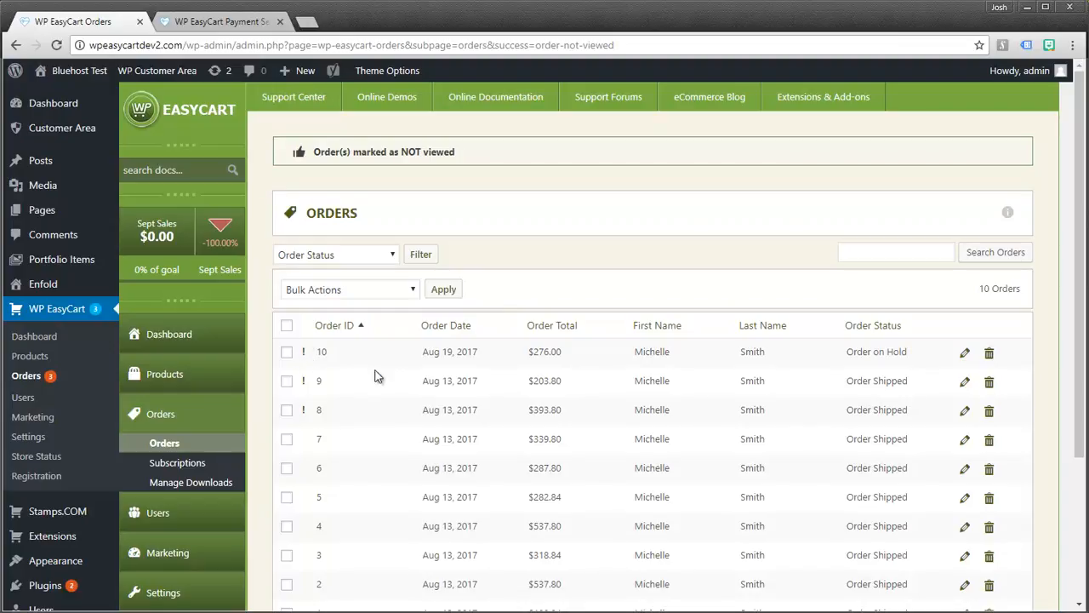
mouse_move(99, 388)
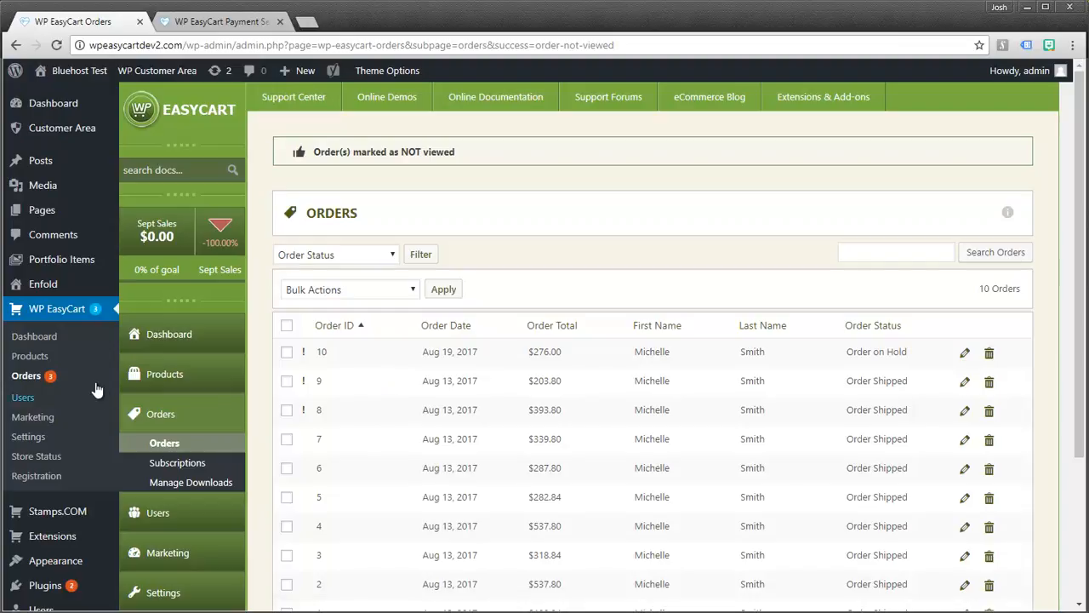
mouse_move(30, 375)
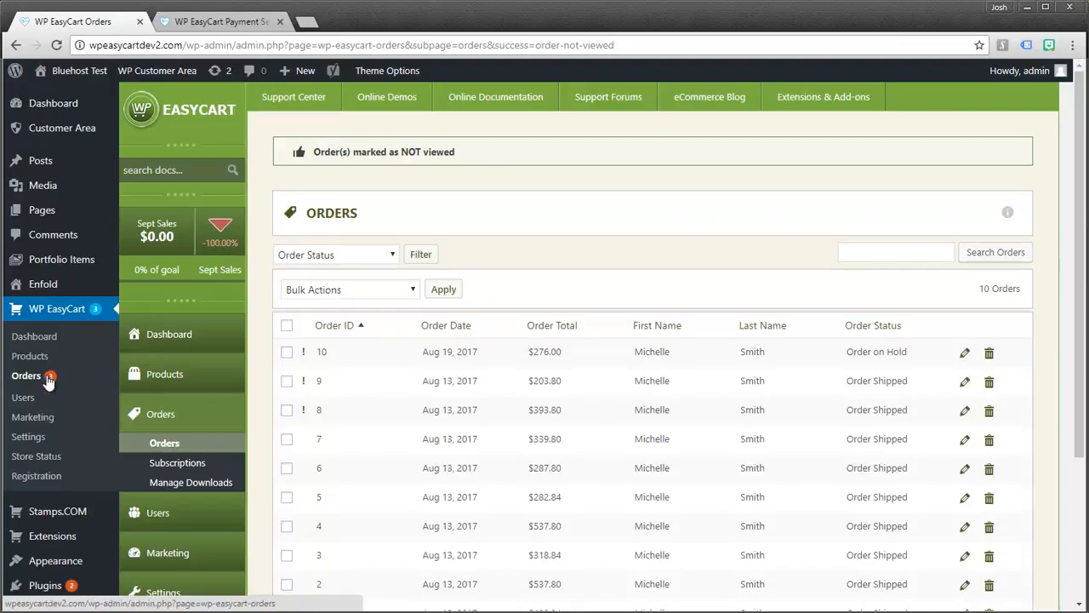
mouse_move(165, 443)
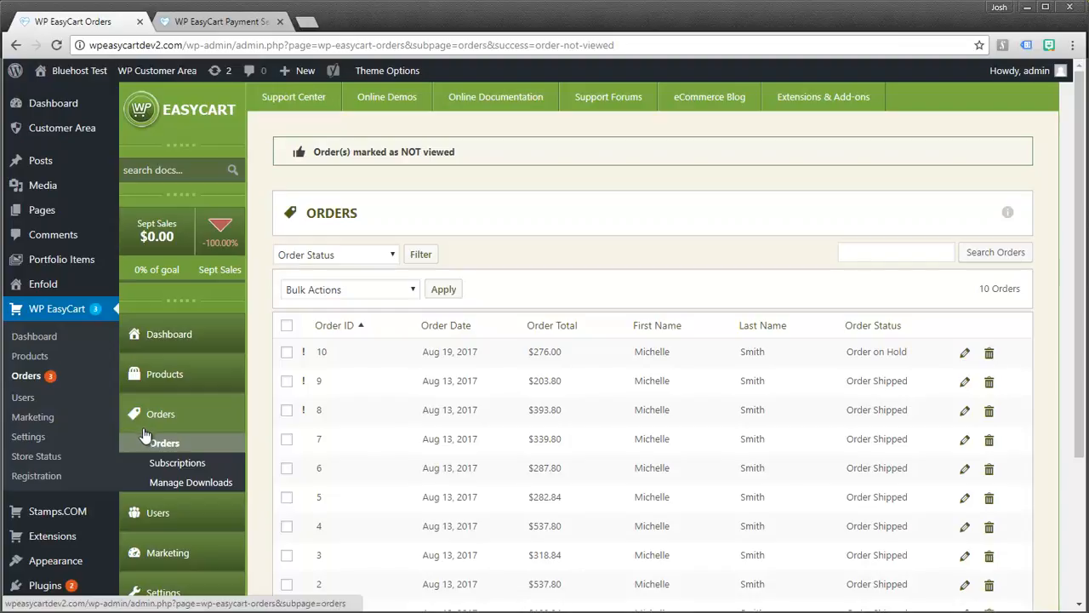
mouse_move(964, 417)
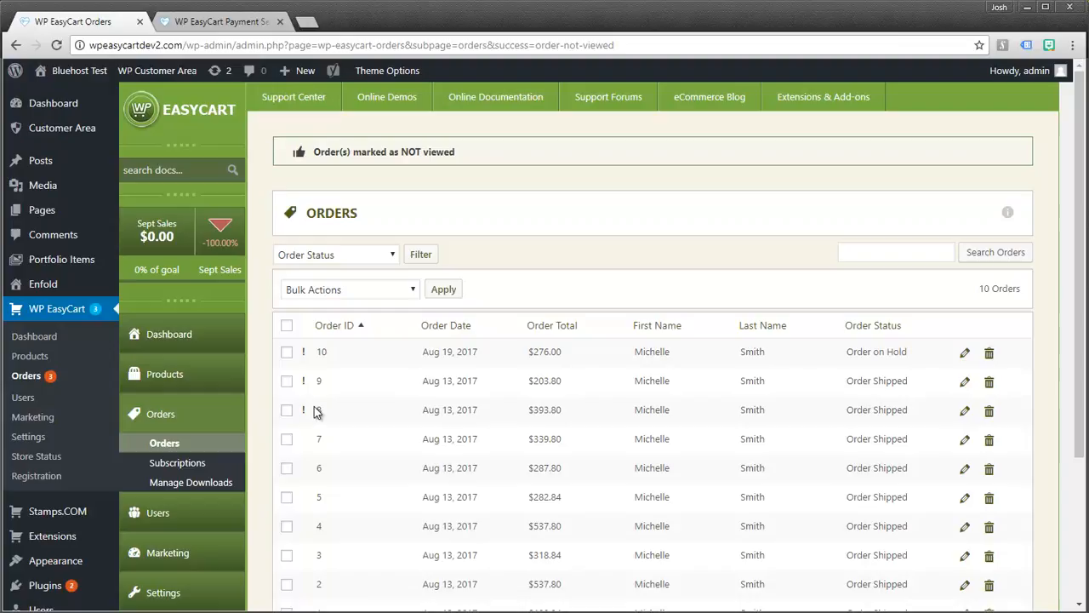
mouse_move(308, 409)
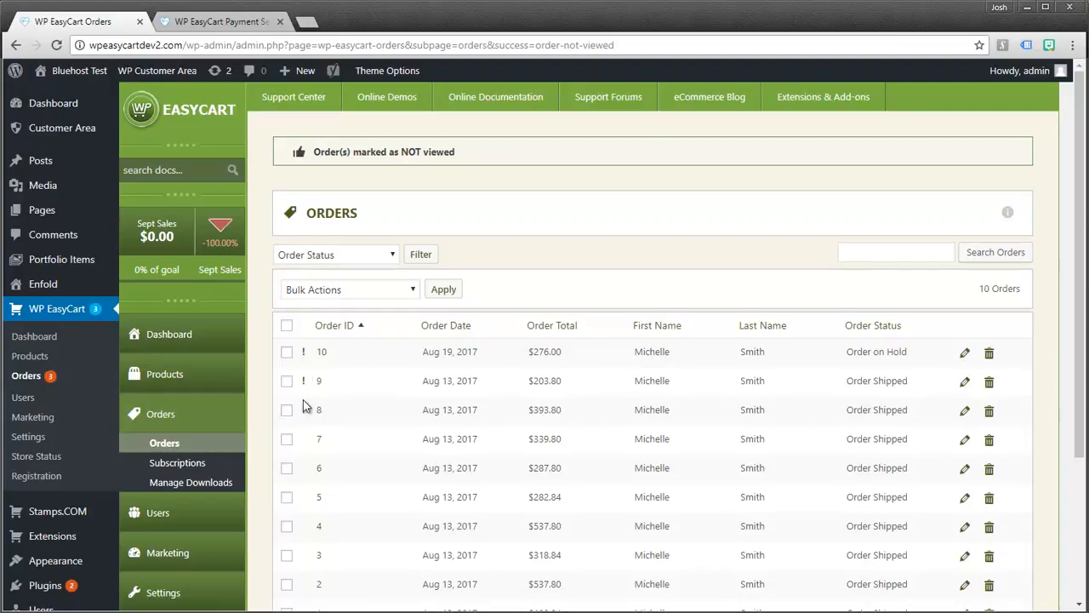
mouse_move(326, 417)
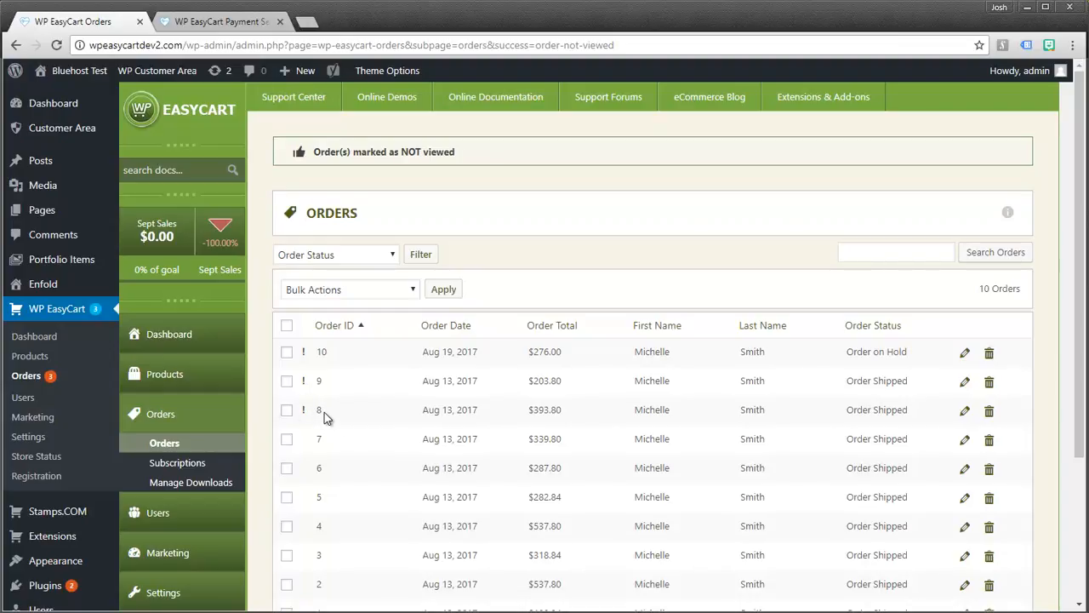
mouse_move(292, 350)
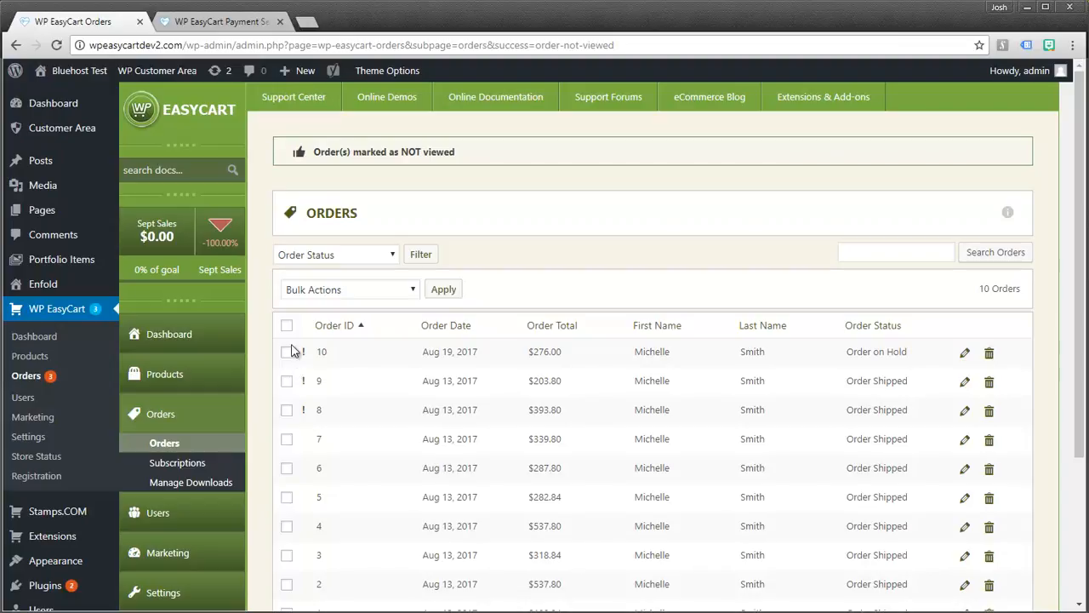
Step: Select all ten orders and bring up the bulk actions to mark them viewed
left_click(286, 325)
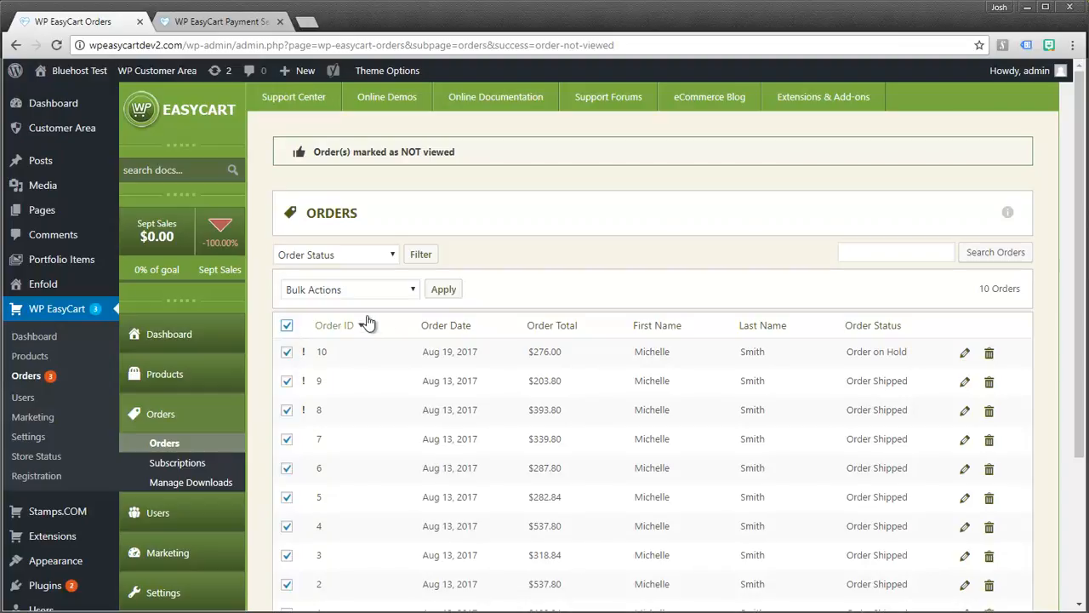
left_click(349, 289)
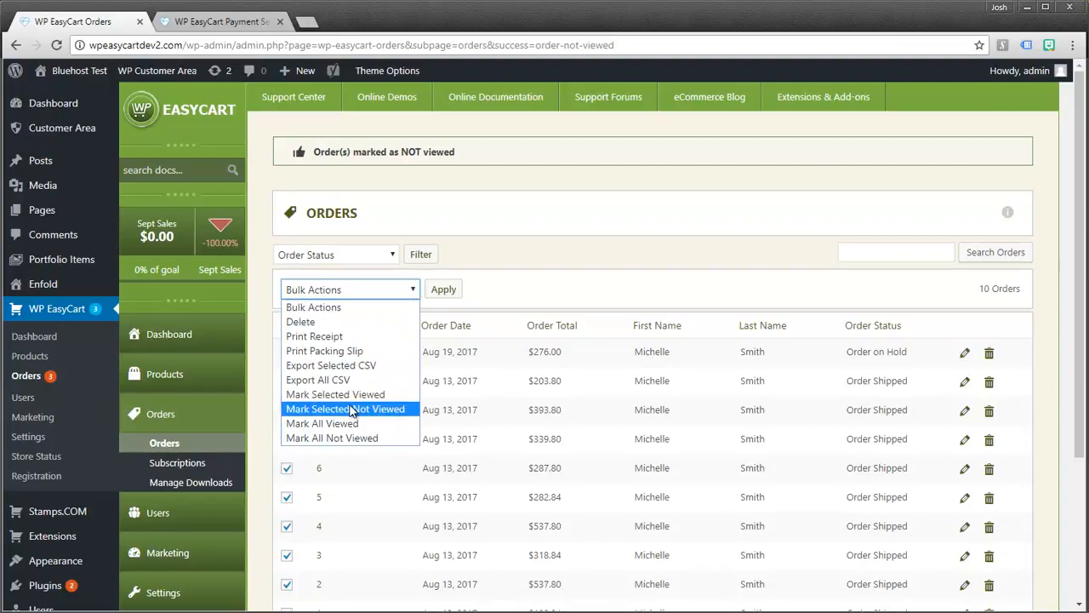
mouse_move(322, 423)
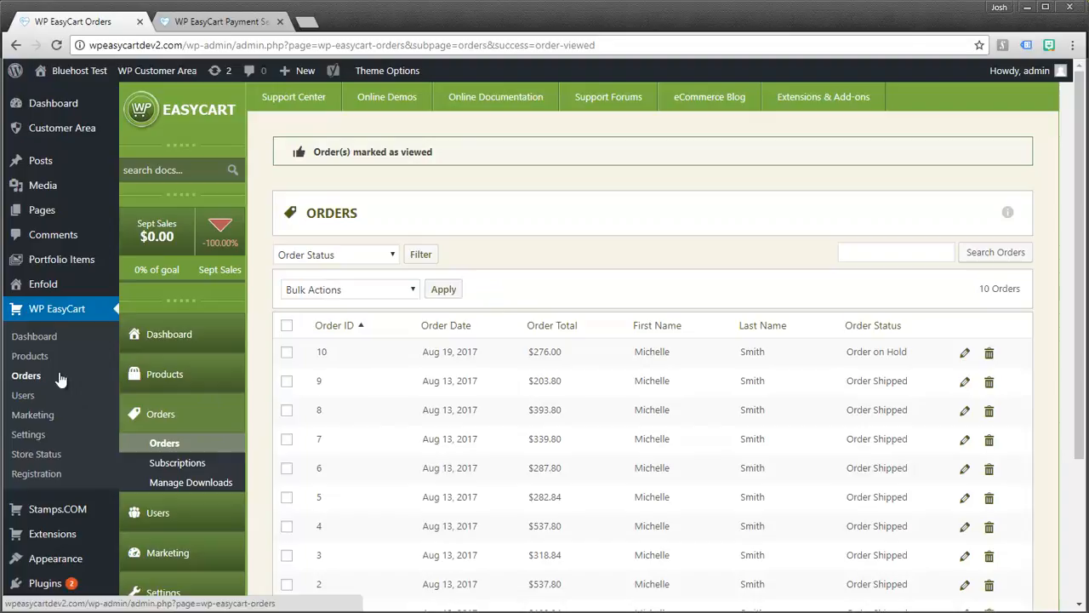
mouse_move(262, 436)
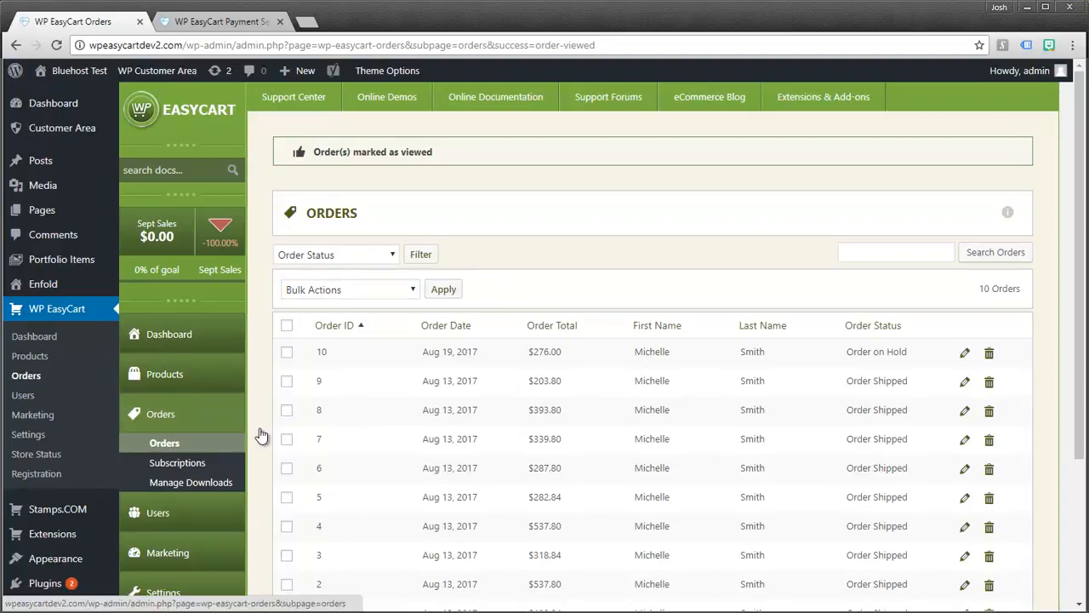
mouse_move(354, 453)
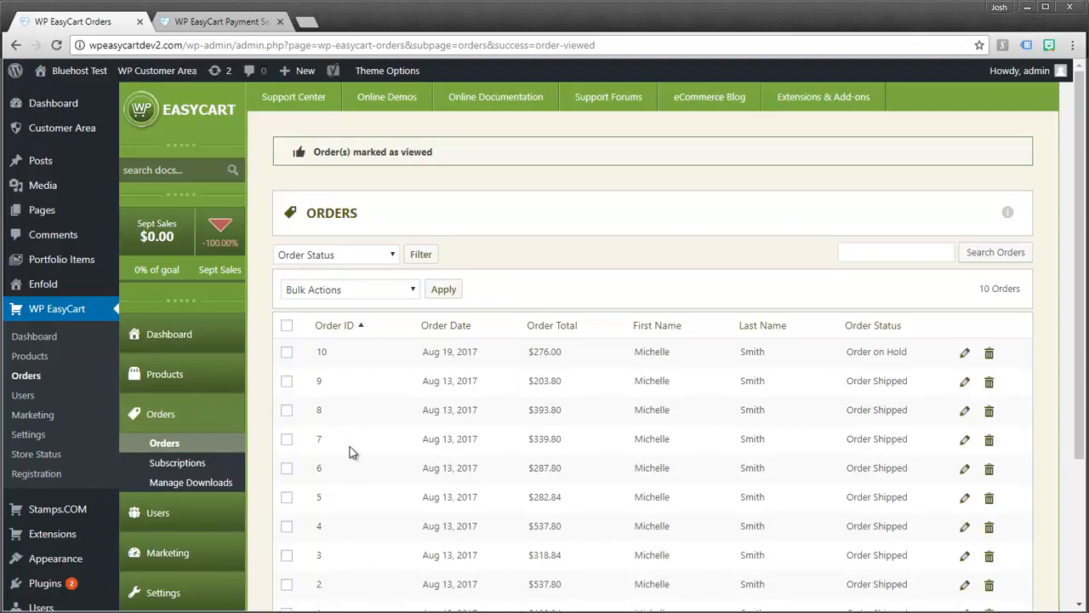
mouse_move(310, 366)
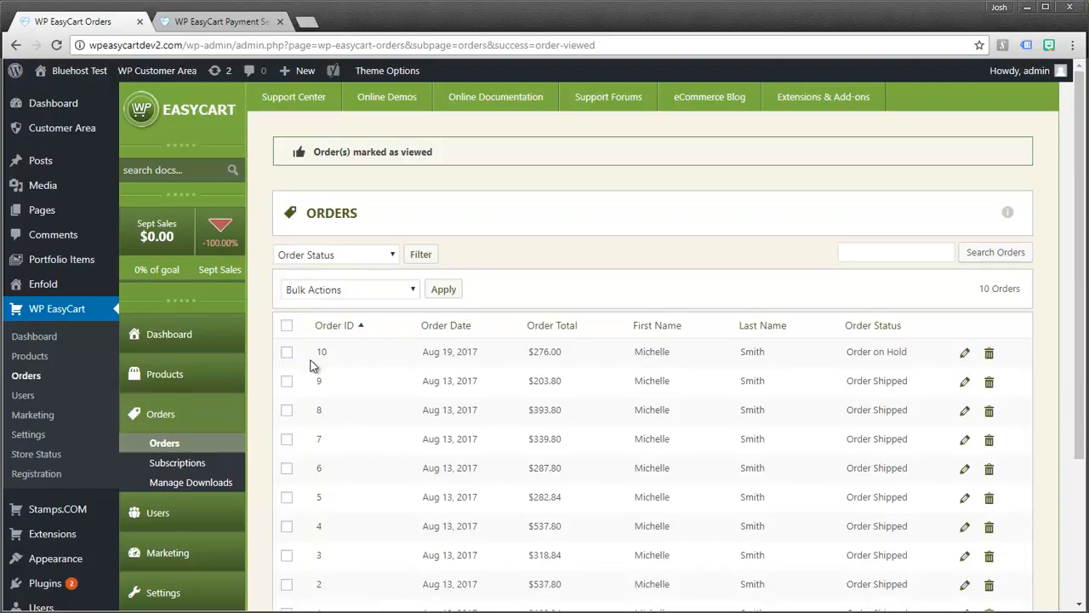
mouse_move(436, 374)
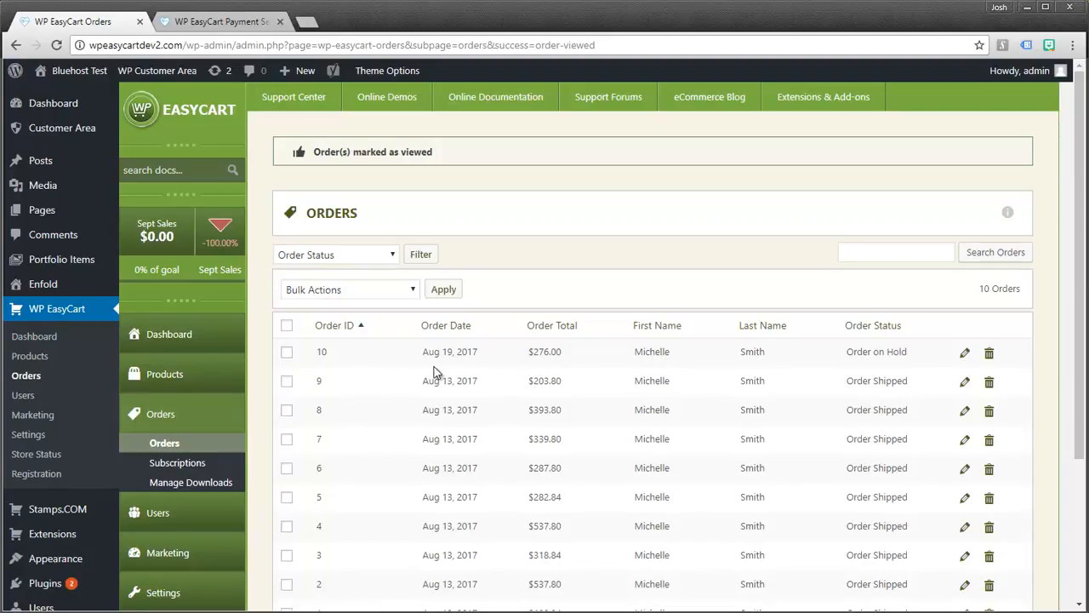
mouse_move(419, 385)
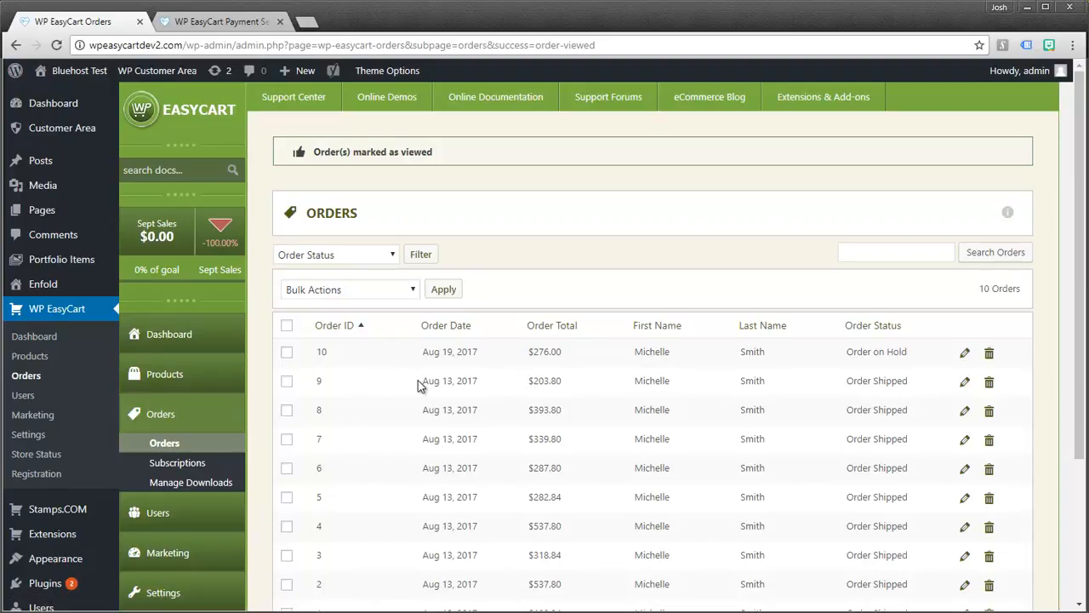
mouse_move(630, 377)
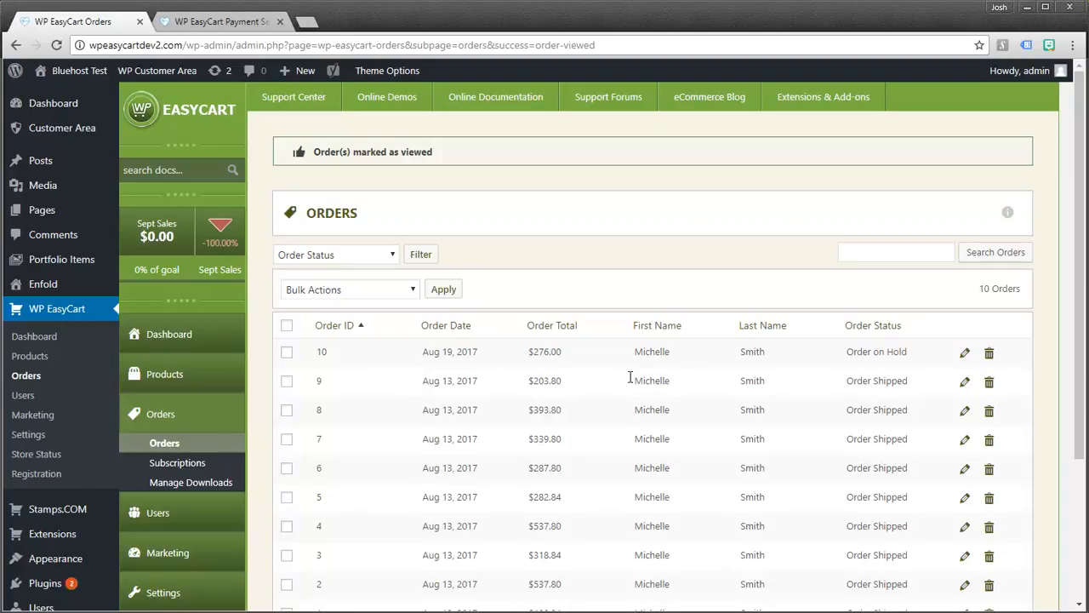
mouse_move(303, 350)
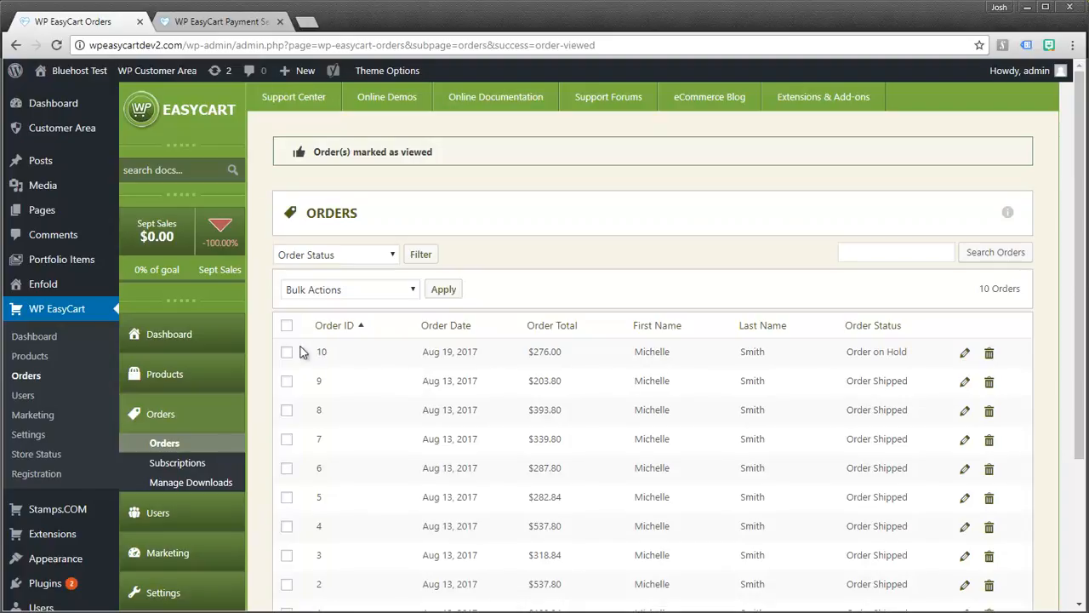
mouse_move(964, 352)
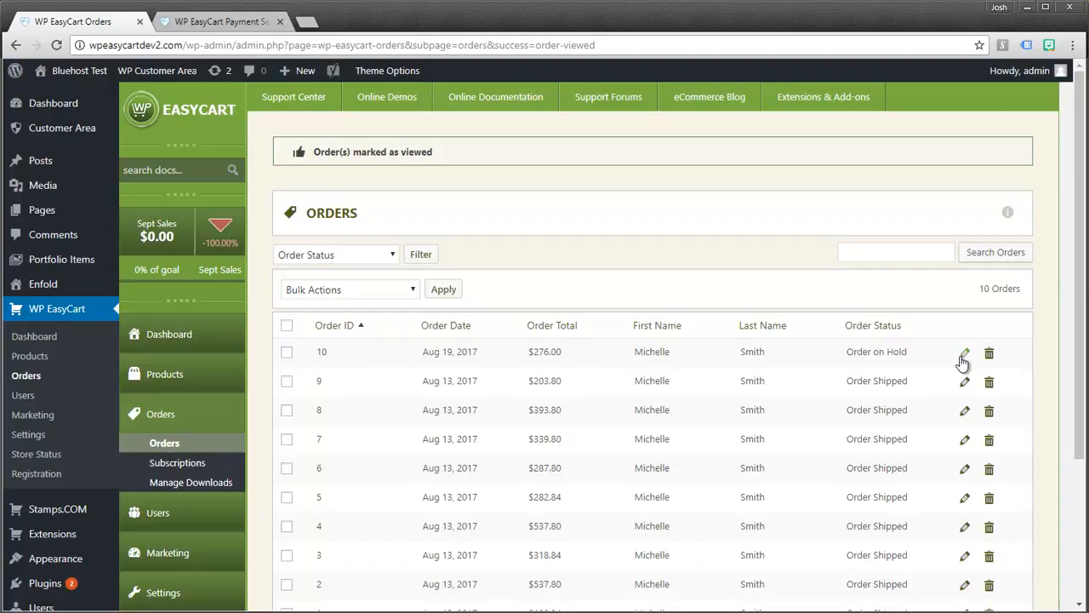
Step: Load Order #10 in the editor and scroll to its items, totals and addresses
left_click(964, 351)
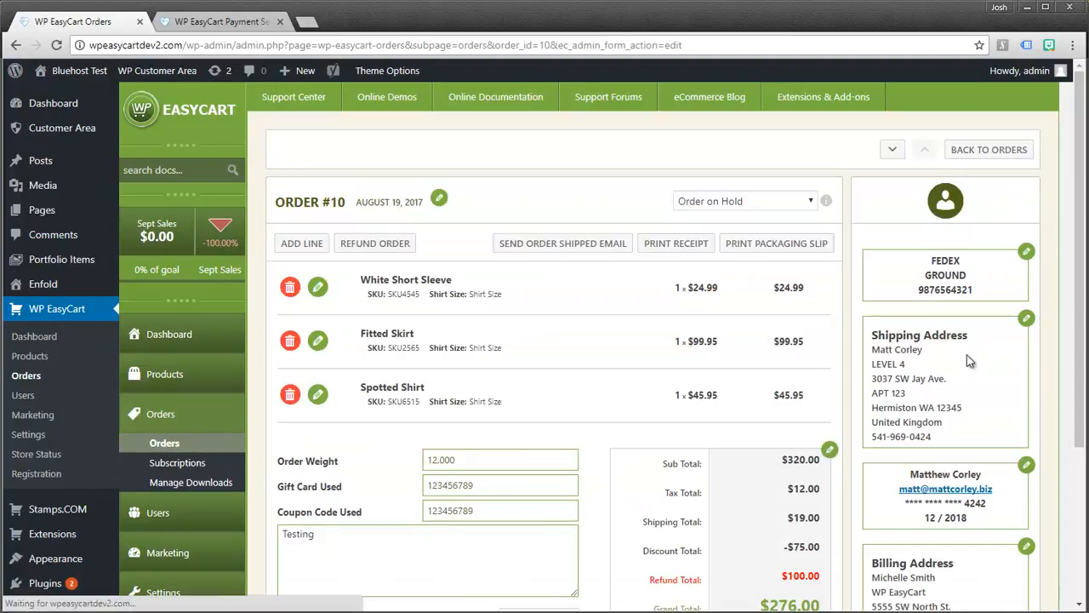
mouse_move(651, 341)
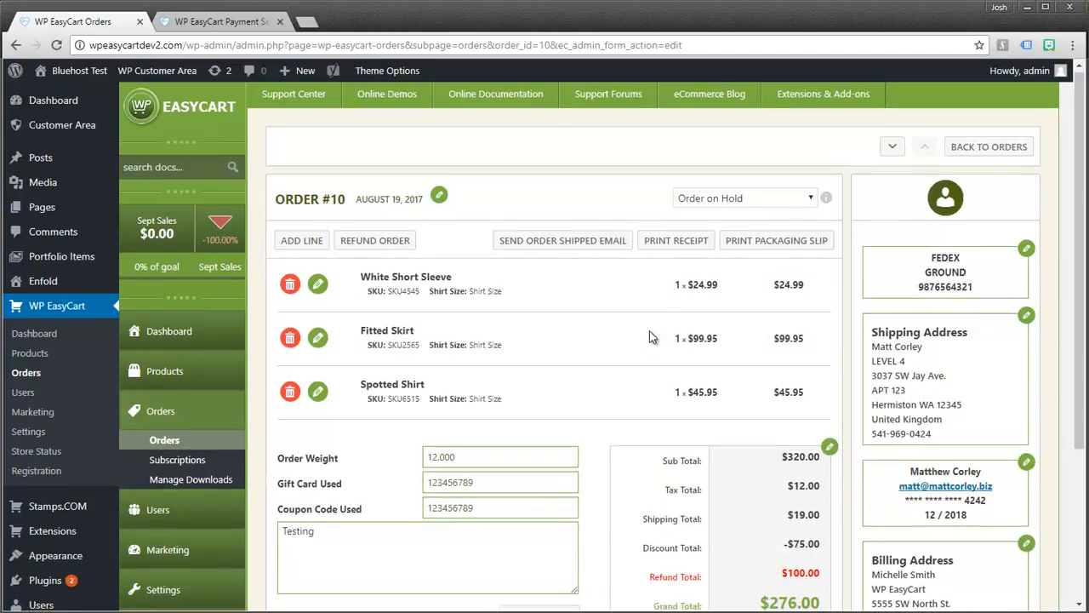
scroll("down", 3)
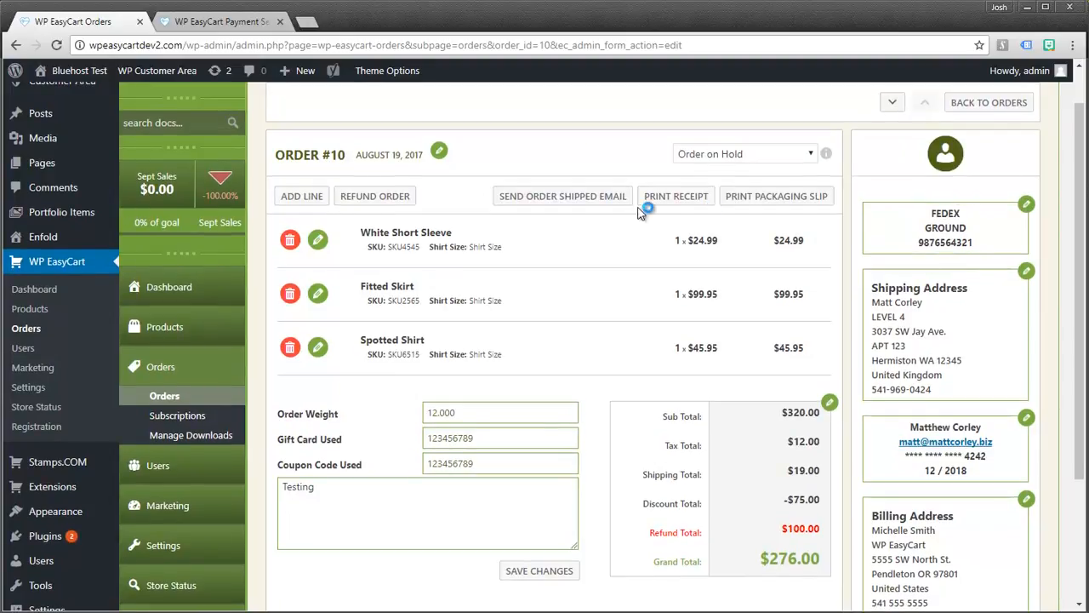
mouse_move(368, 310)
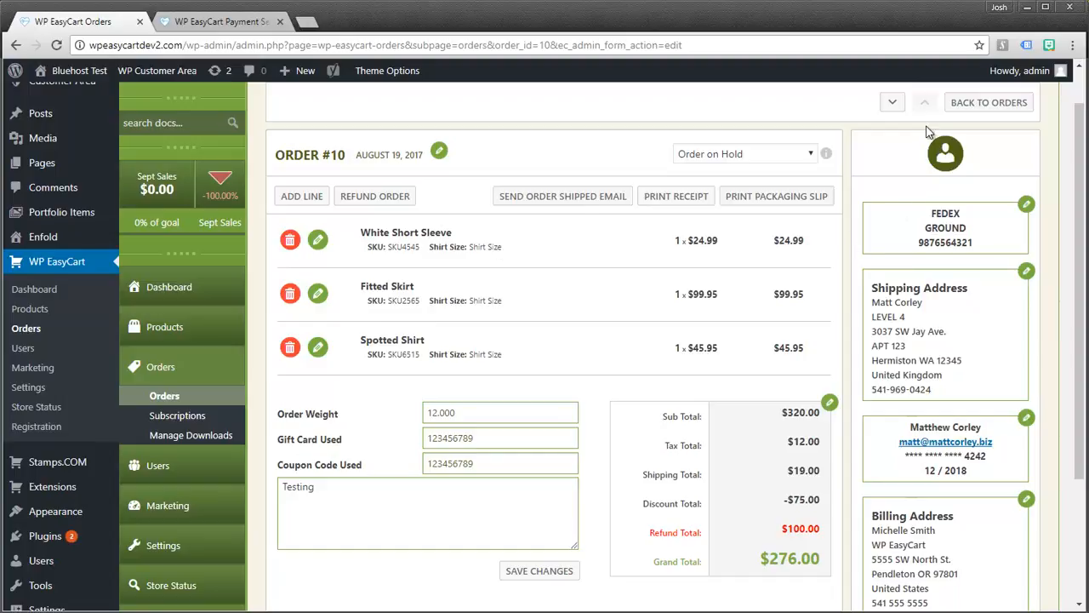
mouse_move(929, 242)
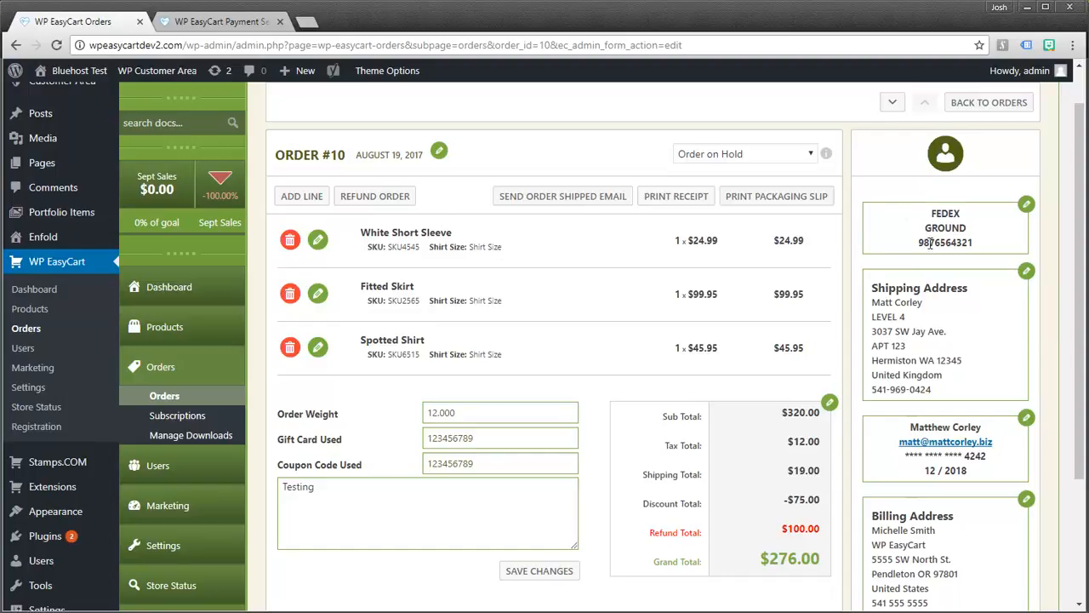
mouse_move(926, 220)
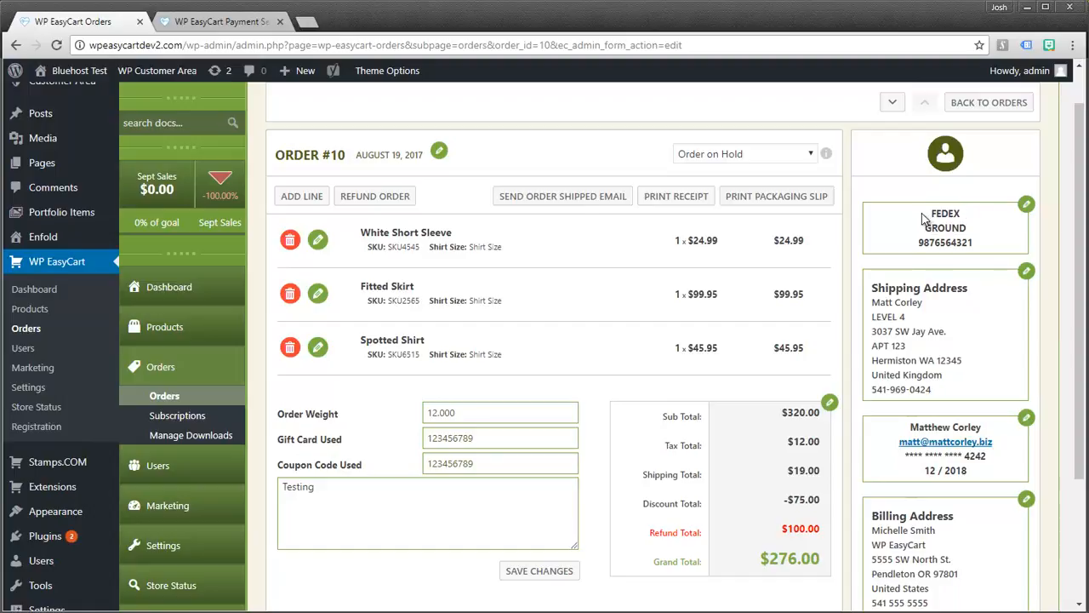
mouse_move(916, 296)
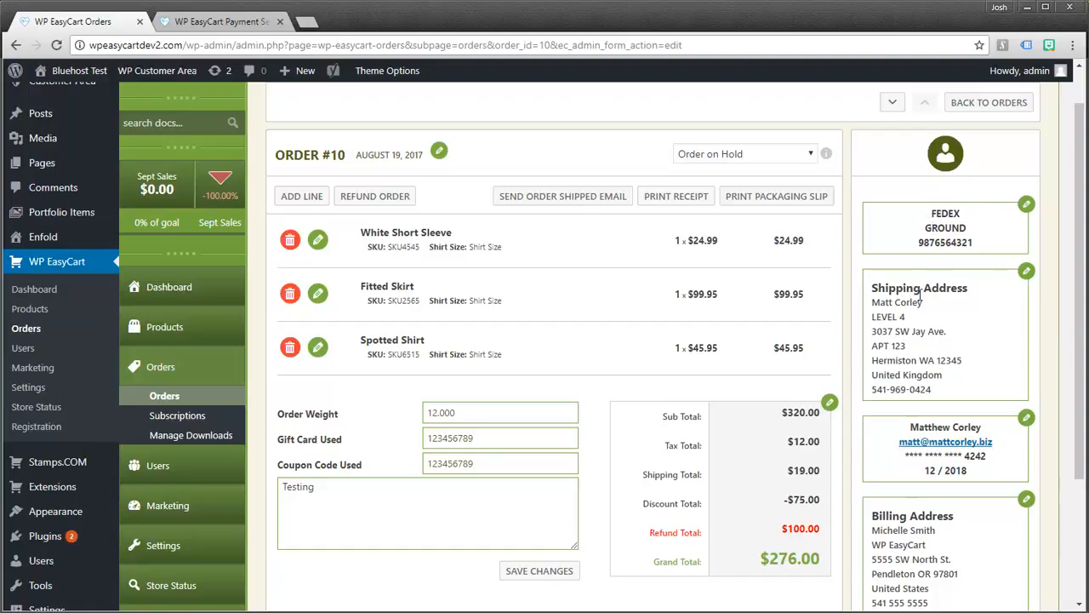
mouse_move(946, 441)
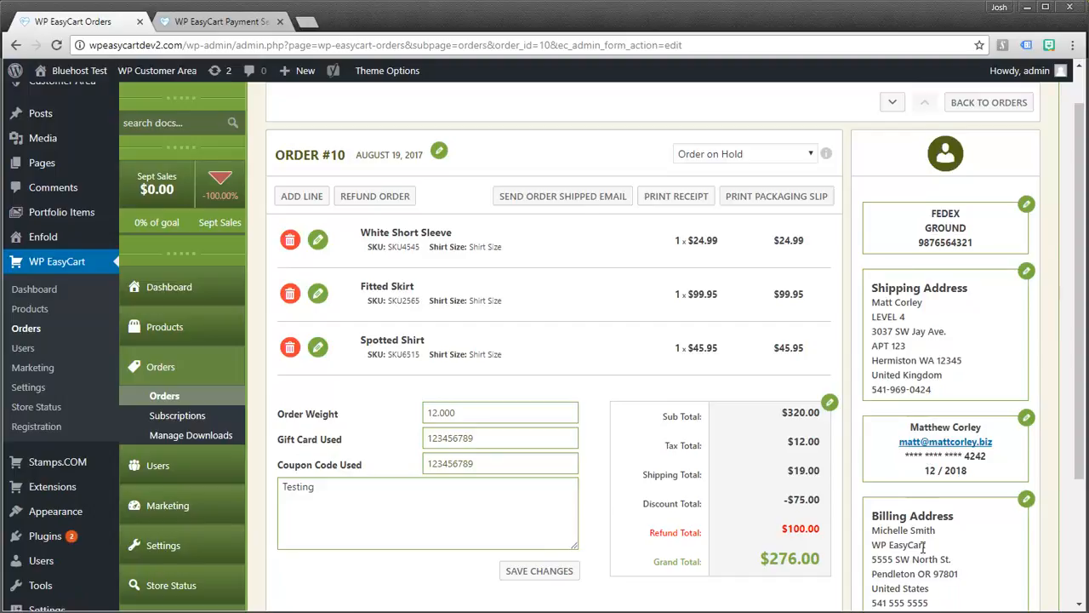
scroll("down", 3)
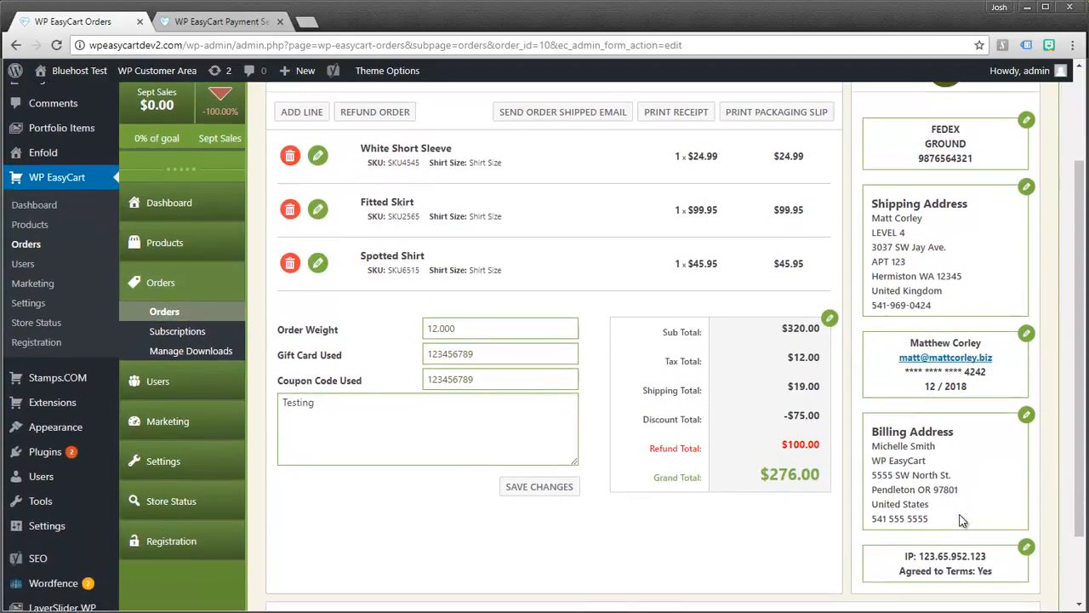
scroll("down", 3)
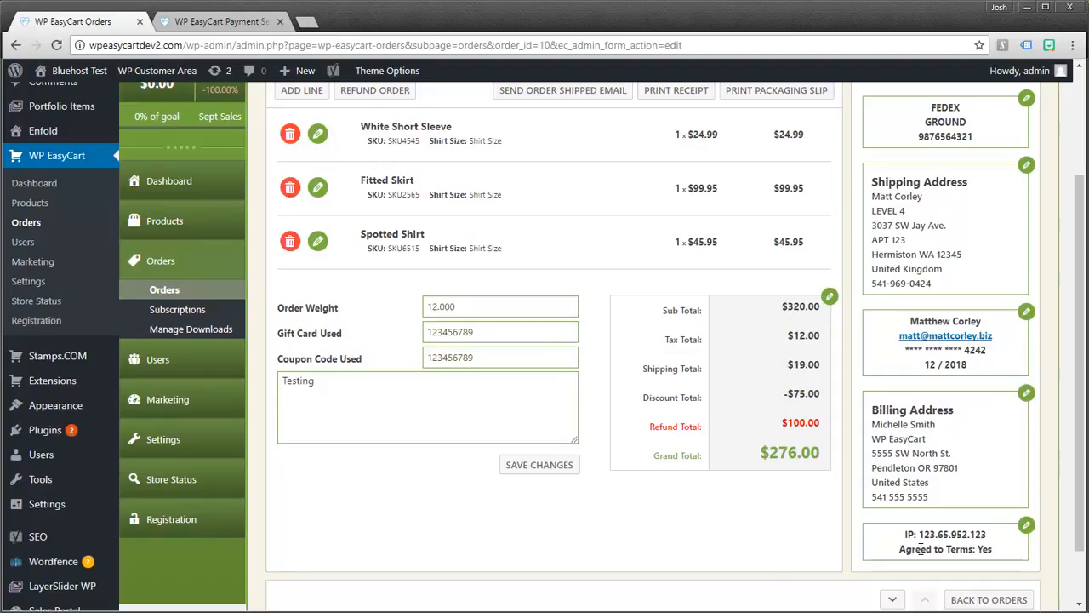
mouse_move(998, 562)
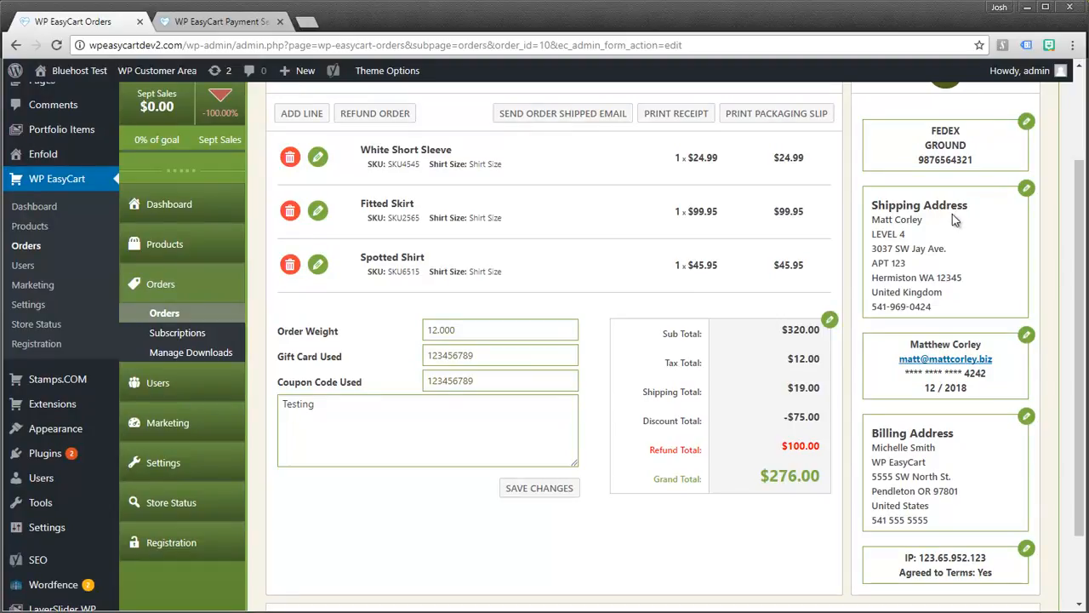
mouse_move(960, 143)
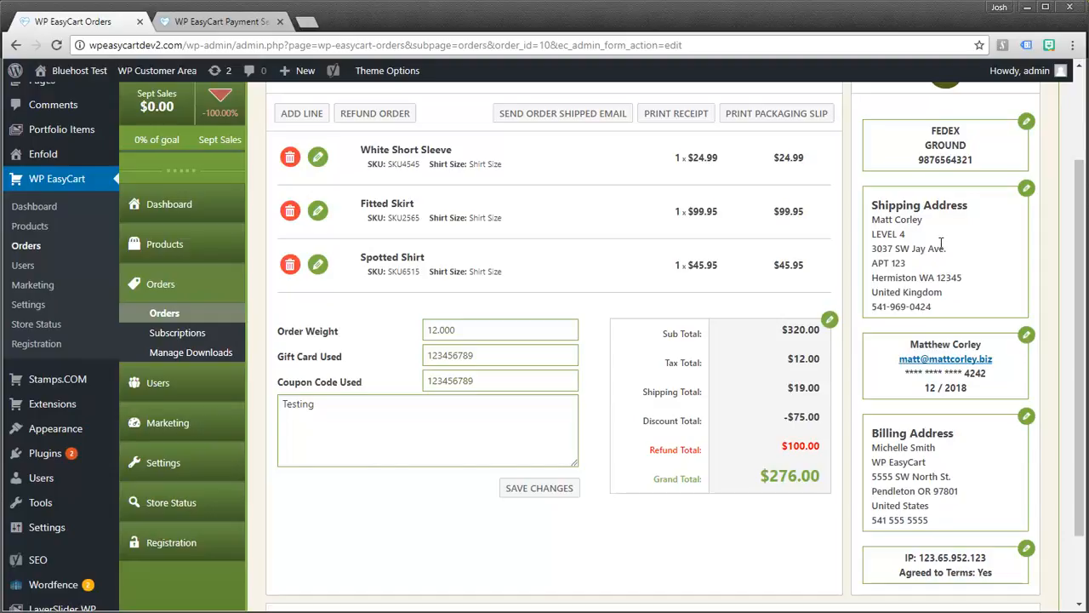
mouse_move(997, 272)
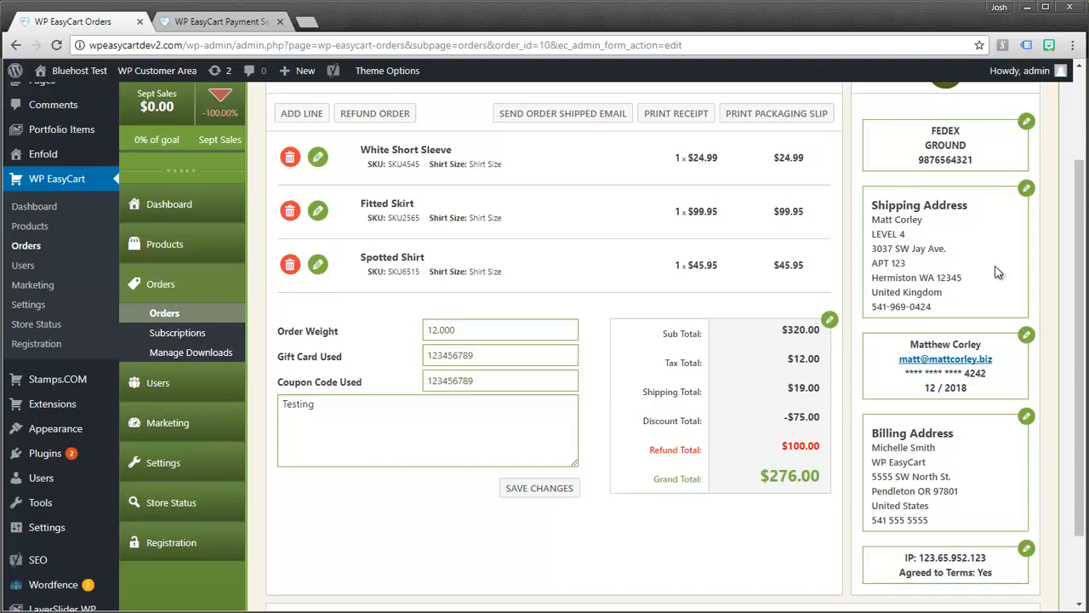
mouse_move(947, 160)
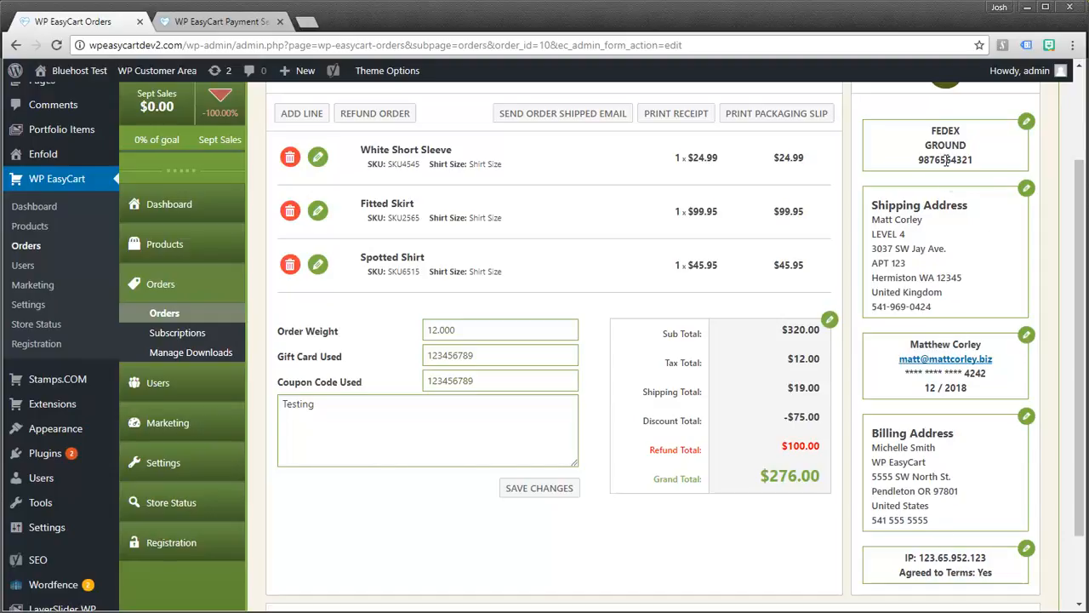
mouse_move(990, 378)
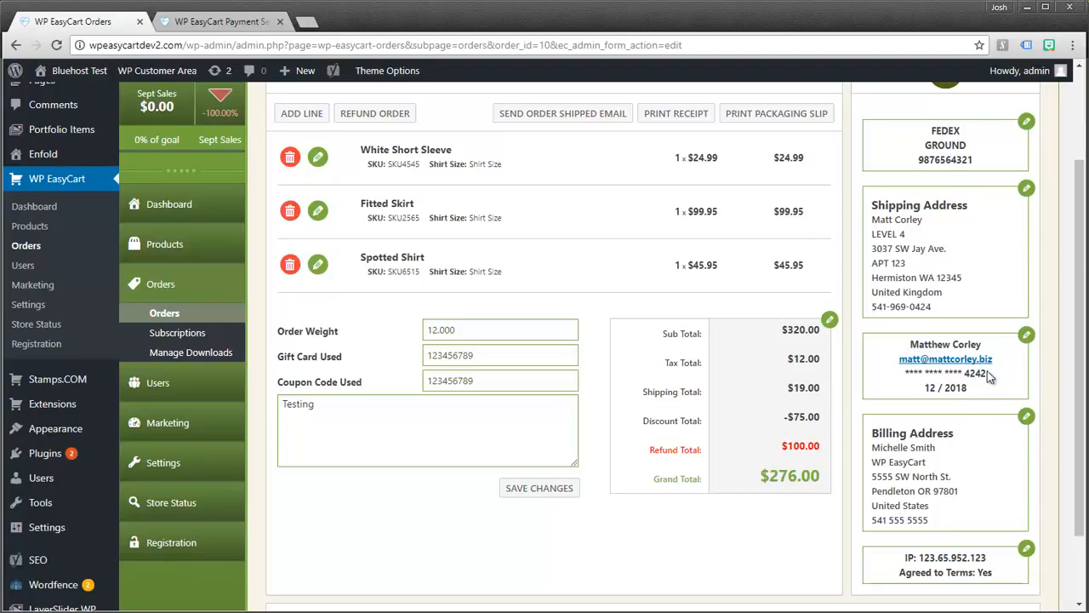
mouse_move(991, 378)
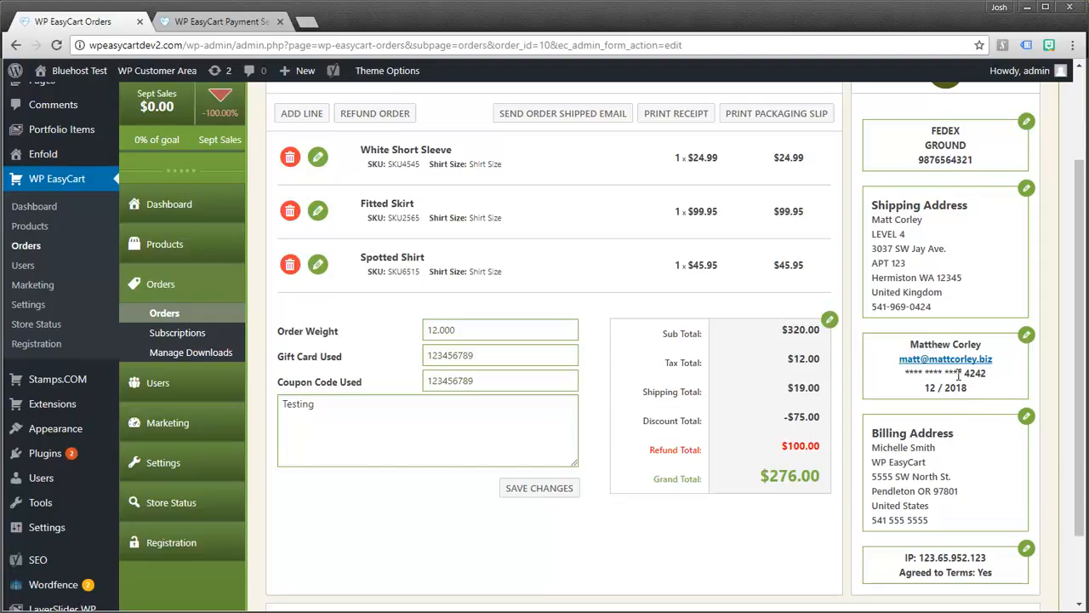
mouse_move(906, 381)
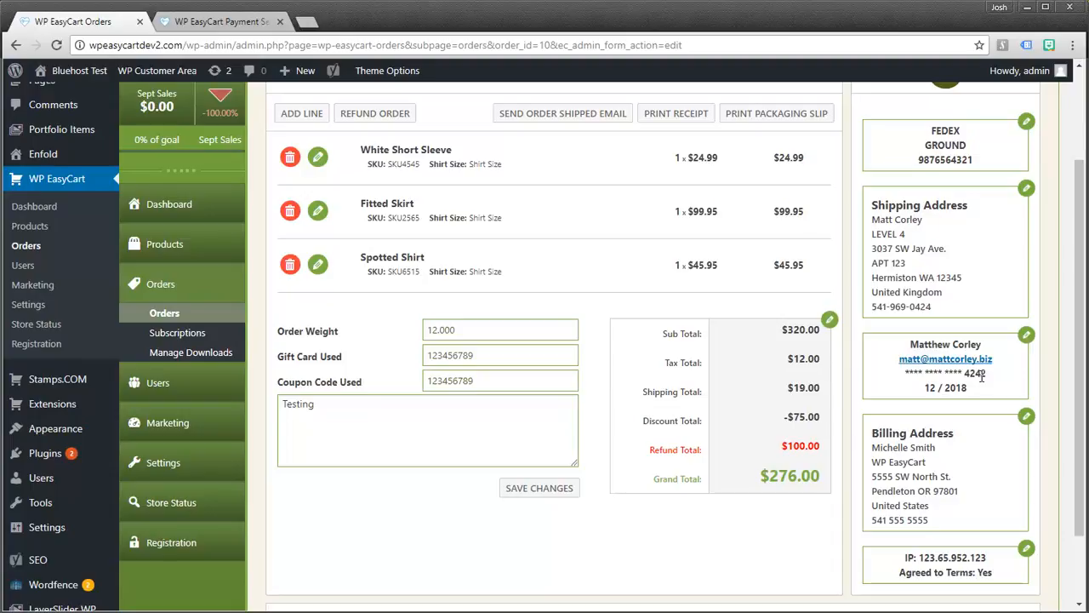
mouse_move(991, 377)
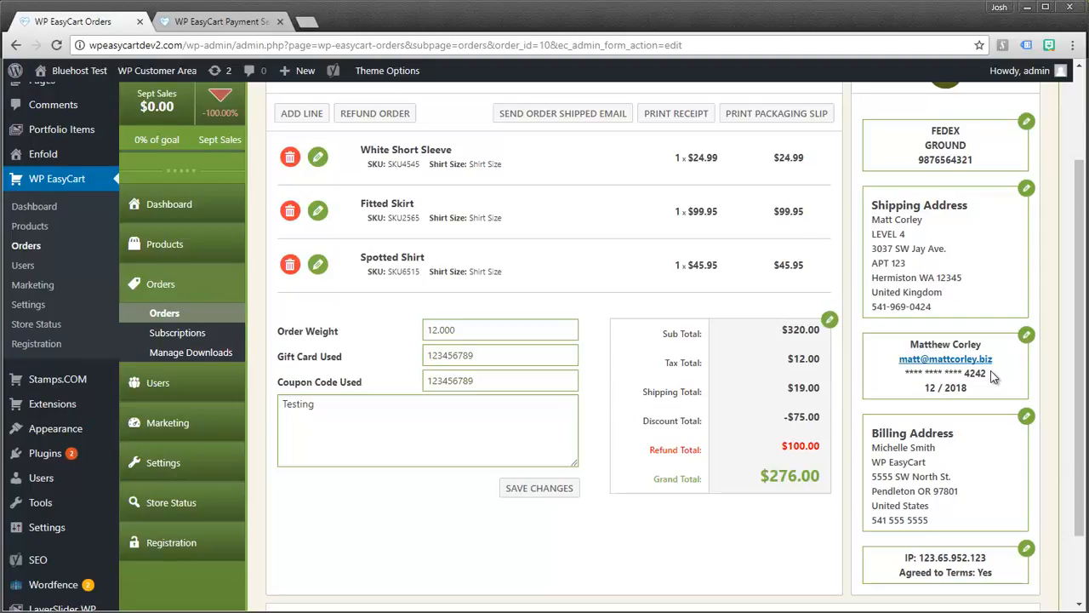
mouse_move(316, 170)
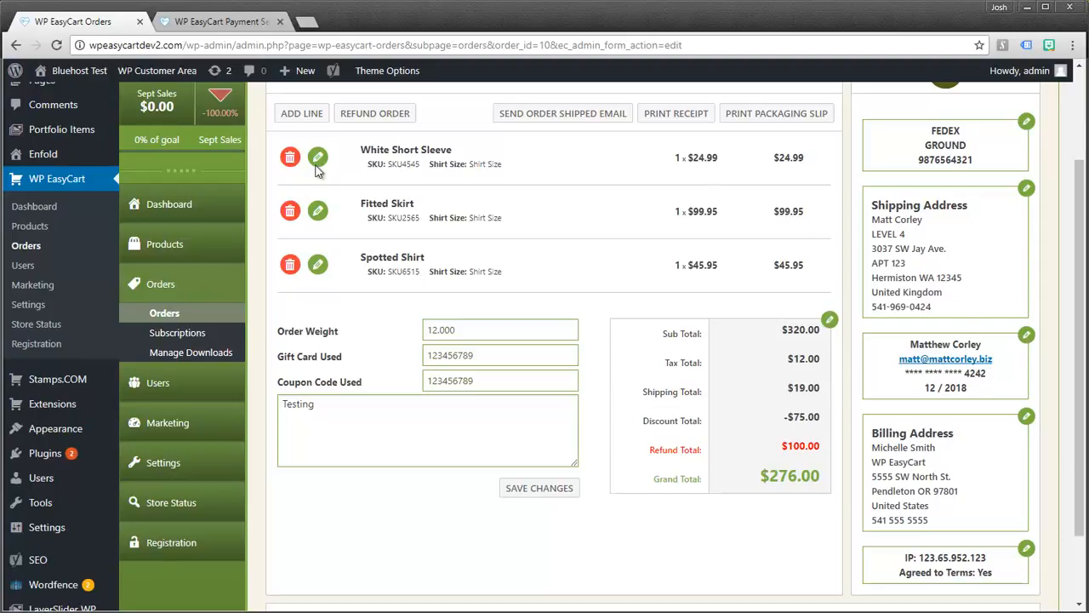
scroll("up", 3)
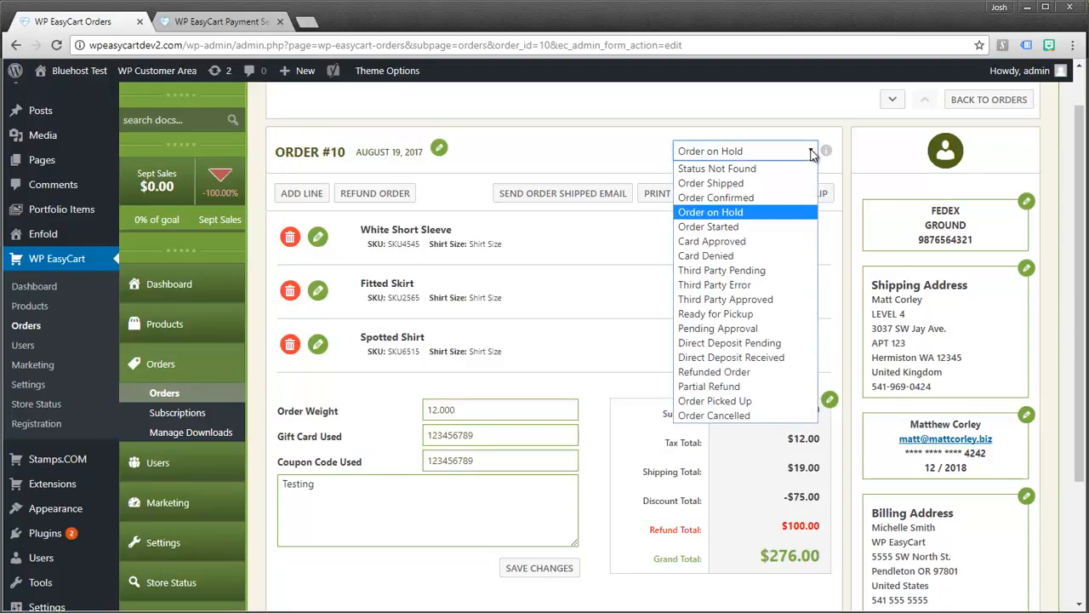
mouse_move(714, 284)
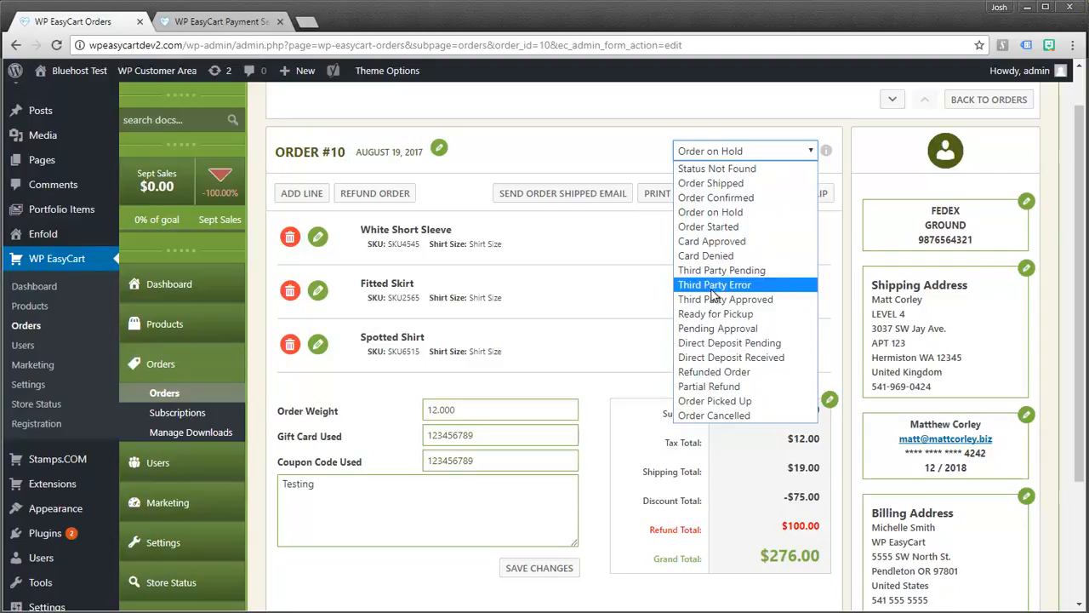
mouse_move(711, 184)
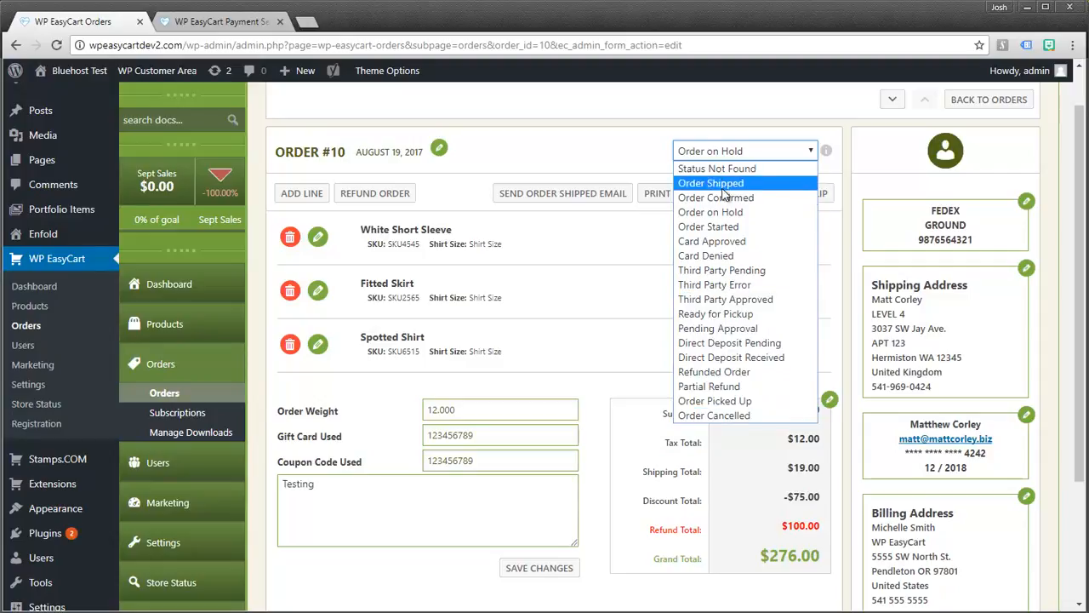
mouse_move(725, 300)
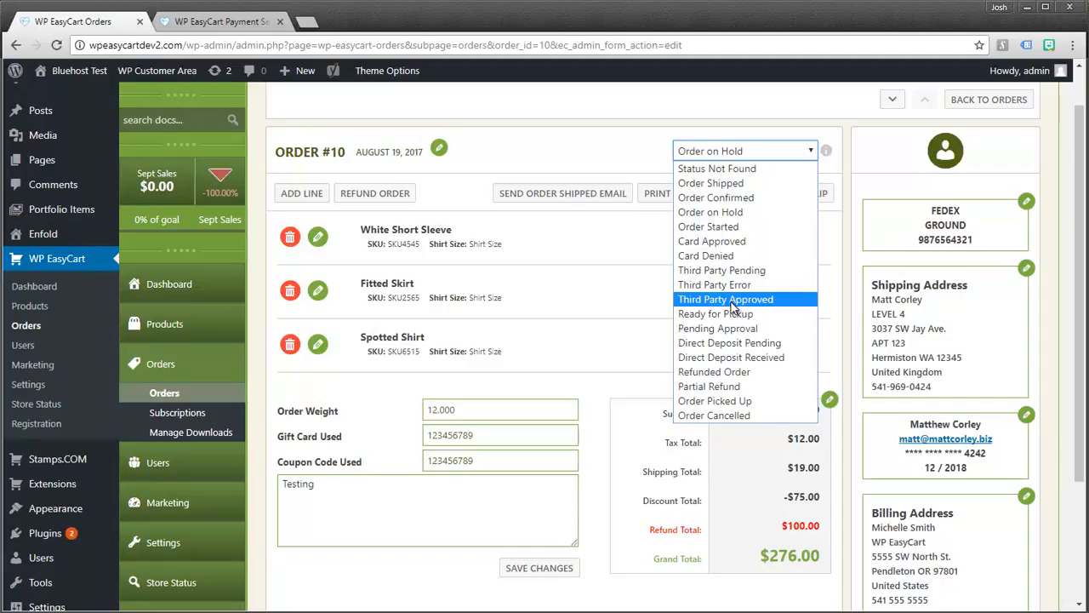
mouse_move(708, 226)
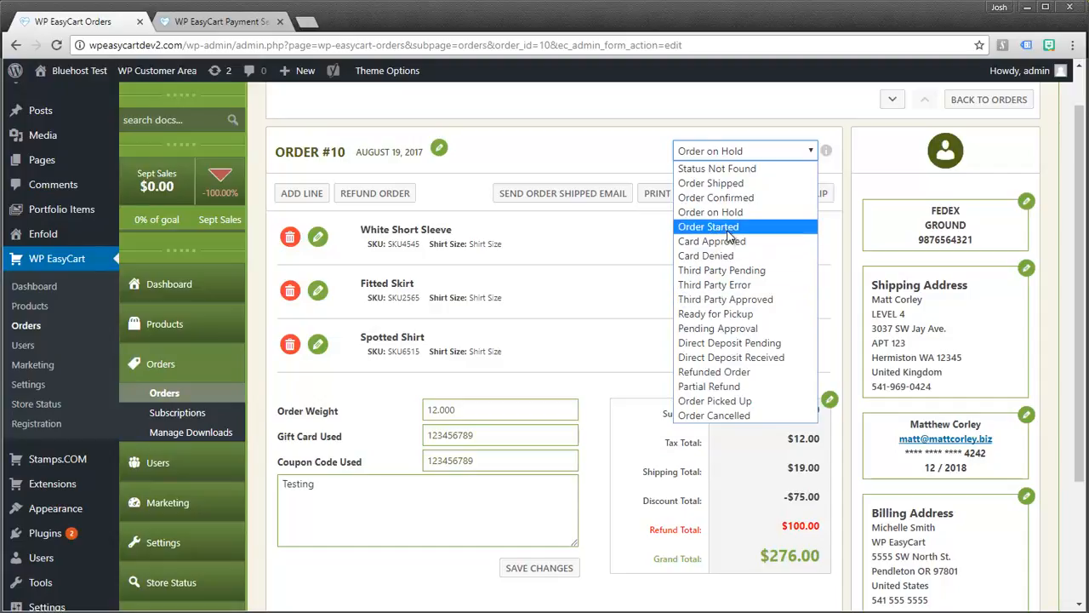
mouse_move(726, 299)
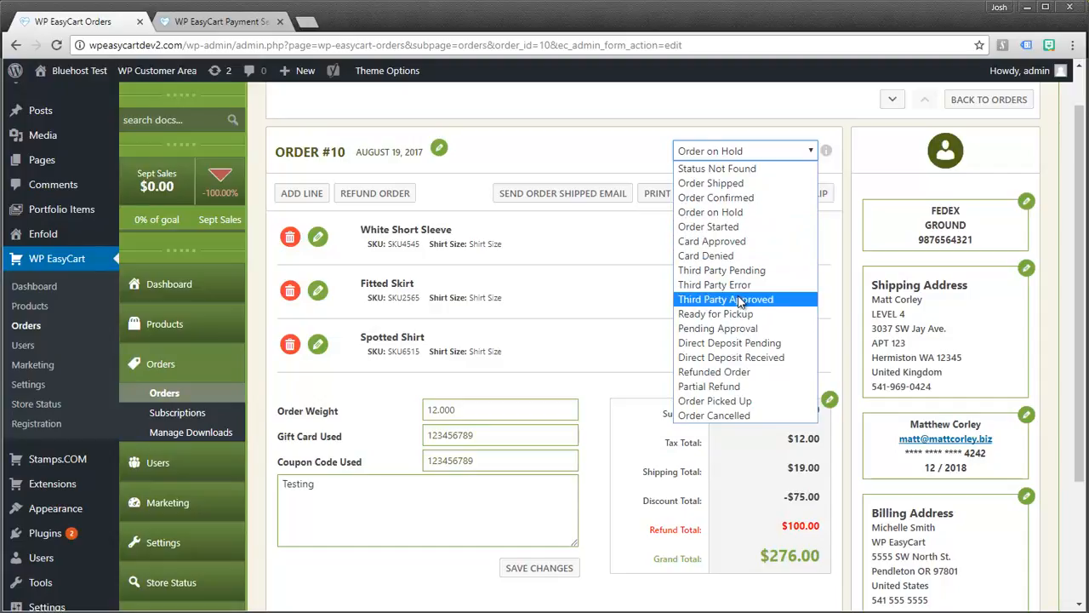
mouse_move(746, 255)
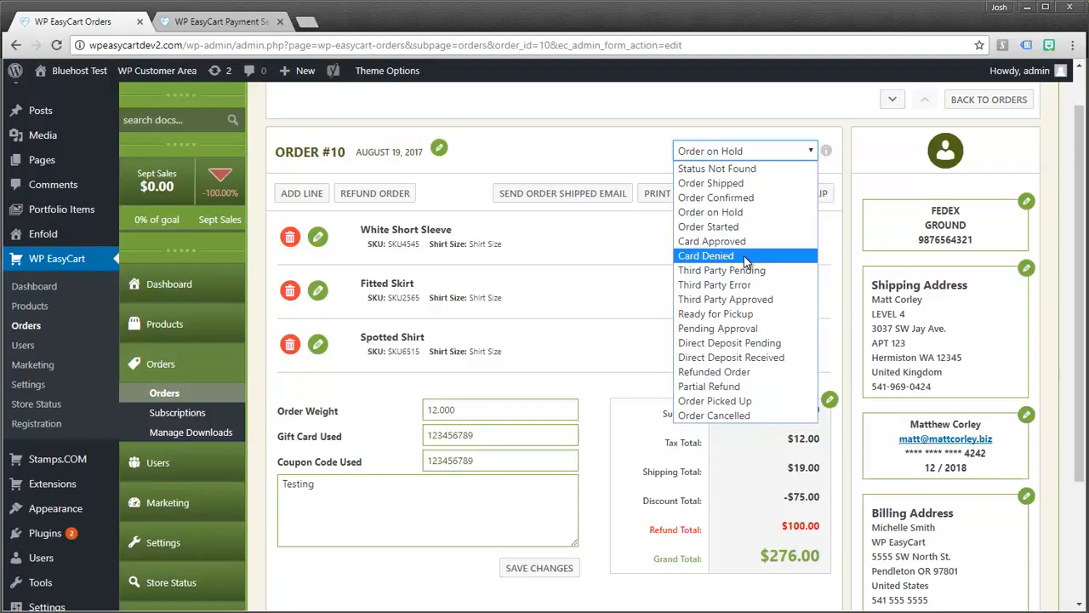
mouse_move(708, 227)
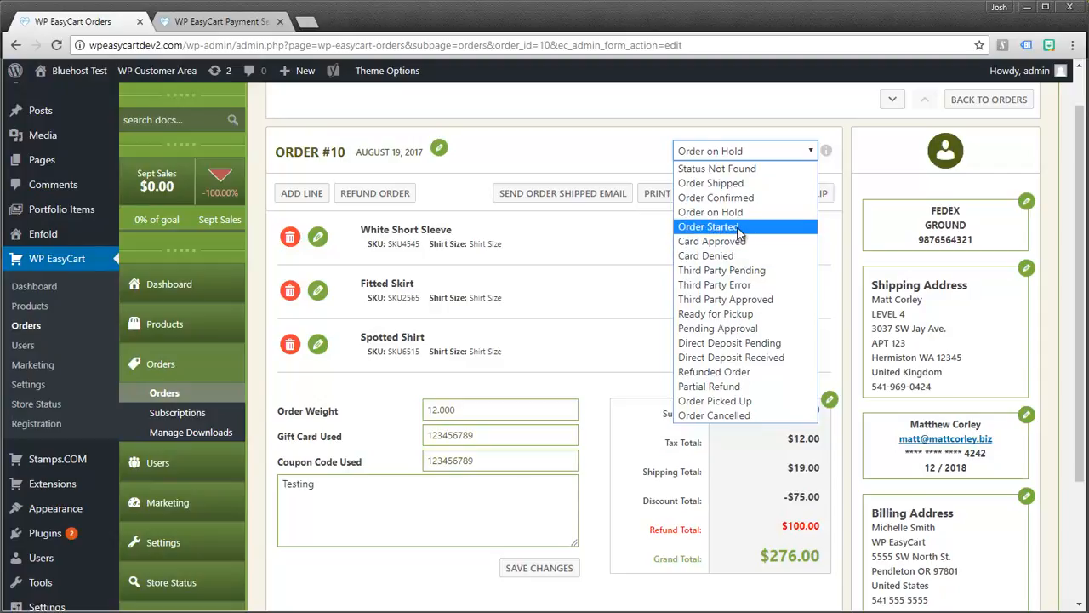
mouse_move(710, 211)
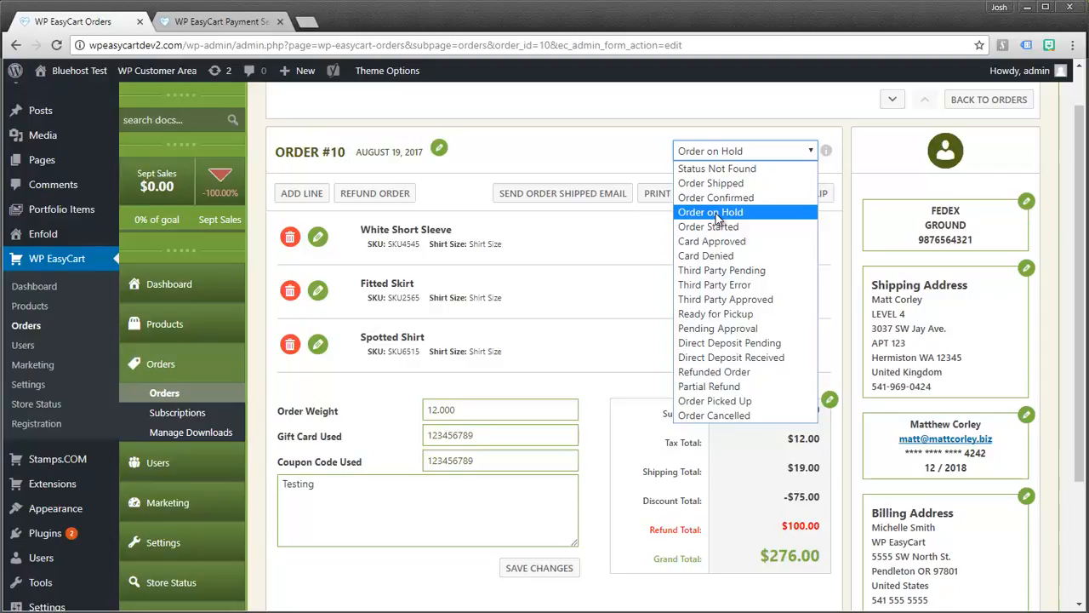
mouse_move(725, 242)
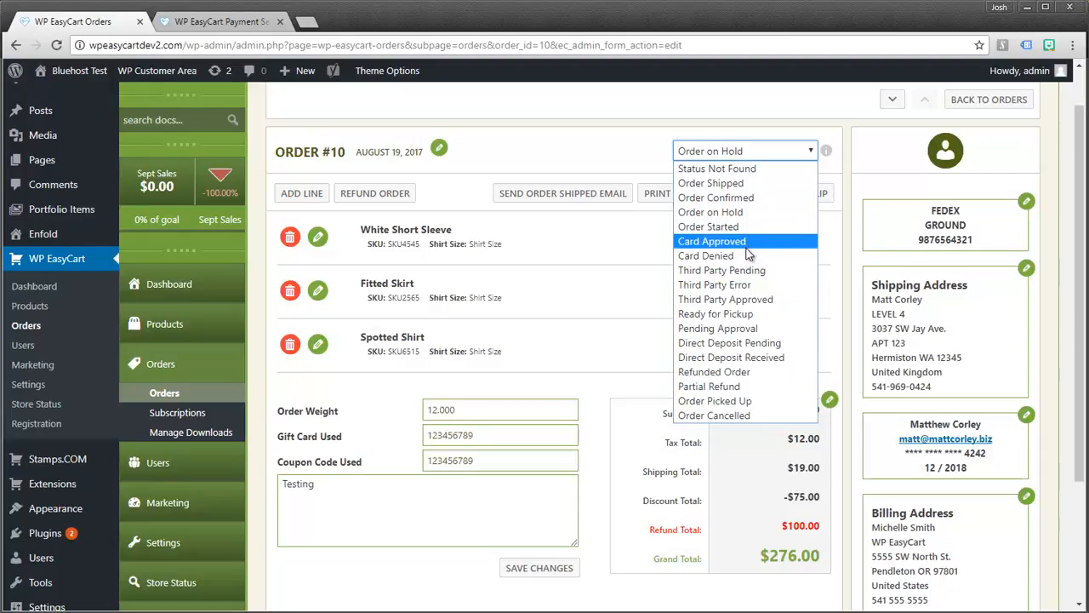
mouse_move(728, 415)
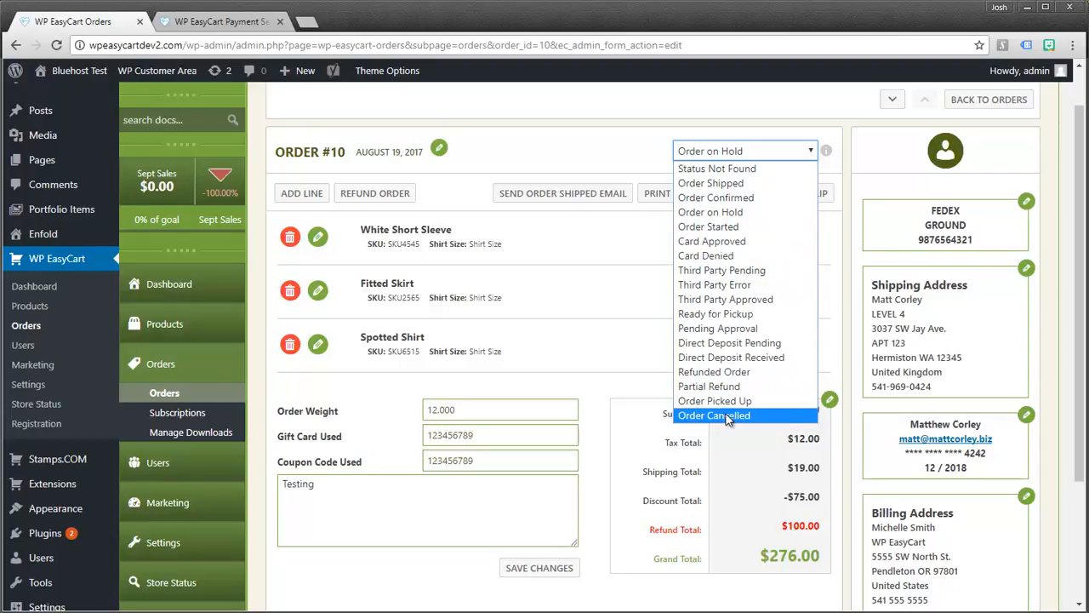
mouse_move(712, 426)
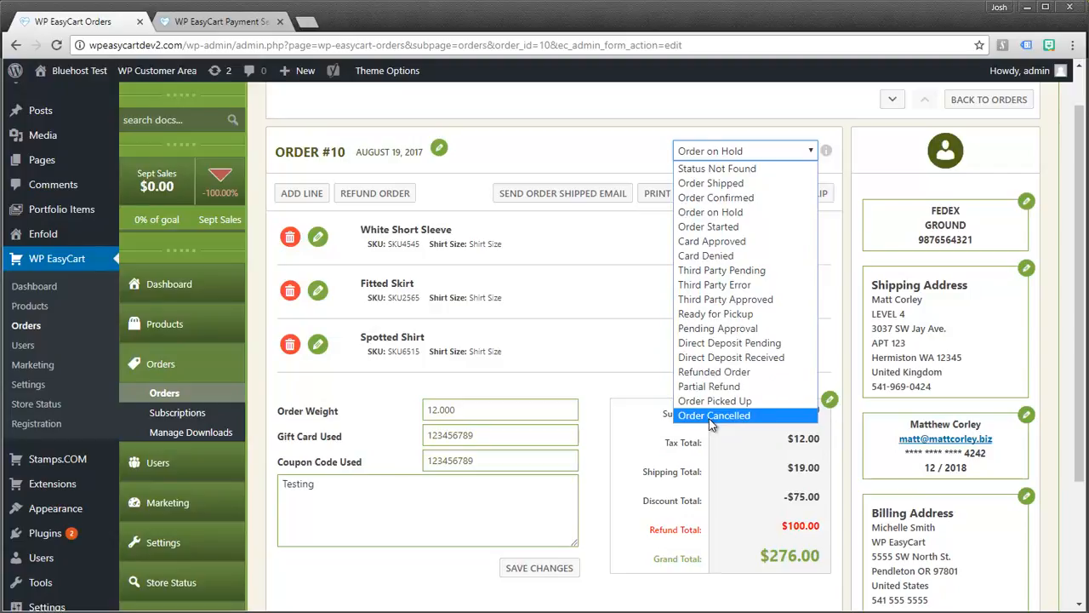
mouse_move(713, 371)
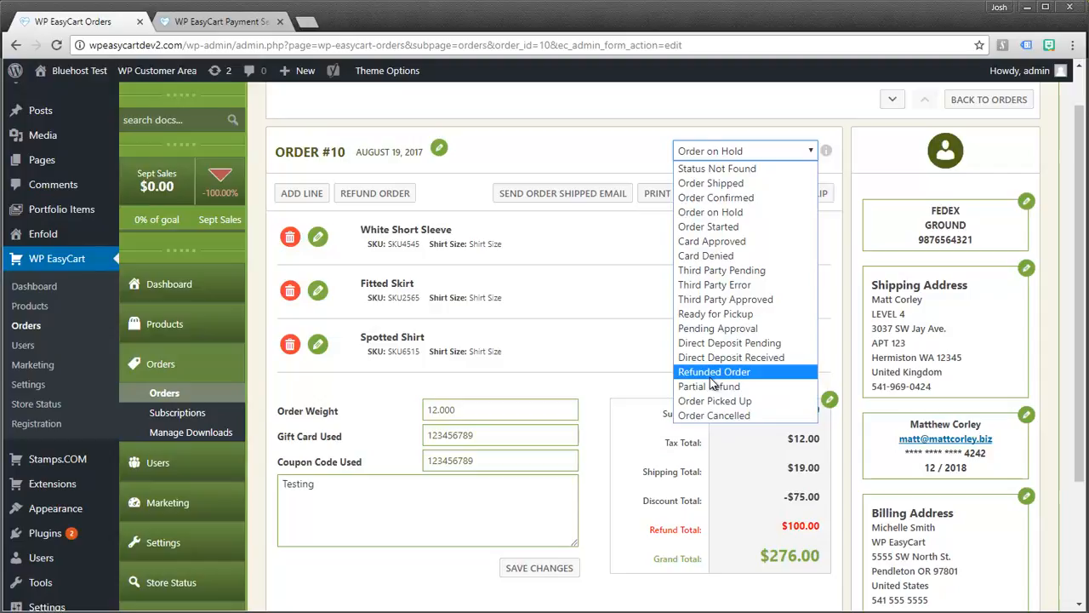
mouse_move(712, 184)
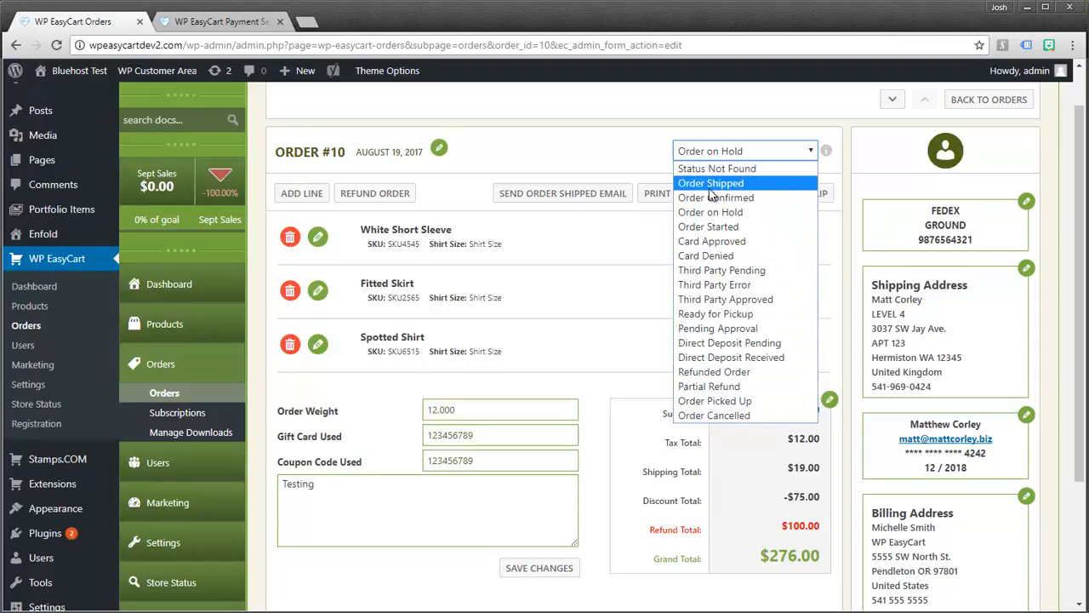
mouse_move(712, 211)
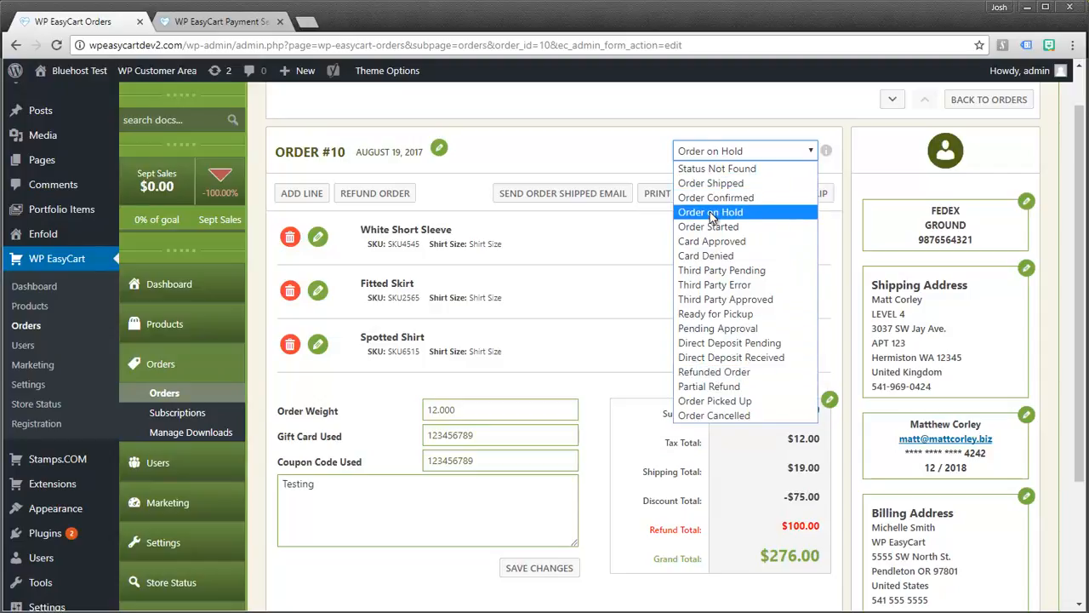
mouse_move(715, 197)
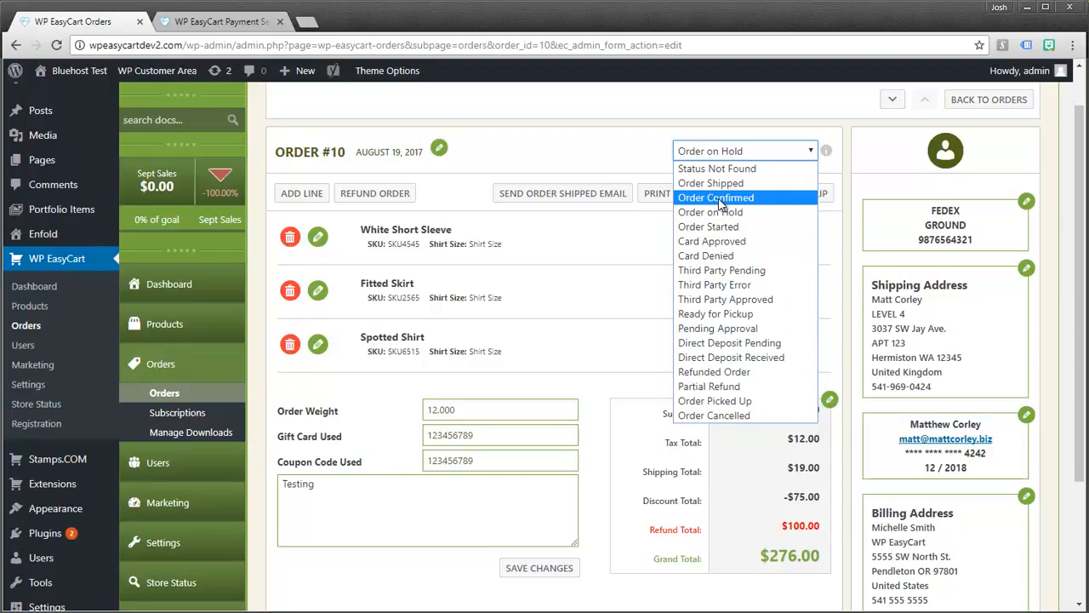
mouse_move(721, 268)
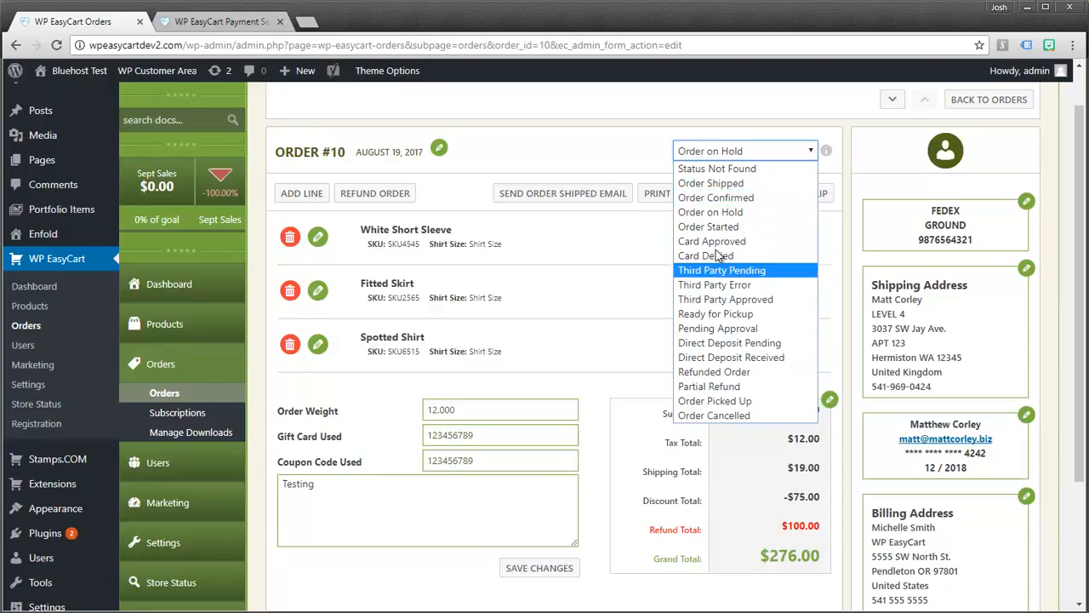
mouse_move(716, 169)
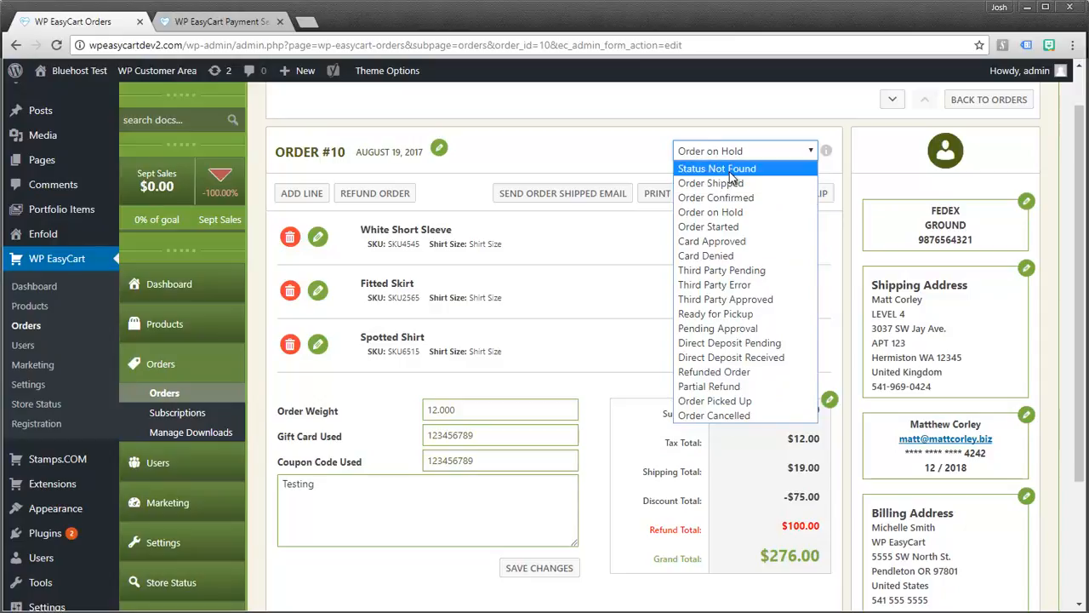
left_click(708, 211)
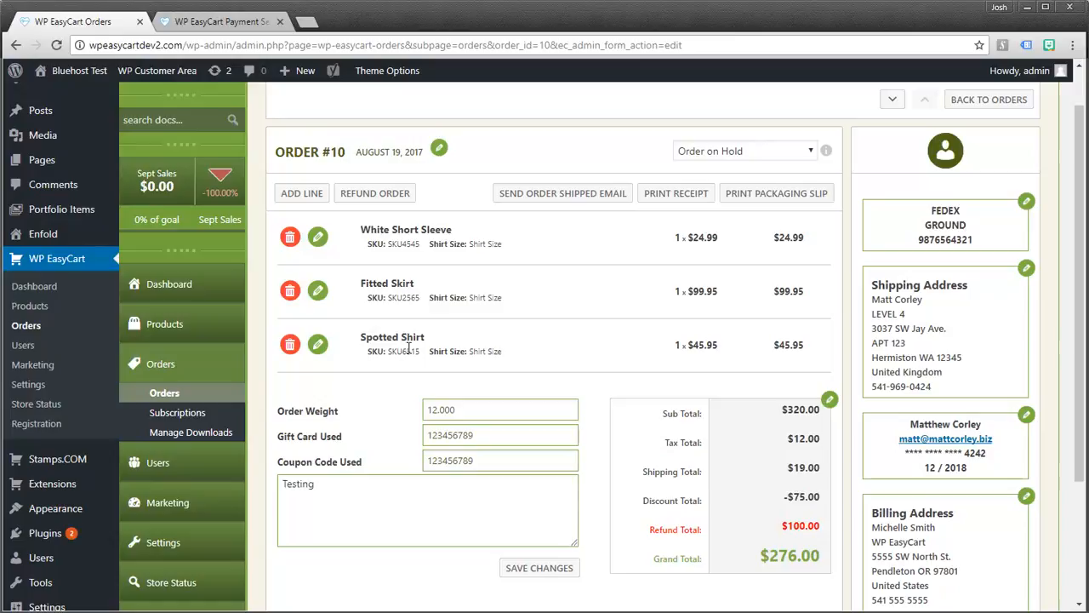
mouse_move(412, 361)
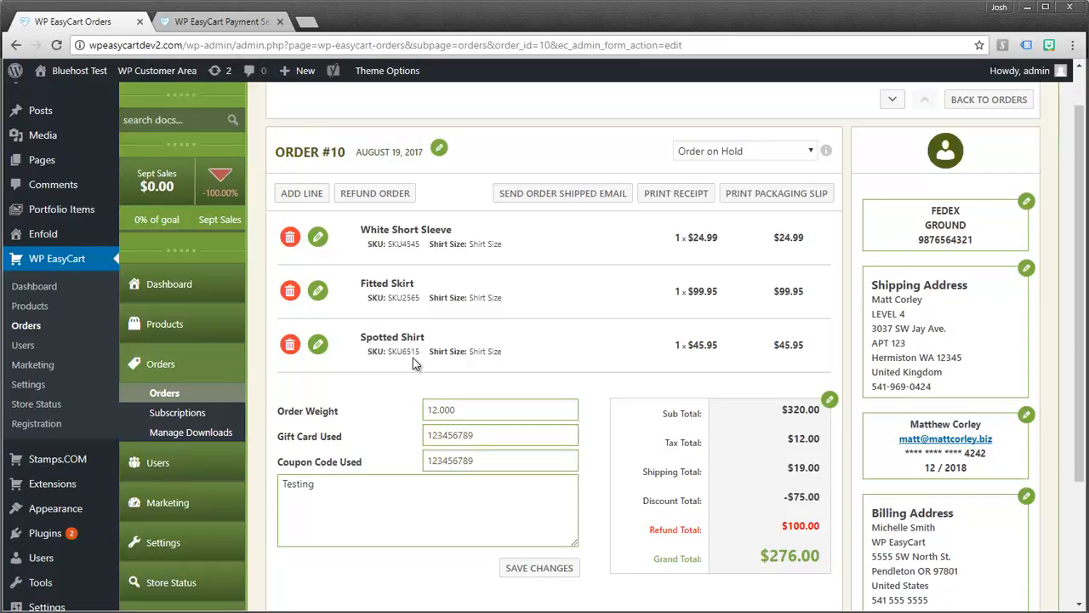
mouse_move(821, 392)
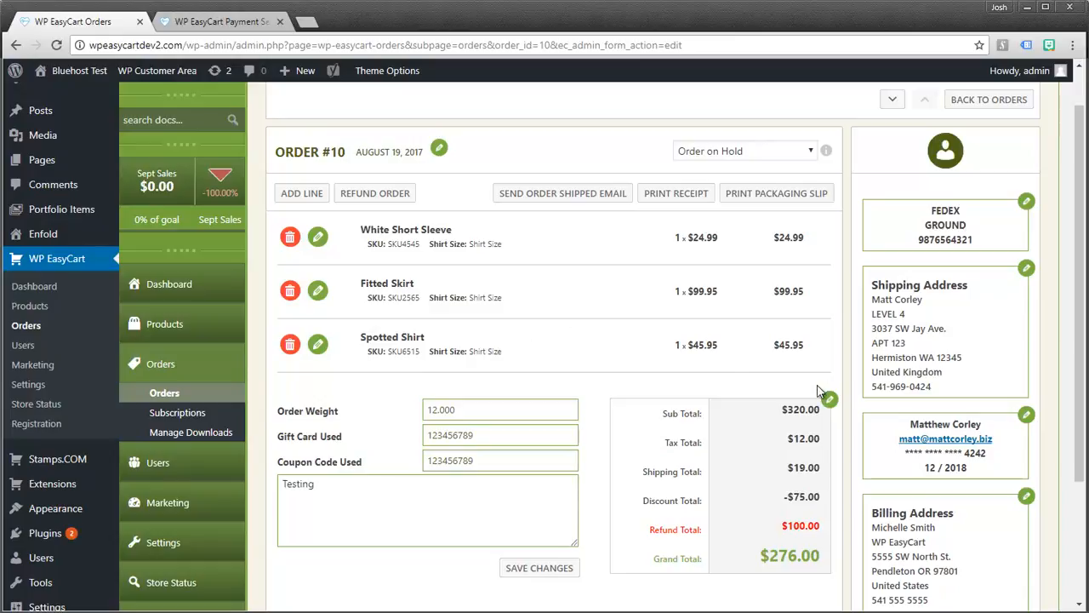
mouse_move(1049, 217)
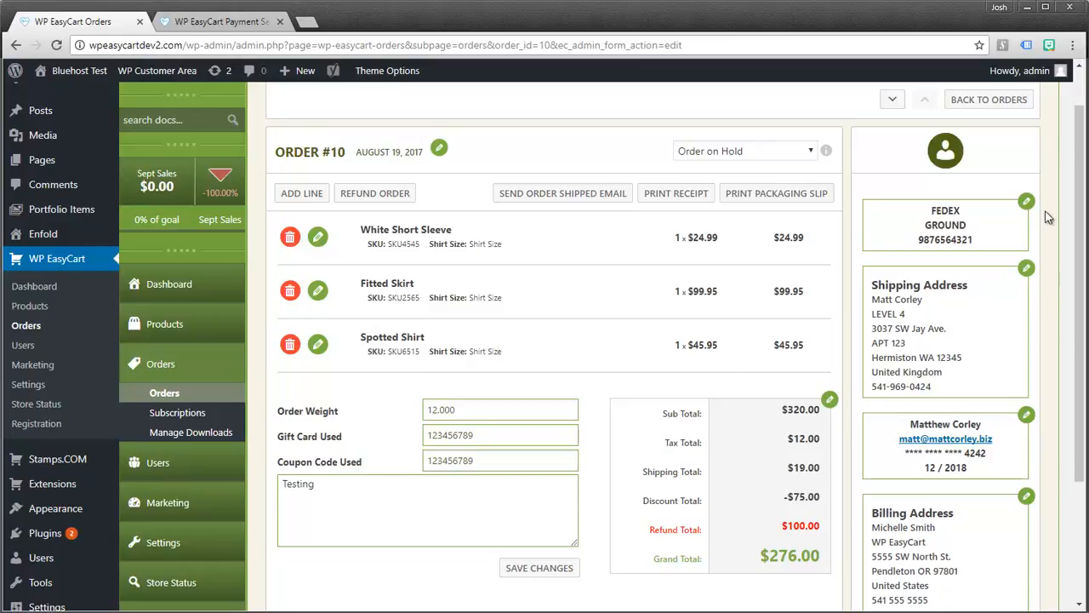
mouse_move(438, 149)
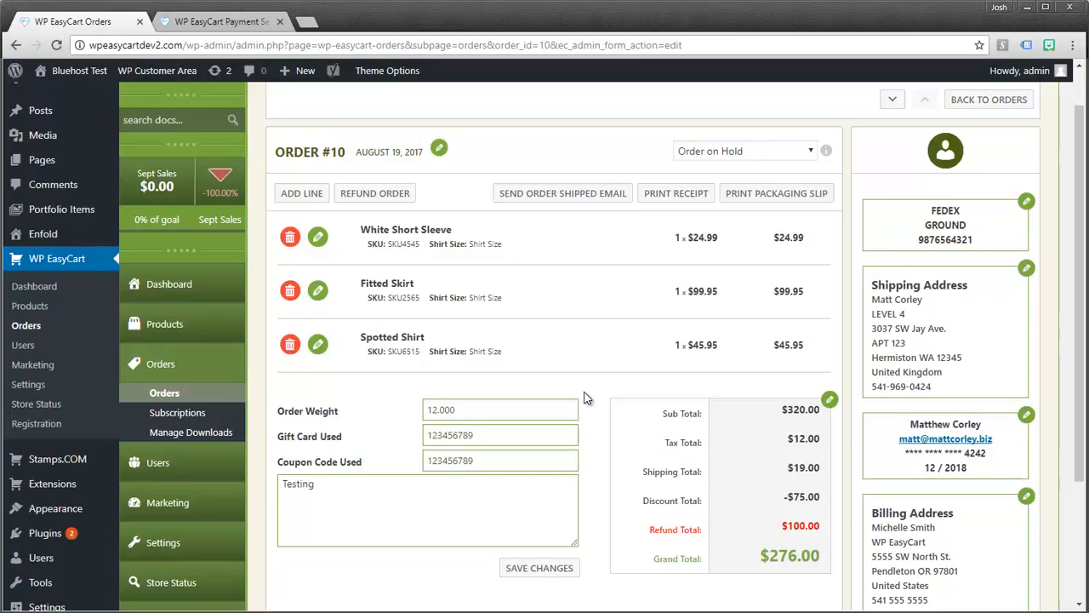
mouse_move(379, 296)
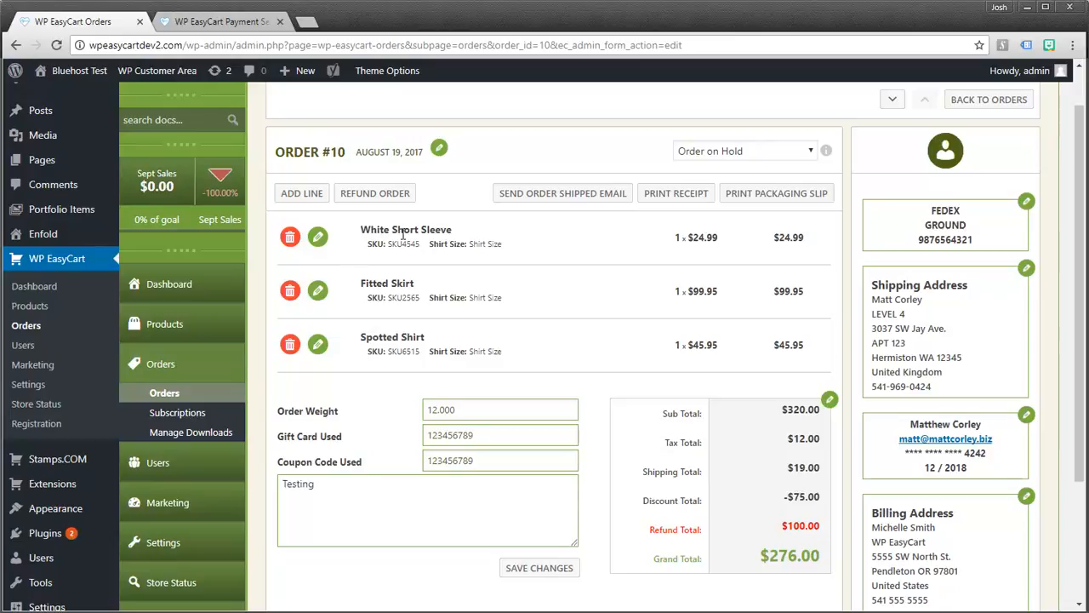
Step: Change the Fitted Skirt line to 'Polk a dot Skirt', SKU2565-PS, and save it
left_click(316, 289)
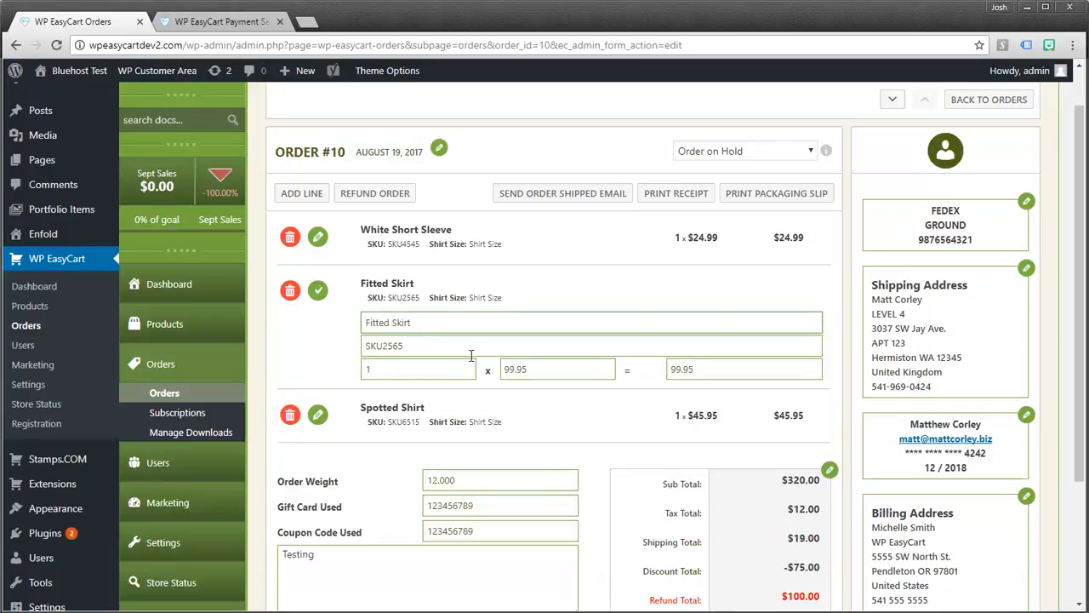
key("Backspace")
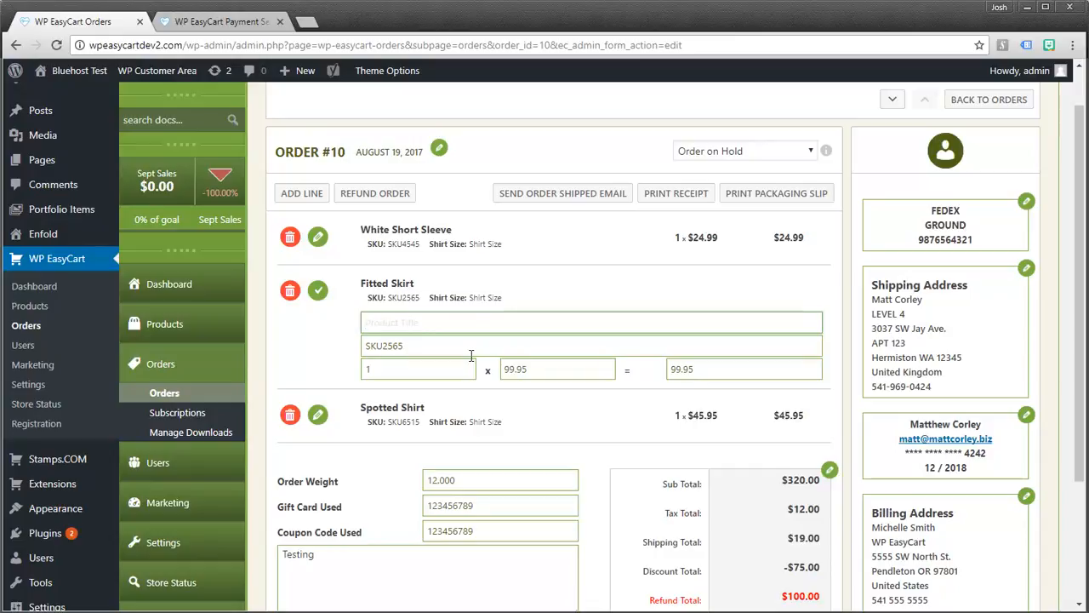
type("Po")
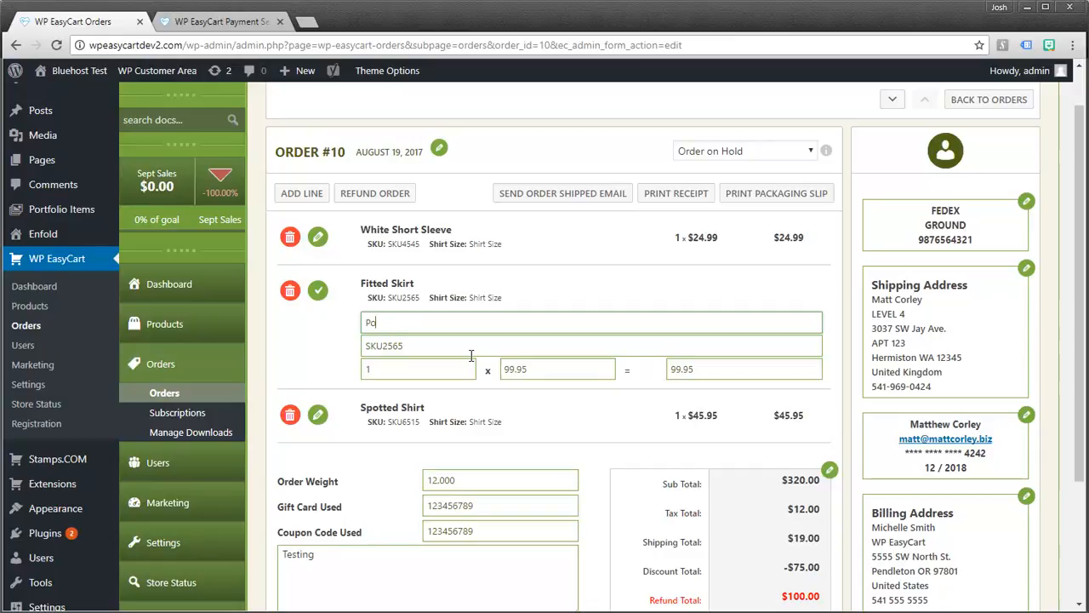
type("lk")
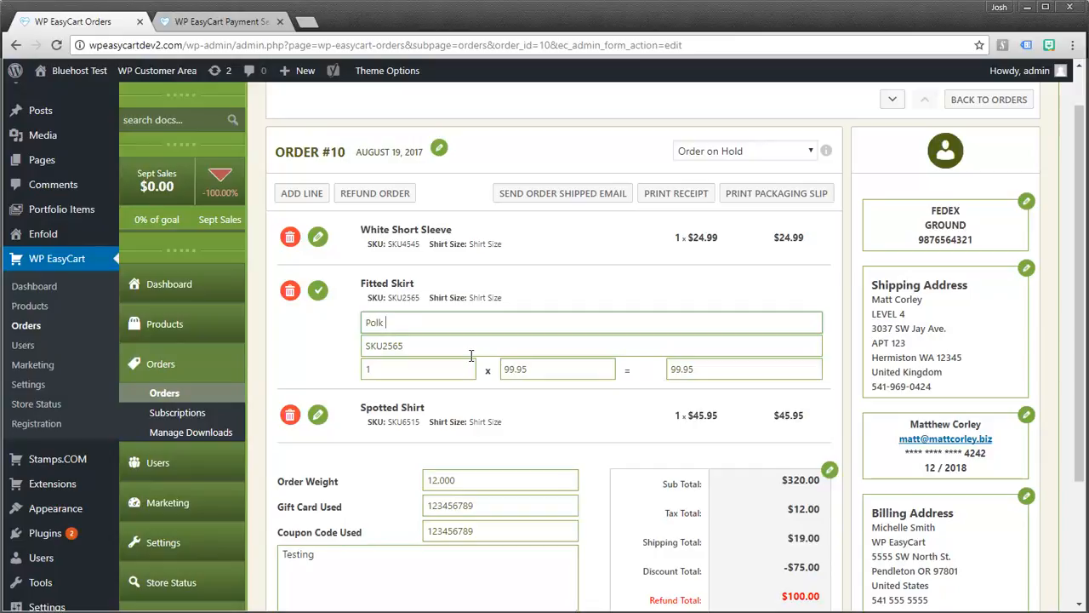
type("a dot Skirt")
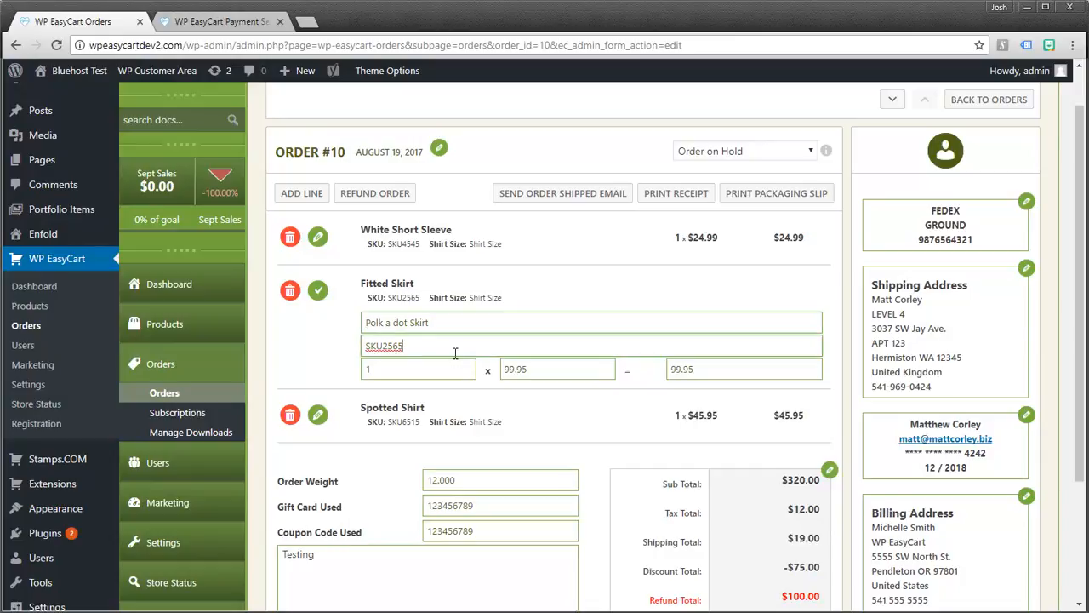
type("-")
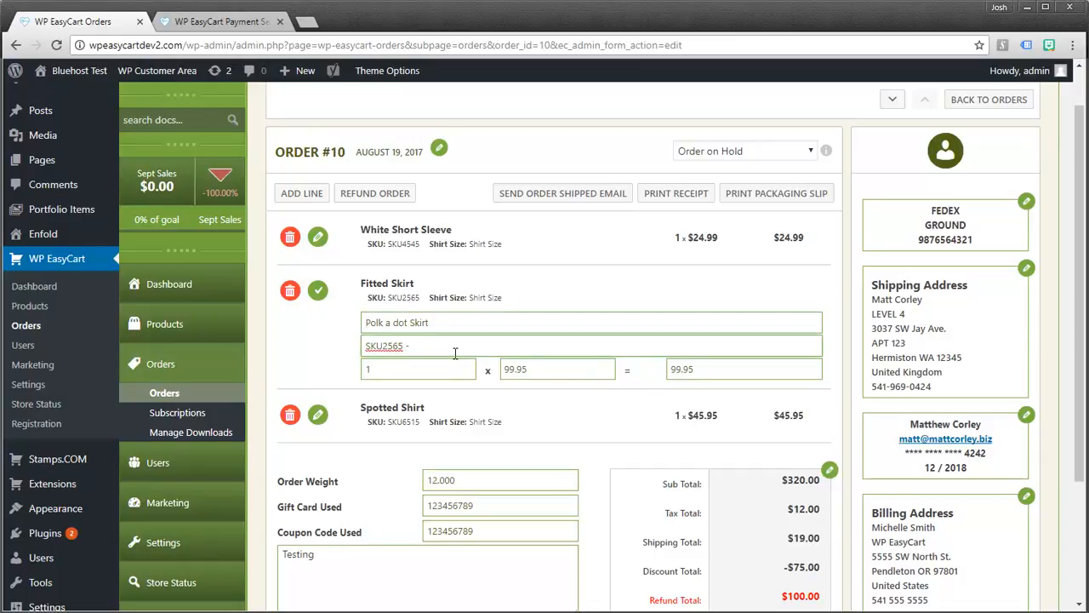
type("P")
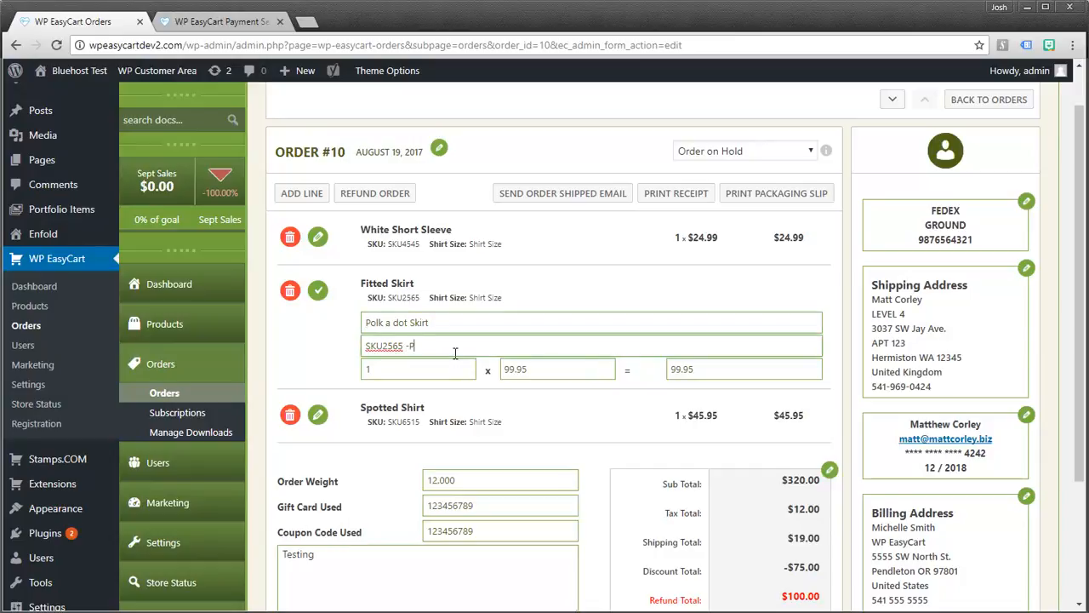
type("S")
left_click(558, 367)
type("110.95")
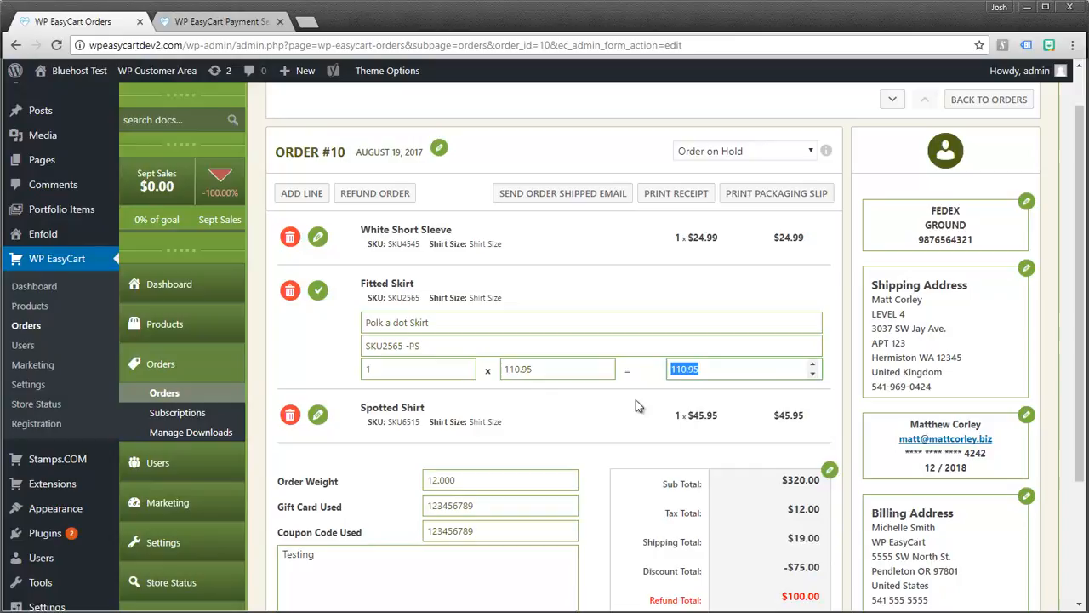
mouse_move(667, 425)
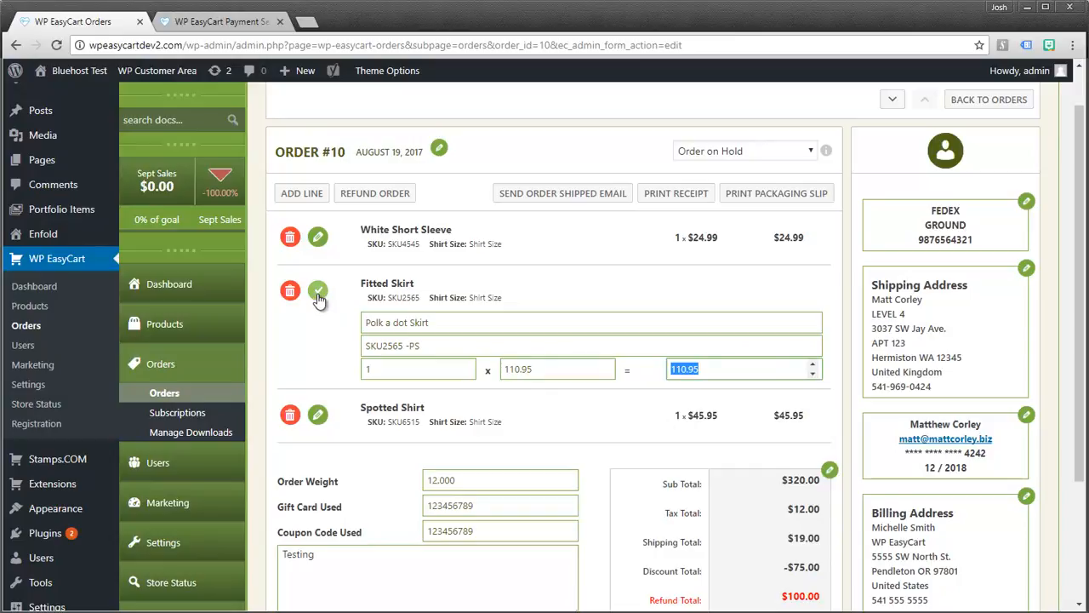
left_click(317, 293)
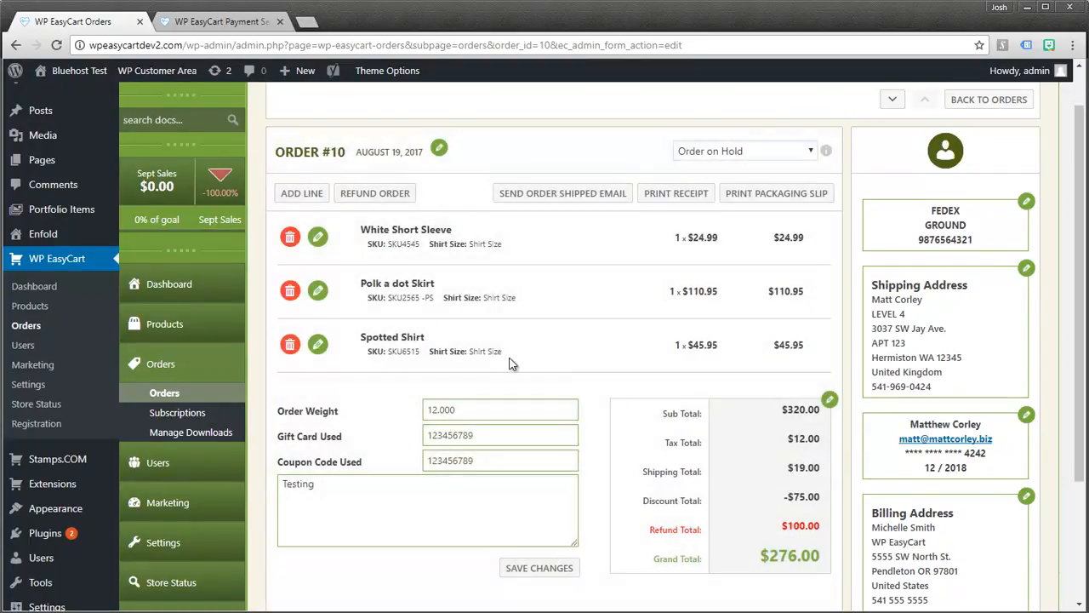
mouse_move(528, 337)
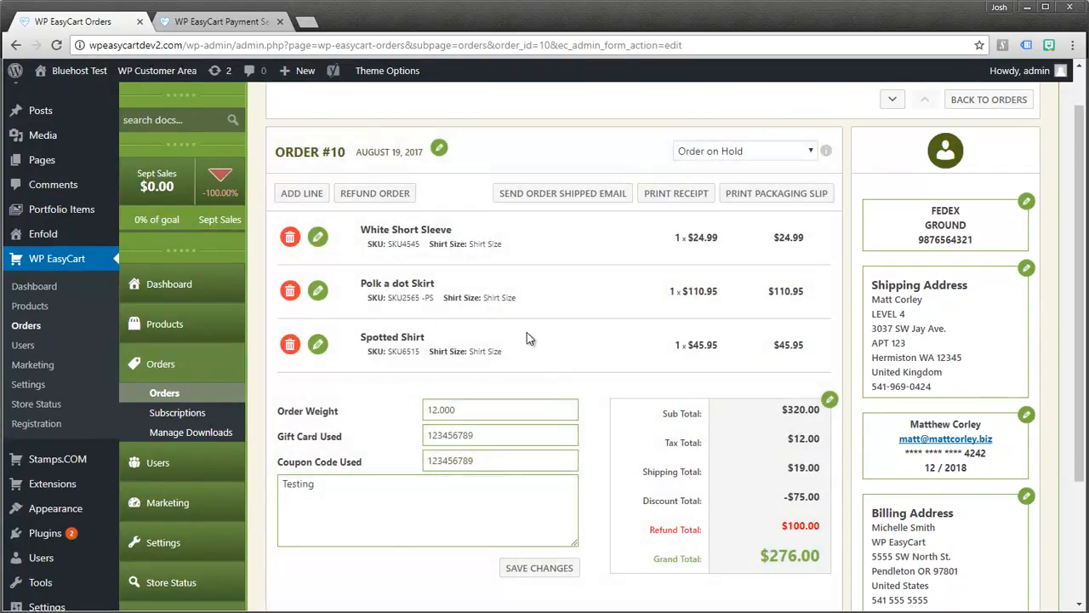
mouse_move(758, 400)
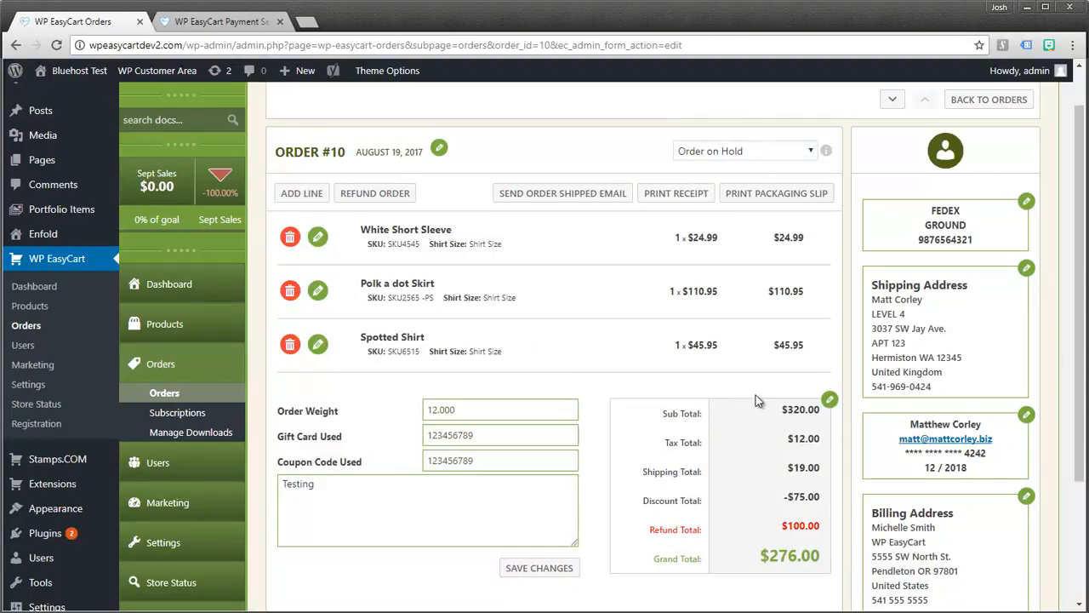
left_click(829, 399)
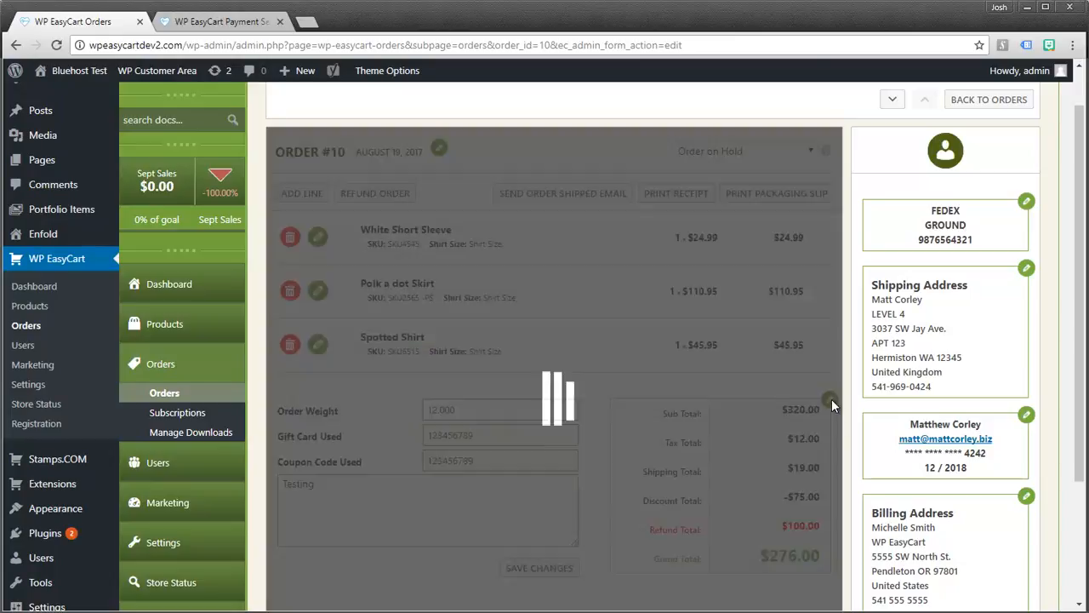
left_click(540, 569)
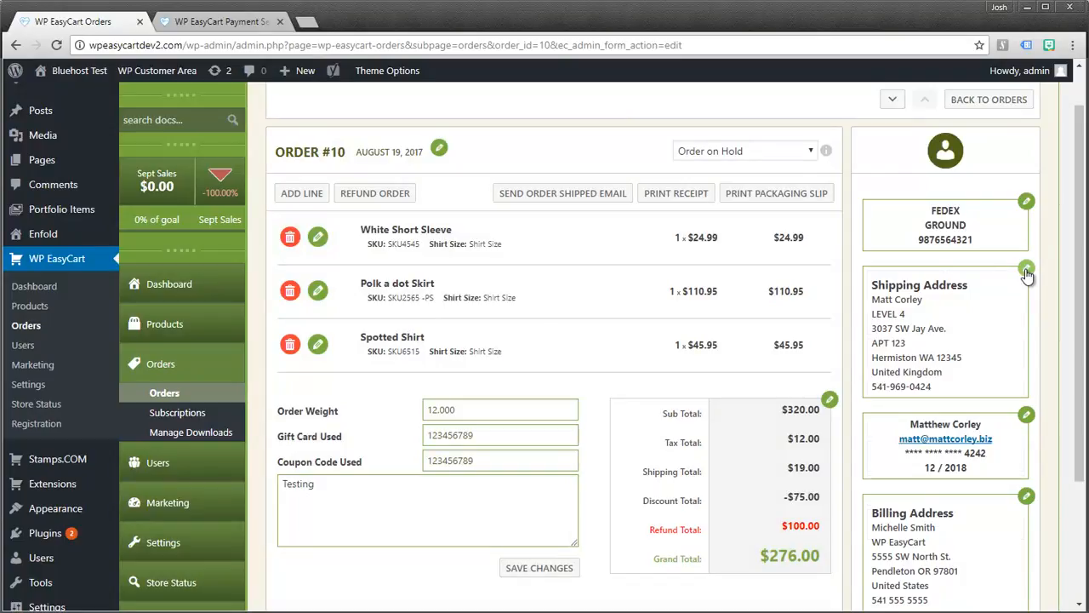
left_click(1029, 271)
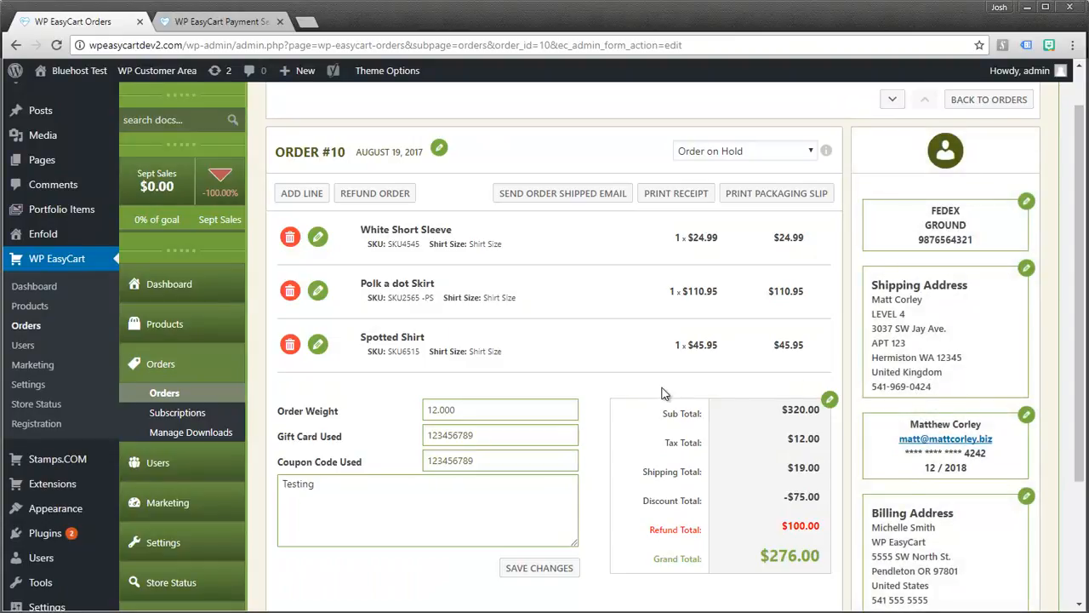
mouse_move(595, 371)
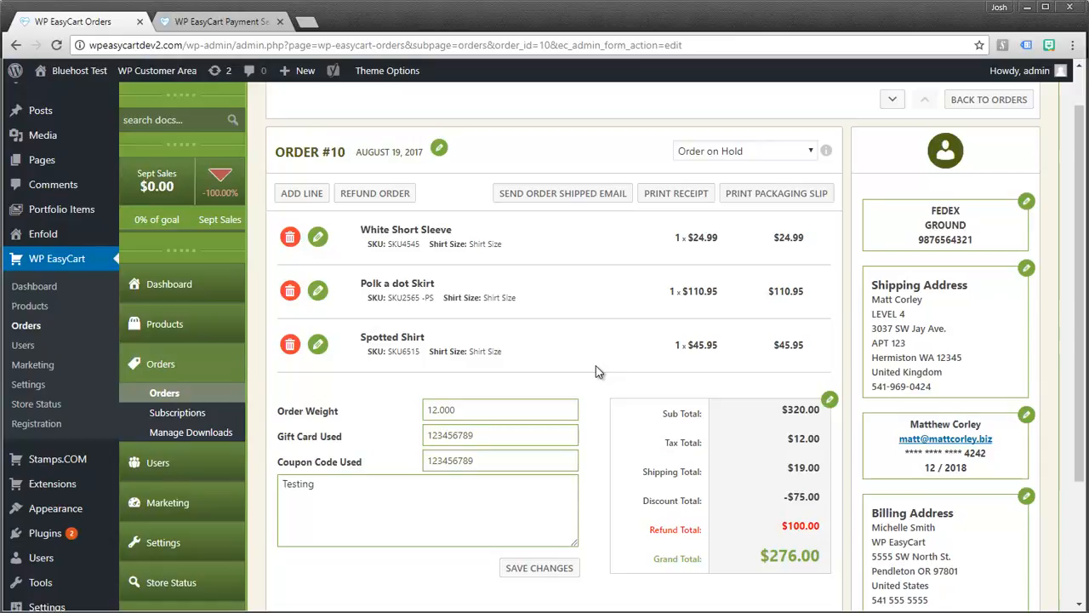
mouse_move(599, 342)
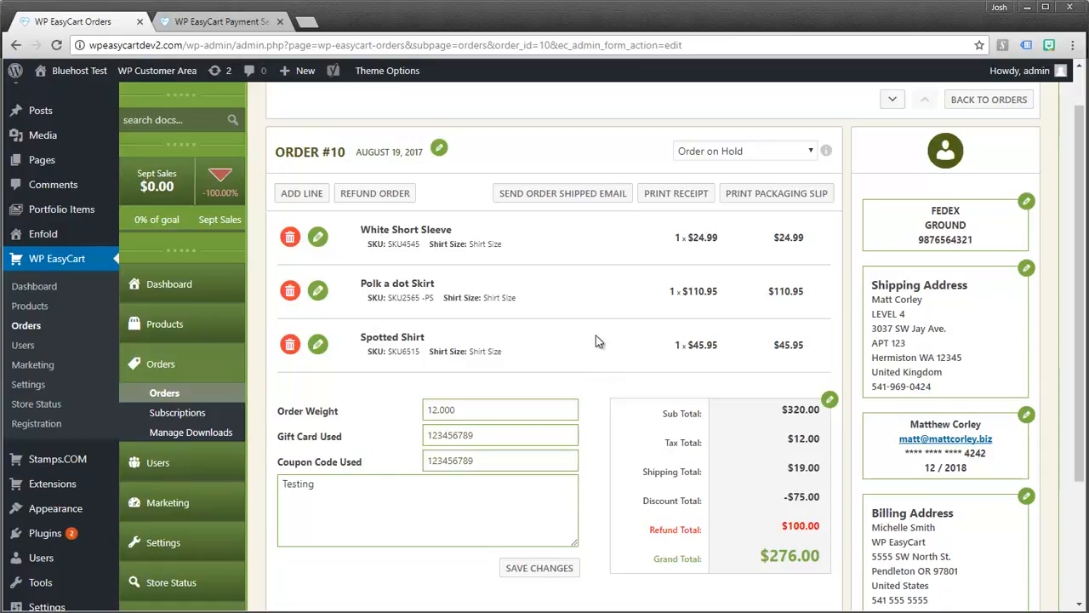
mouse_move(490, 269)
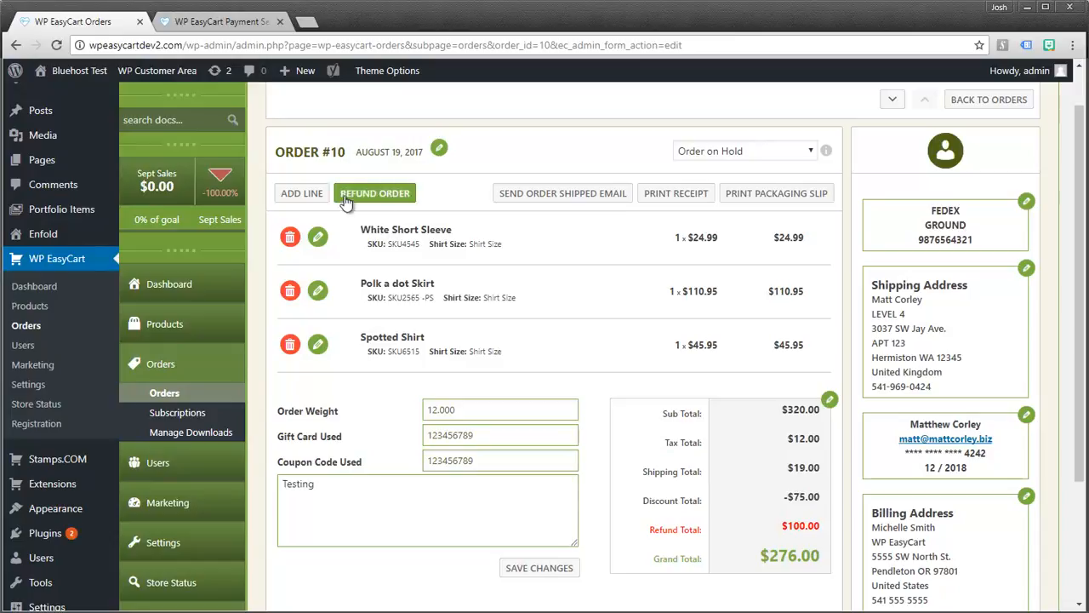
mouse_move(381, 204)
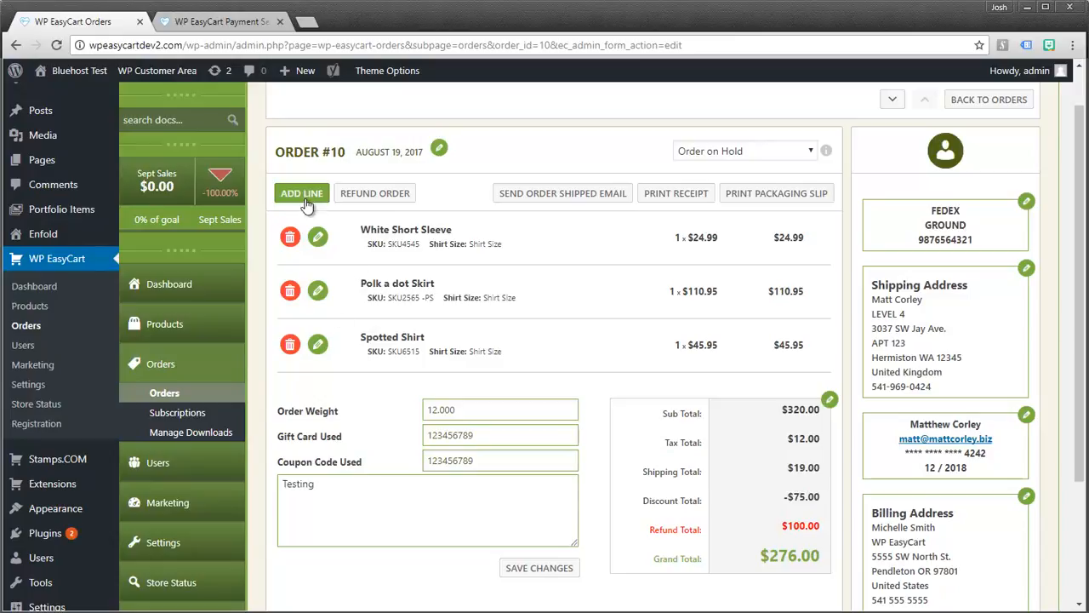
Step: Add a new order line and search the product list for 'print' to pick Printed Top
left_click(302, 194)
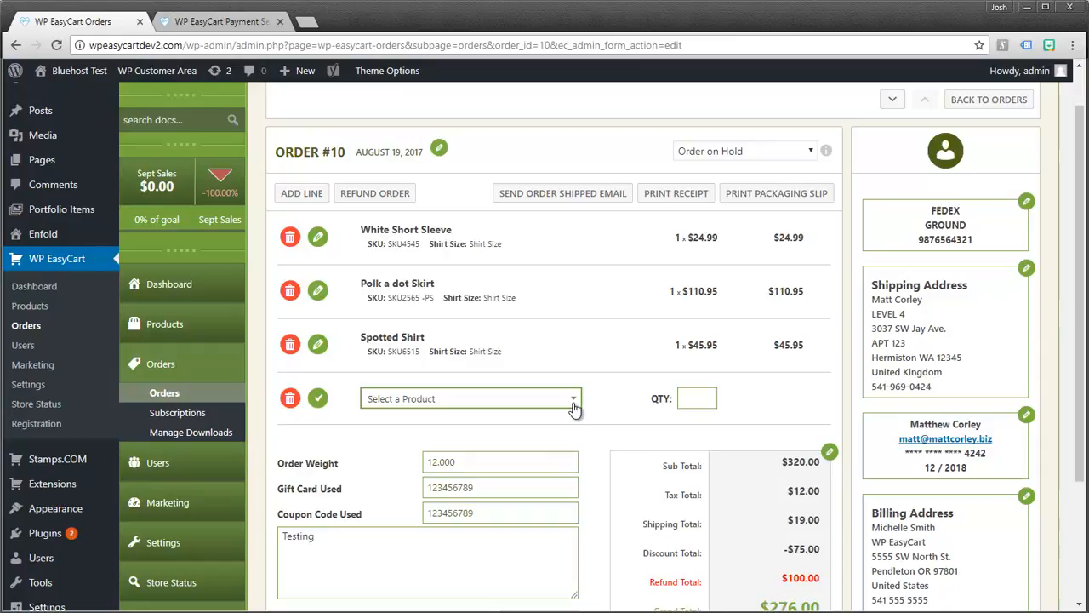
left_click(469, 398)
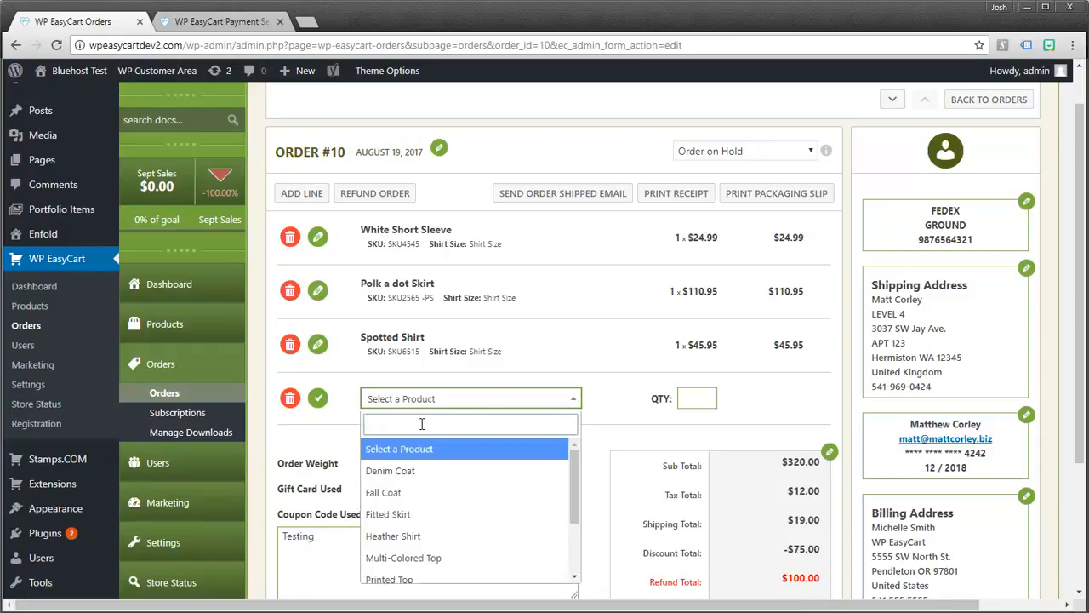
type("print")
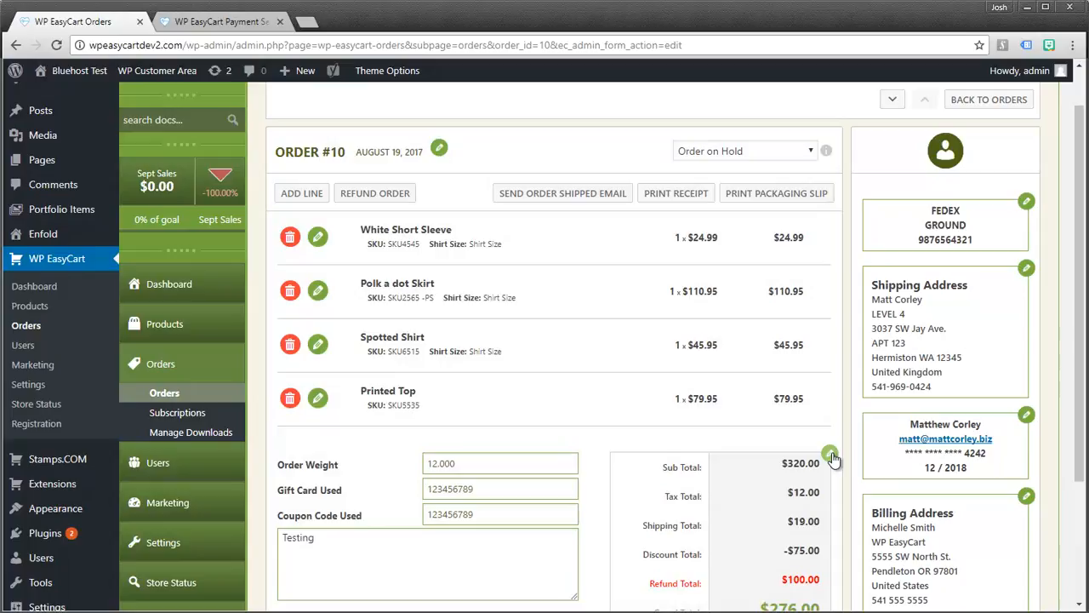
mouse_move(728, 400)
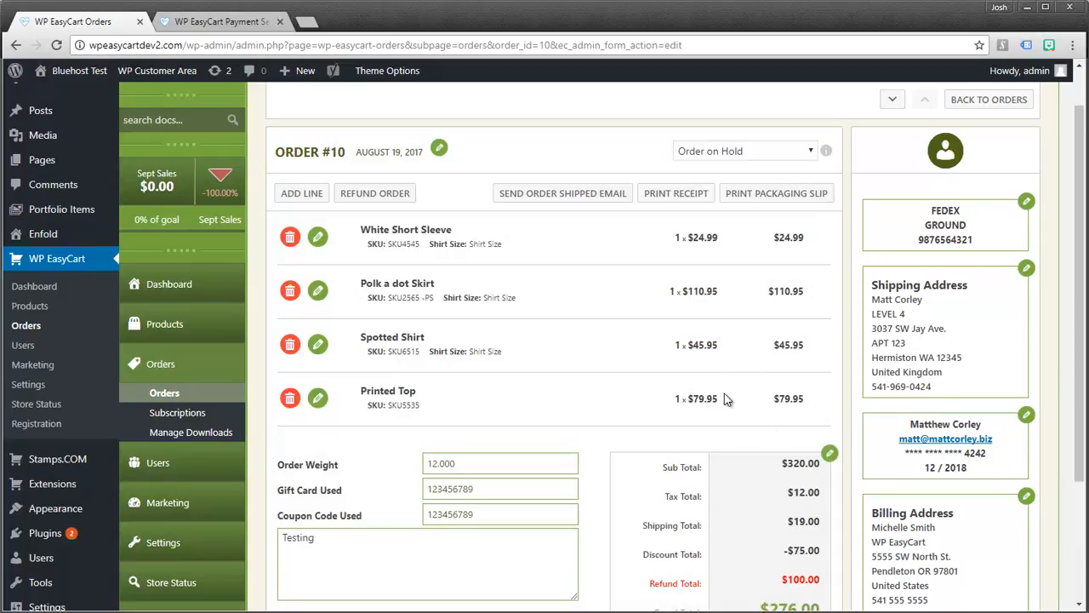
scroll("down", 3)
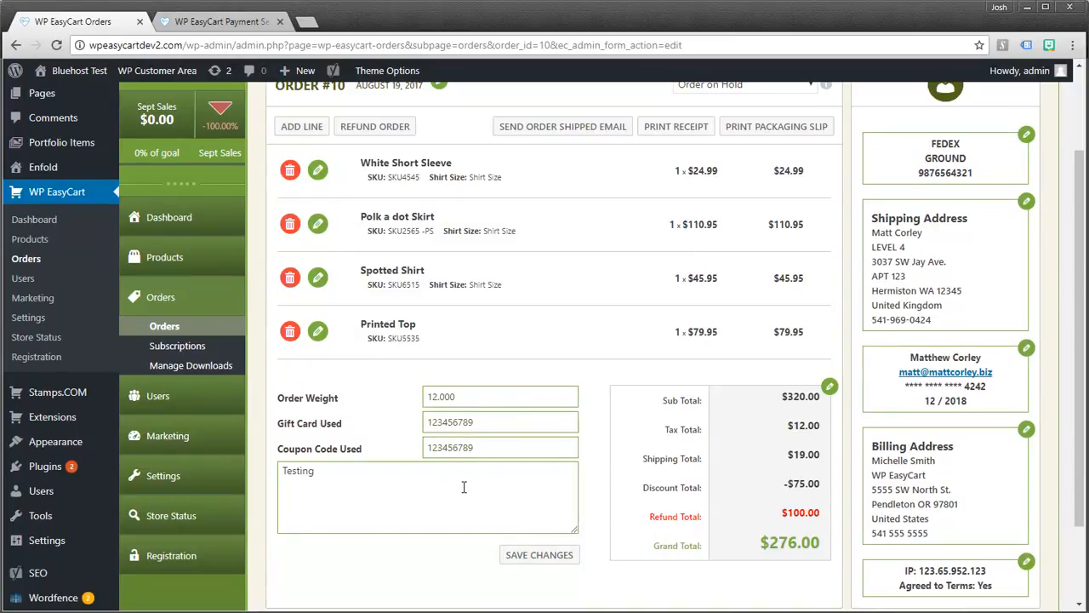
scroll("up", 3)
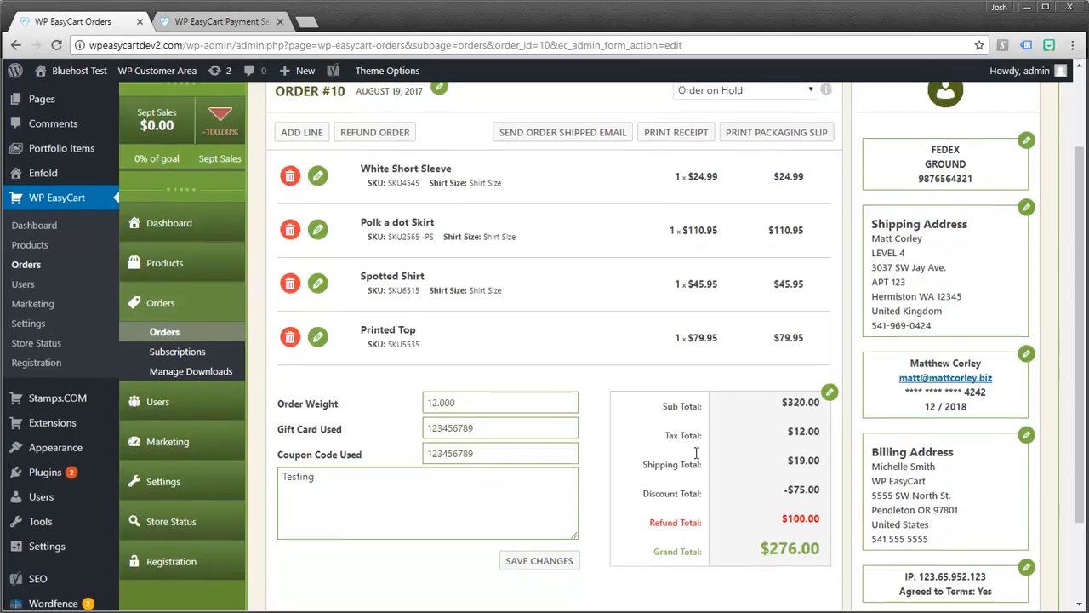
scroll("up", 3)
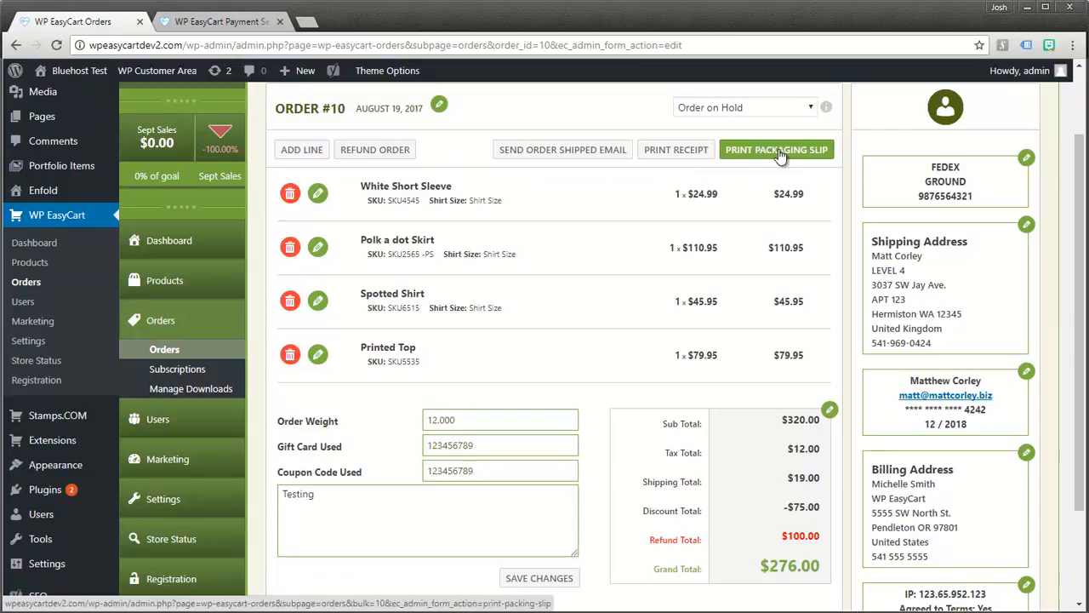
Step: Generate Order #10's packing slip and scroll through its four listed items
left_click(776, 149)
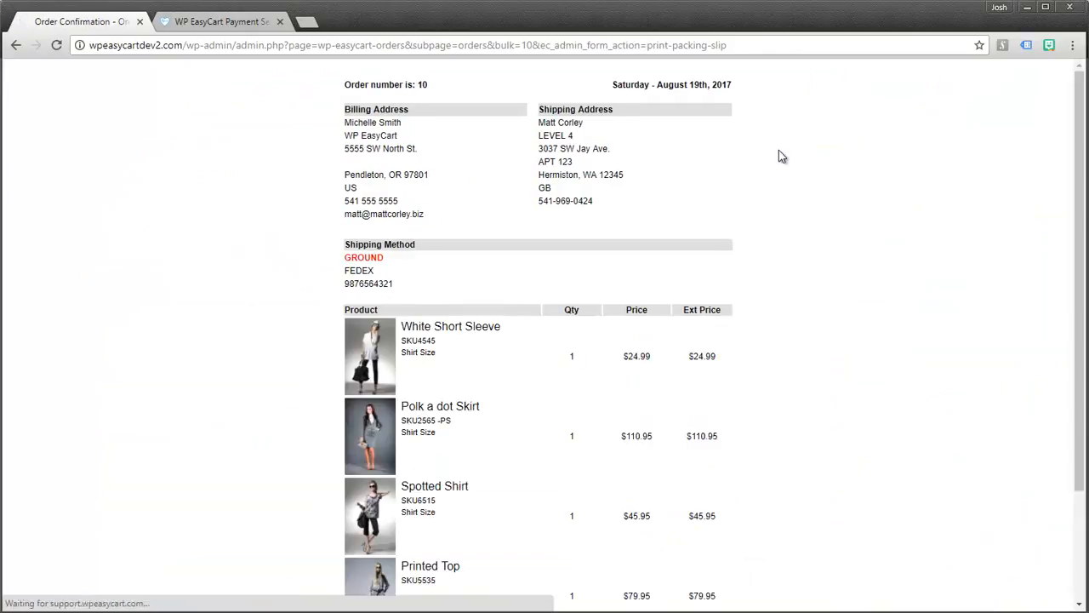
mouse_move(457, 197)
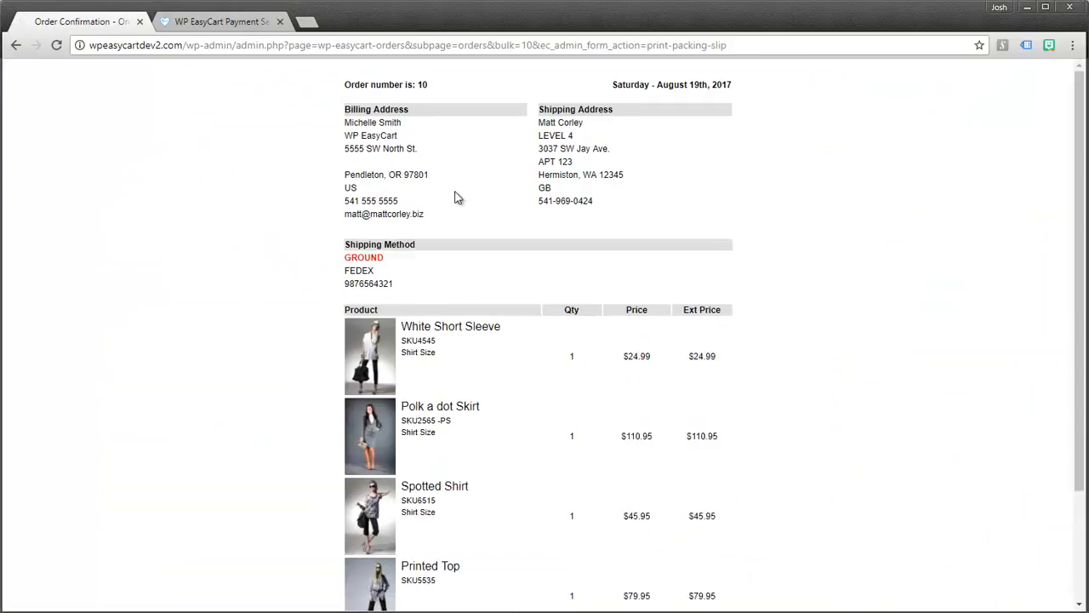
scroll("down", 3)
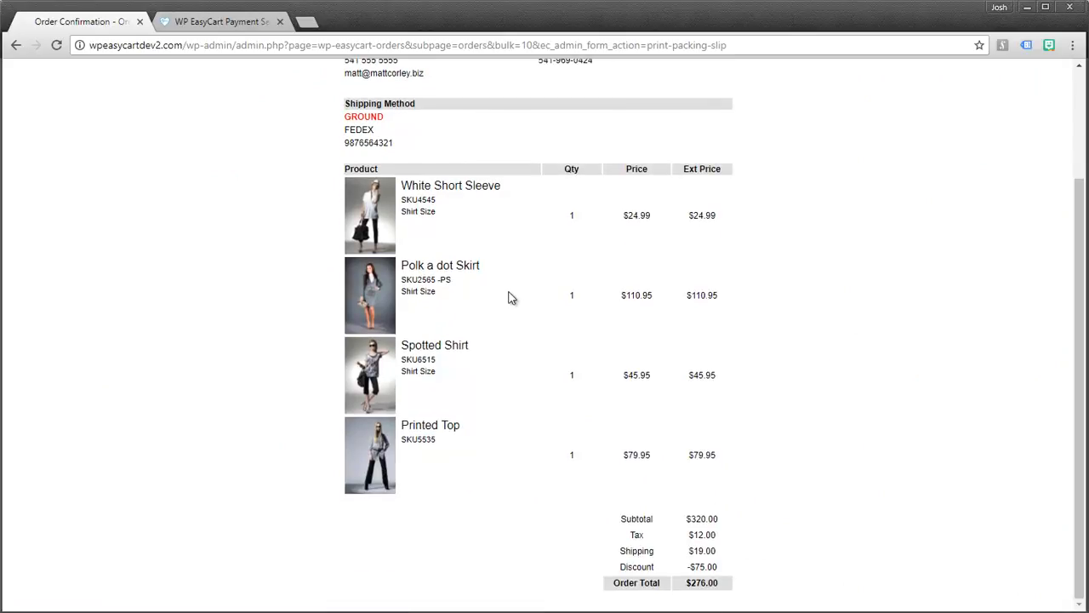
scroll("up", 3)
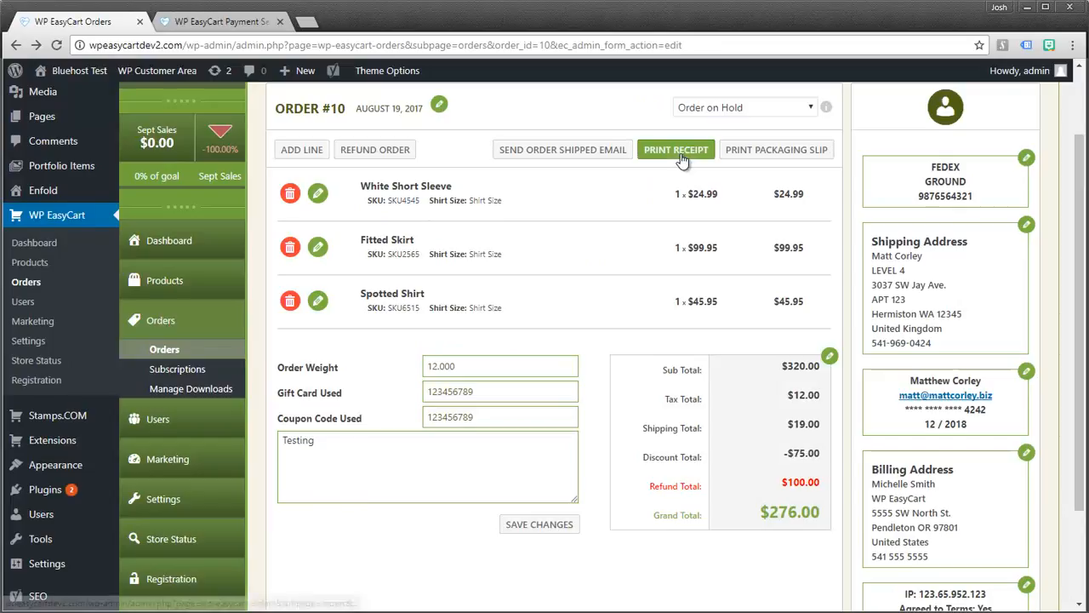
left_click(676, 150)
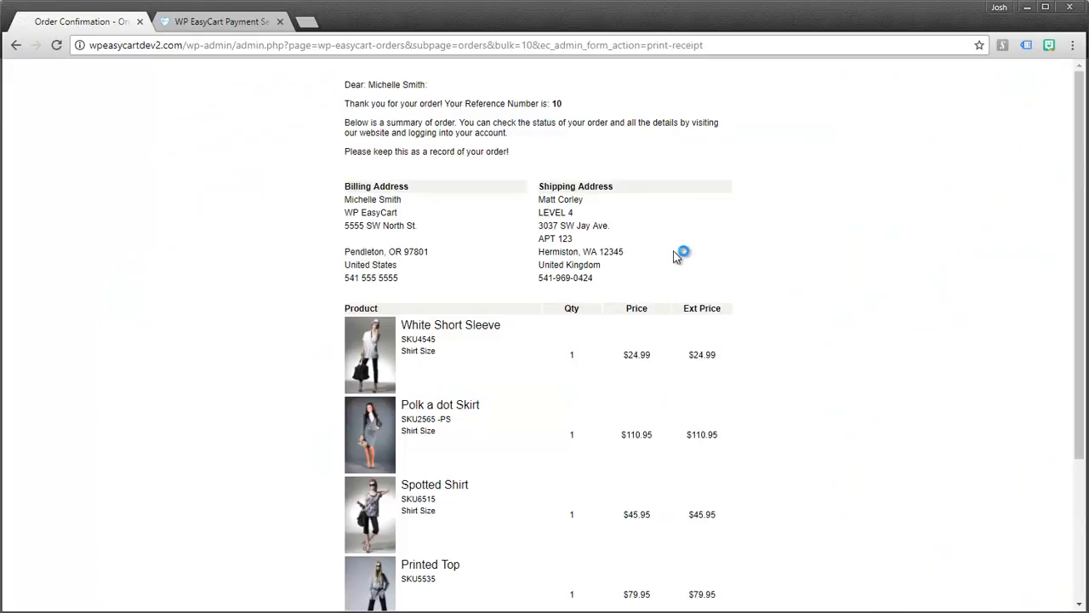
mouse_move(657, 222)
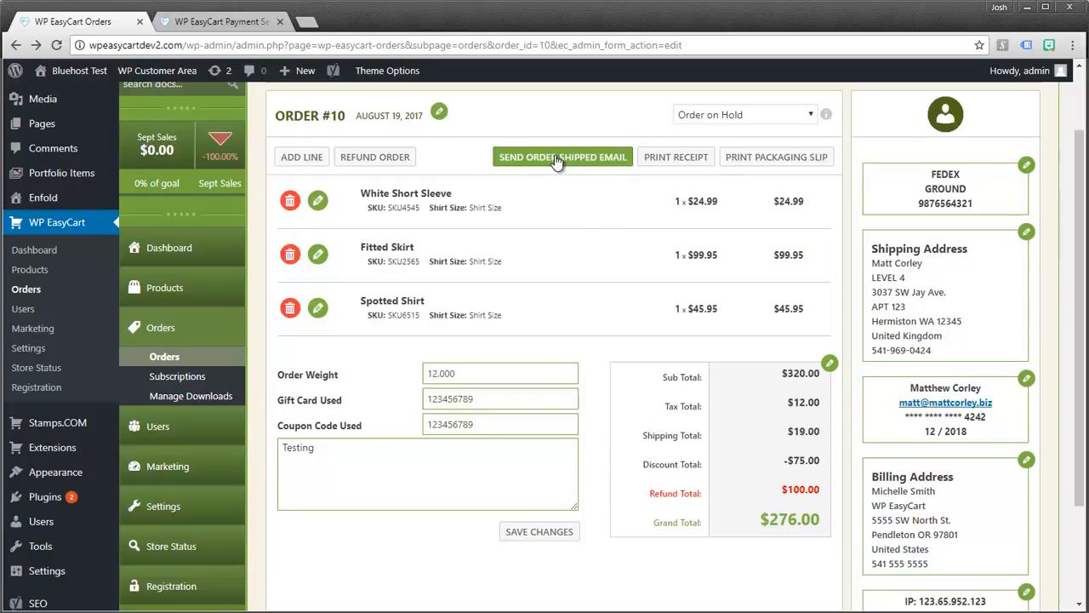
left_click(562, 157)
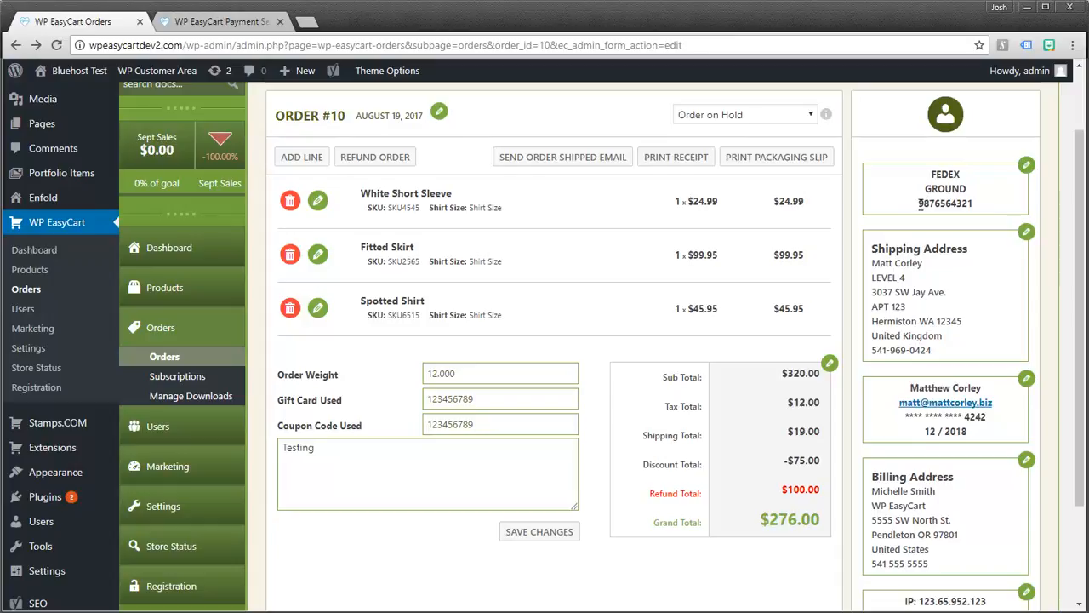
left_click(1026, 165)
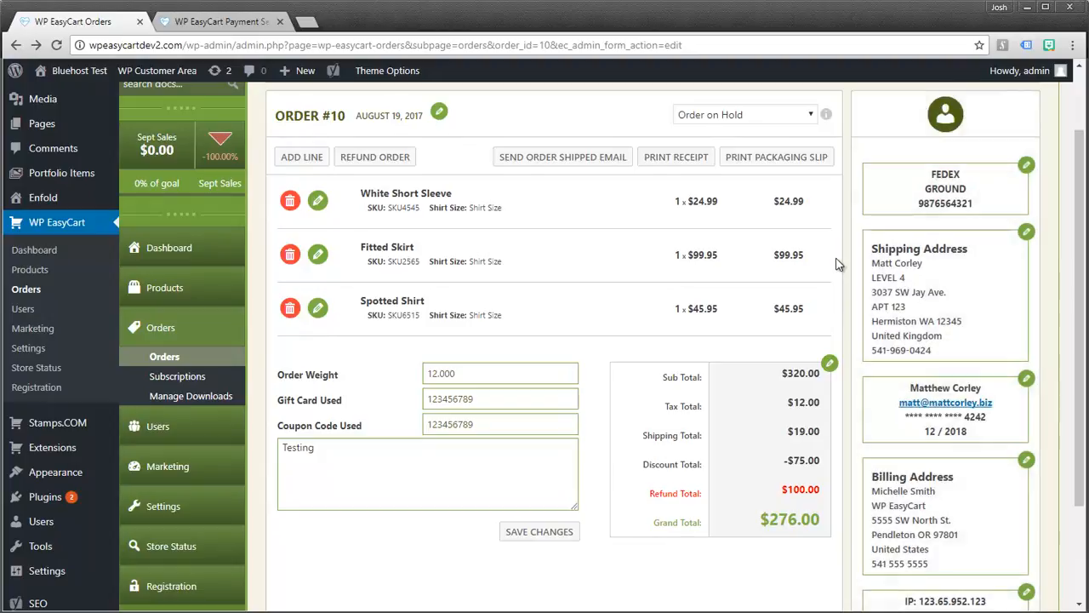
mouse_move(1018, 222)
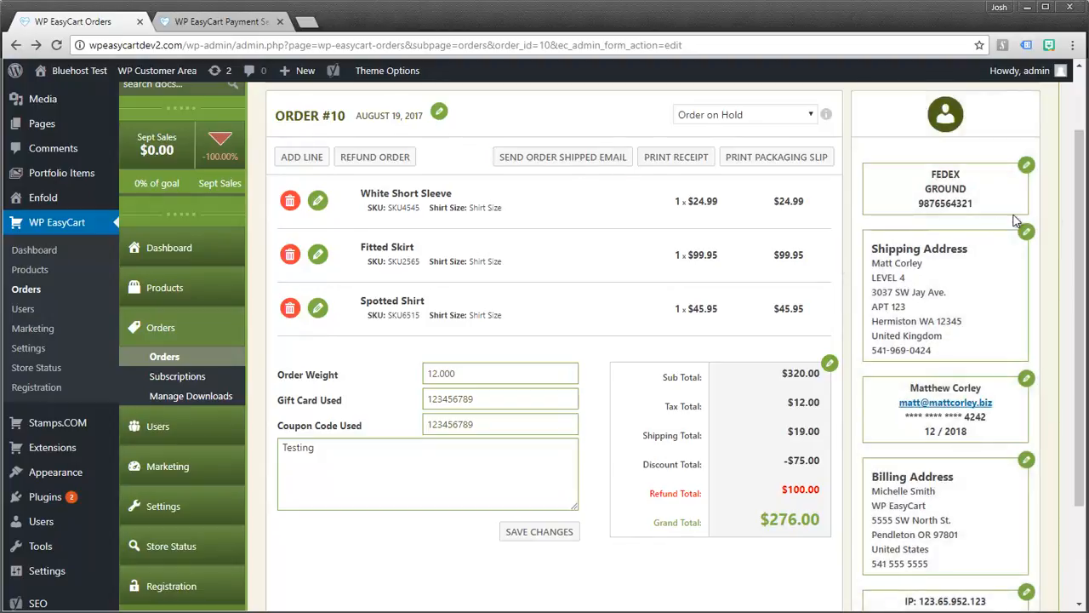
scroll("down", 3)
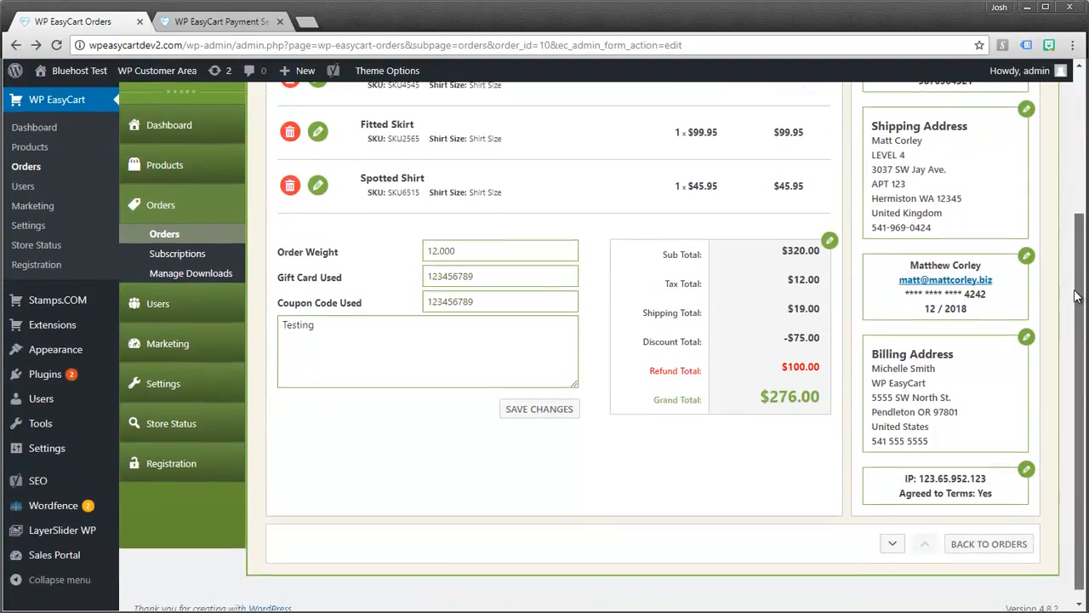
scroll("up", 3)
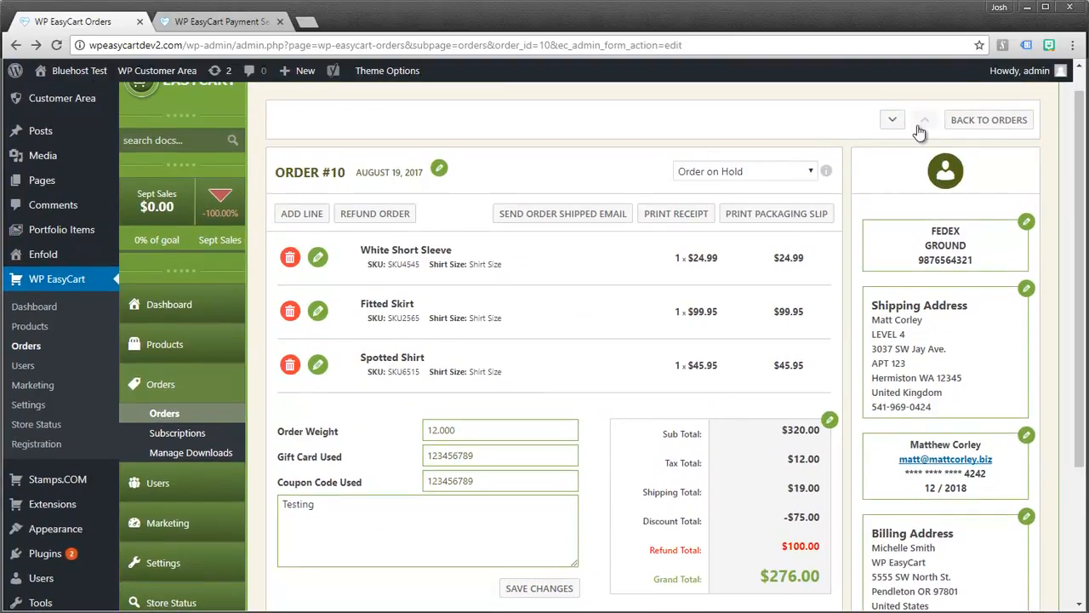
mouse_move(989, 119)
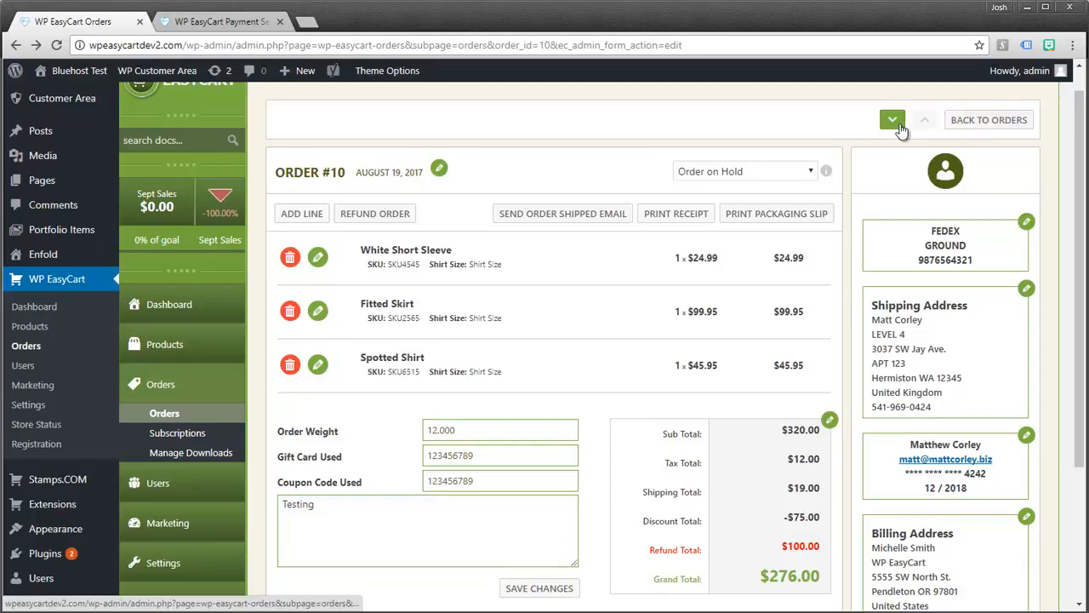
Step: Move to the adjacent Order #9 and scroll through its three items and $203.80 total
left_click(892, 119)
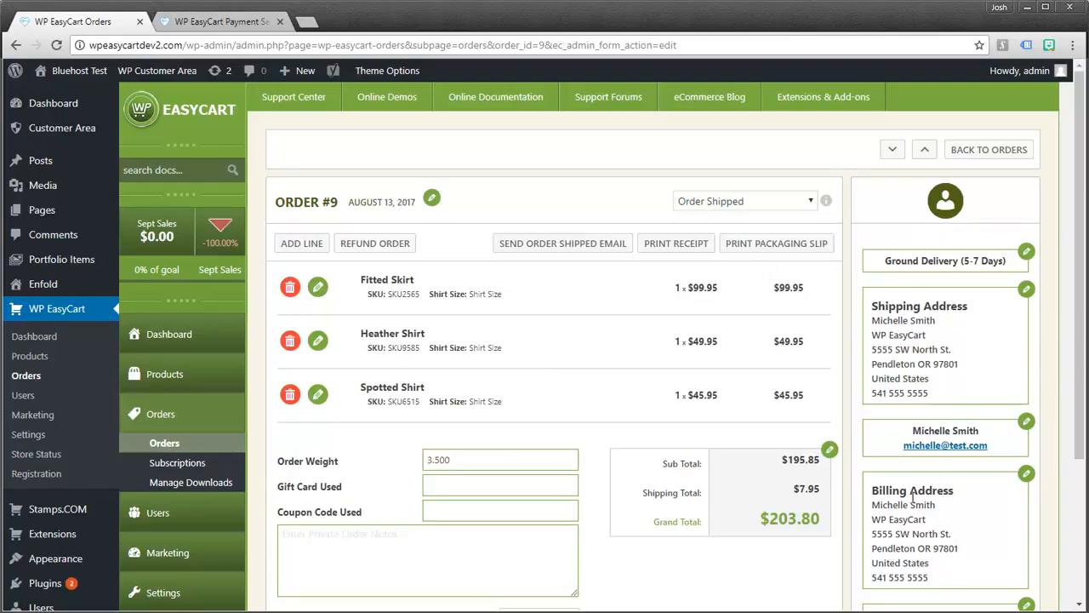
mouse_move(645, 293)
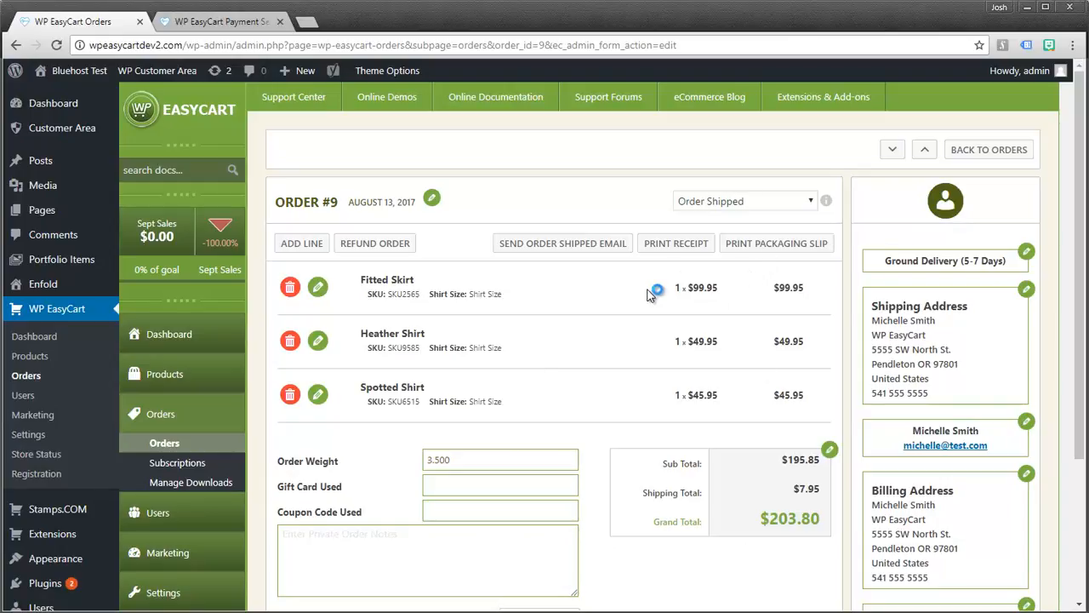
mouse_move(695, 415)
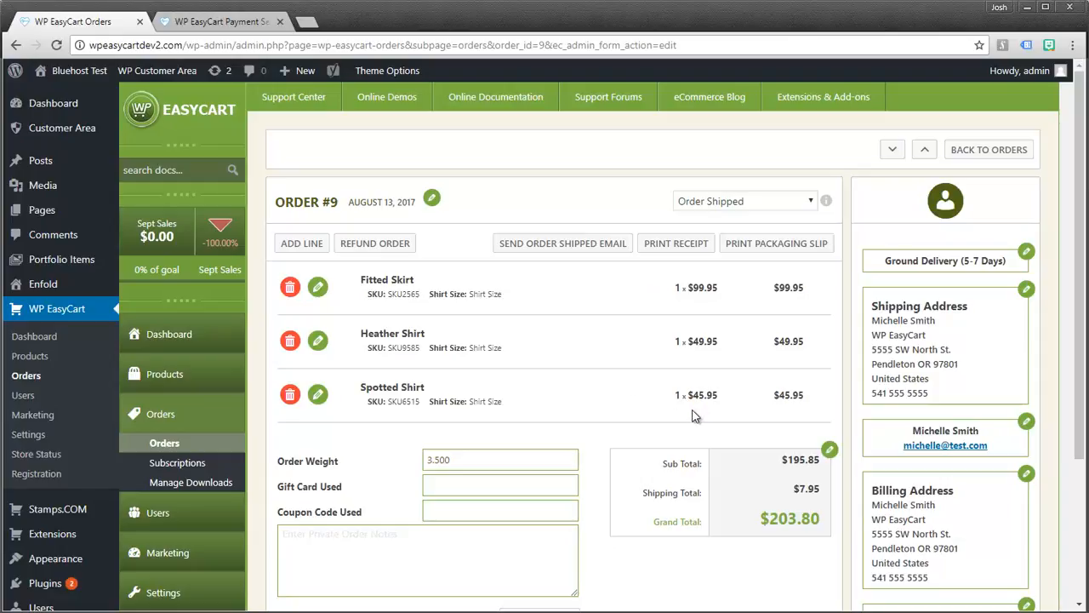
scroll("down", 3)
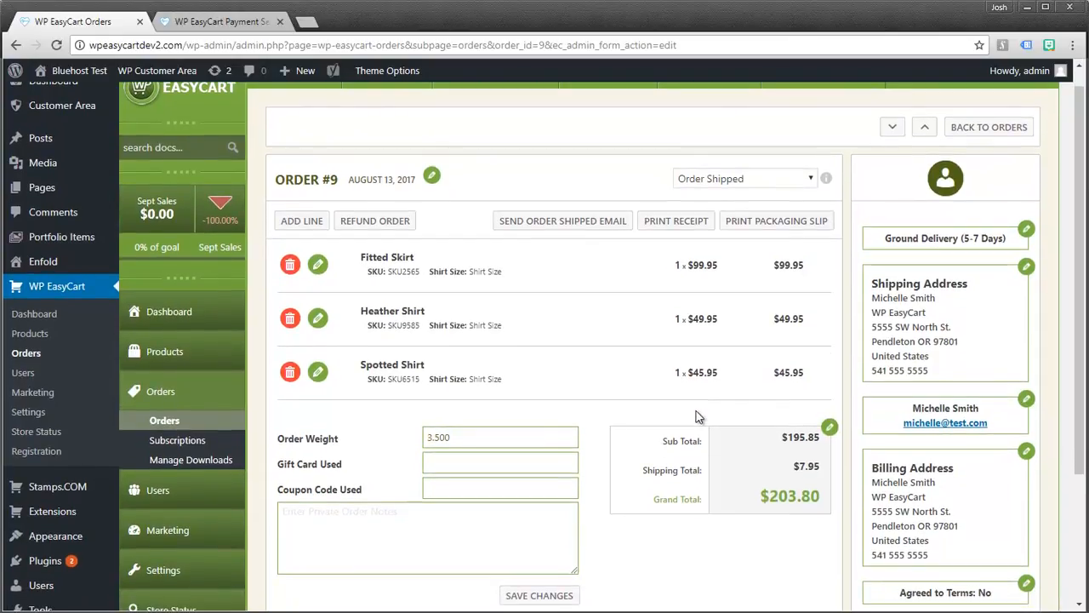
mouse_move(466, 351)
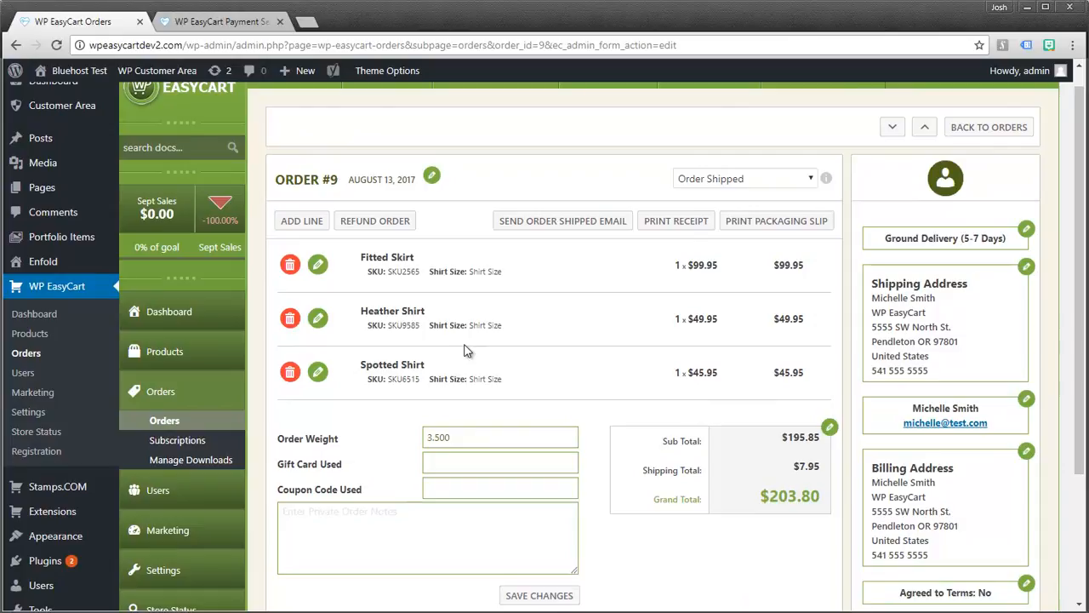
mouse_move(339, 287)
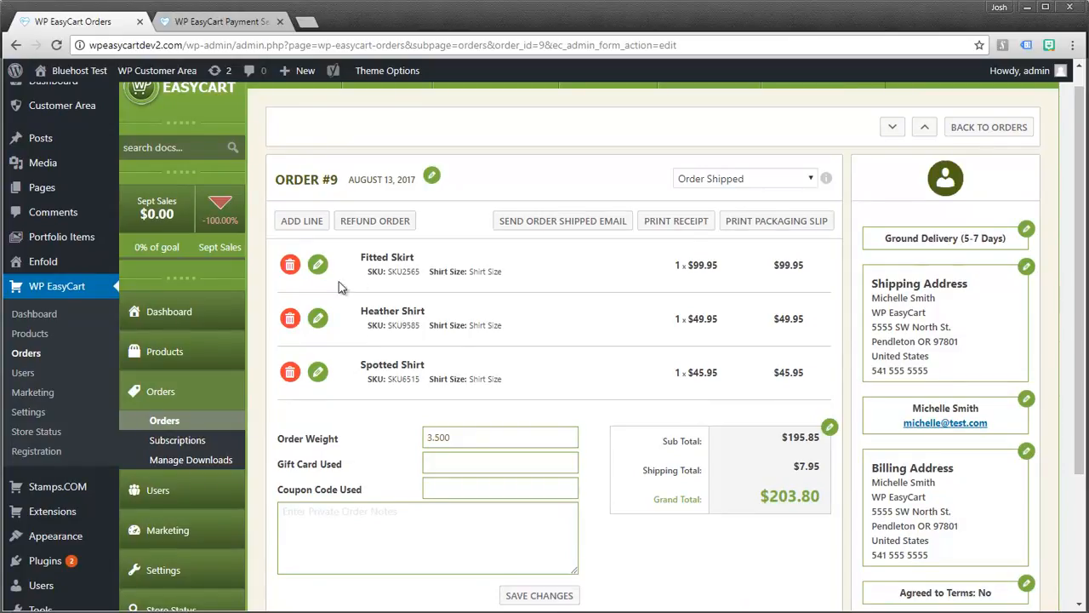
mouse_move(987, 300)
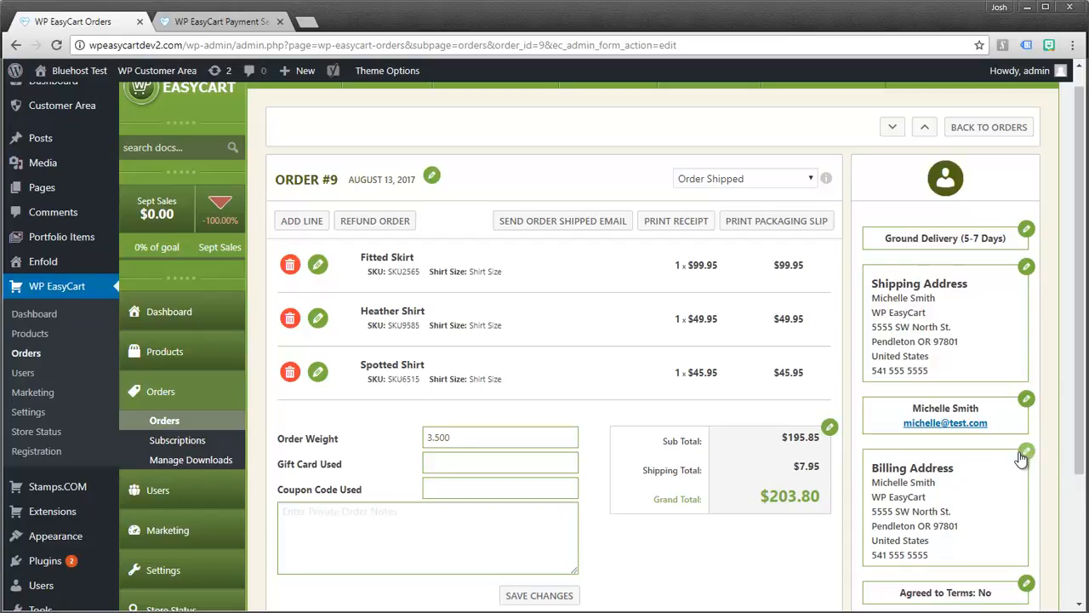
mouse_move(878, 393)
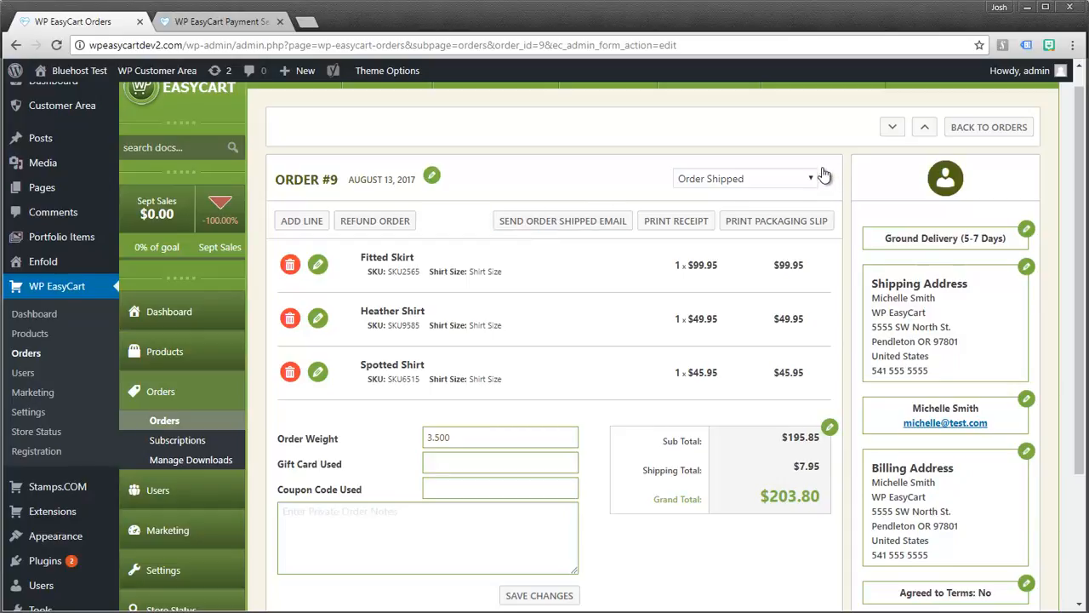
mouse_move(827, 191)
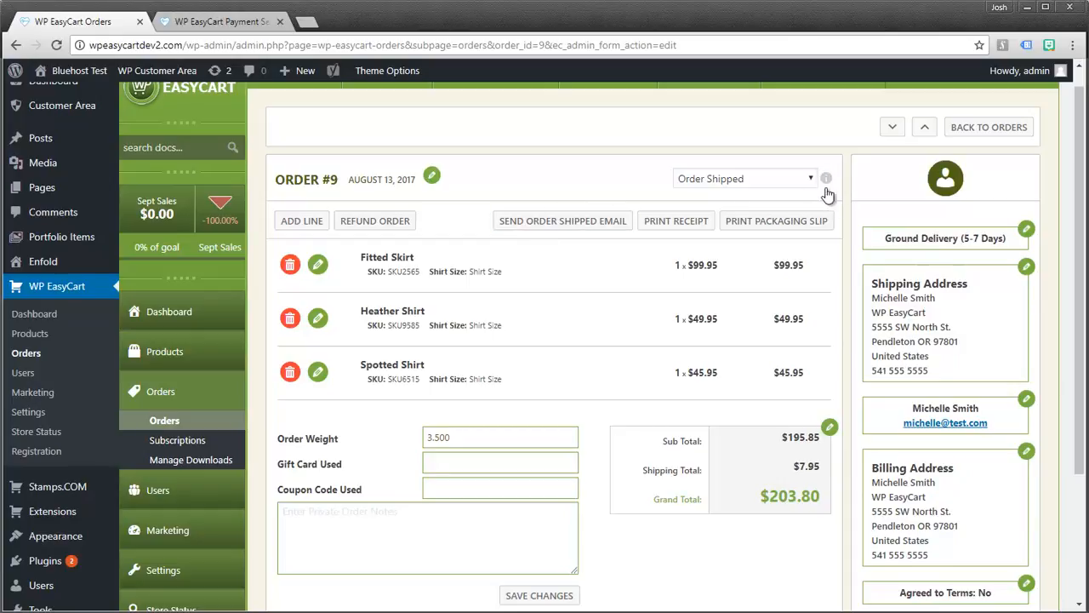
mouse_move(843, 196)
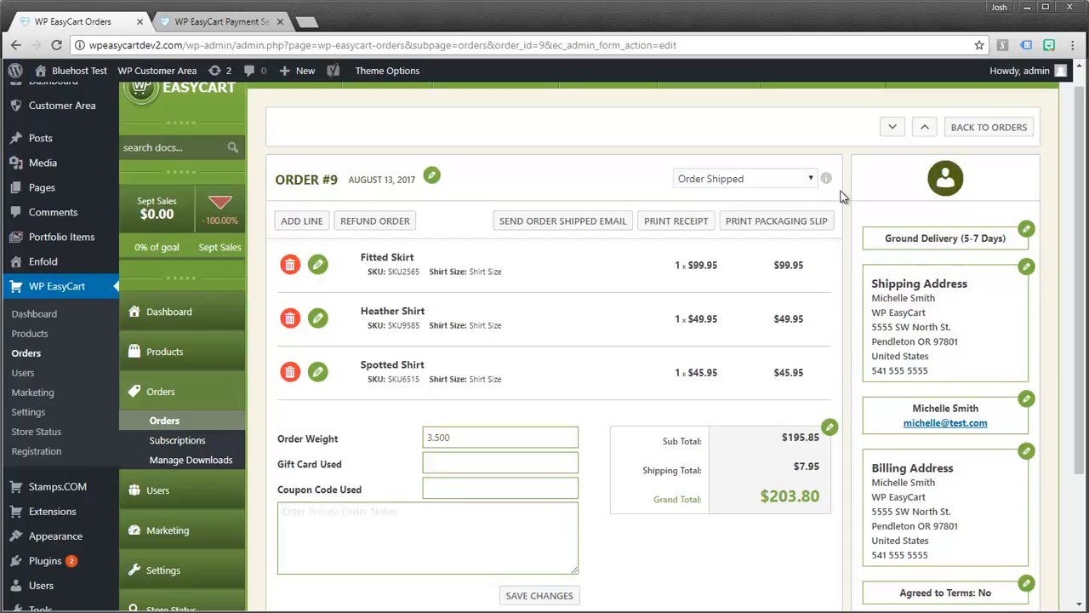
mouse_move(842, 201)
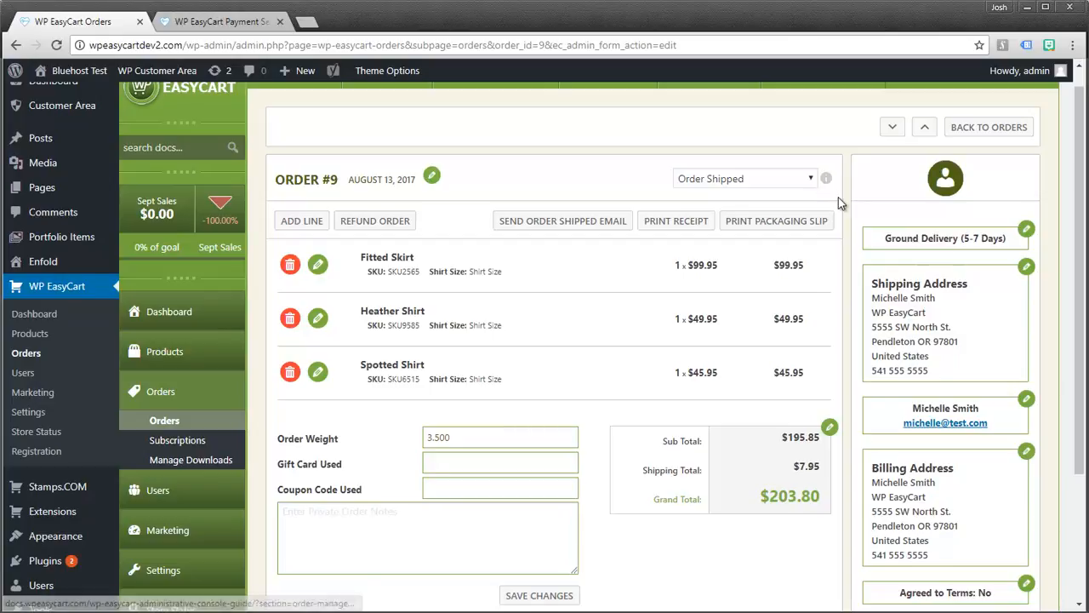